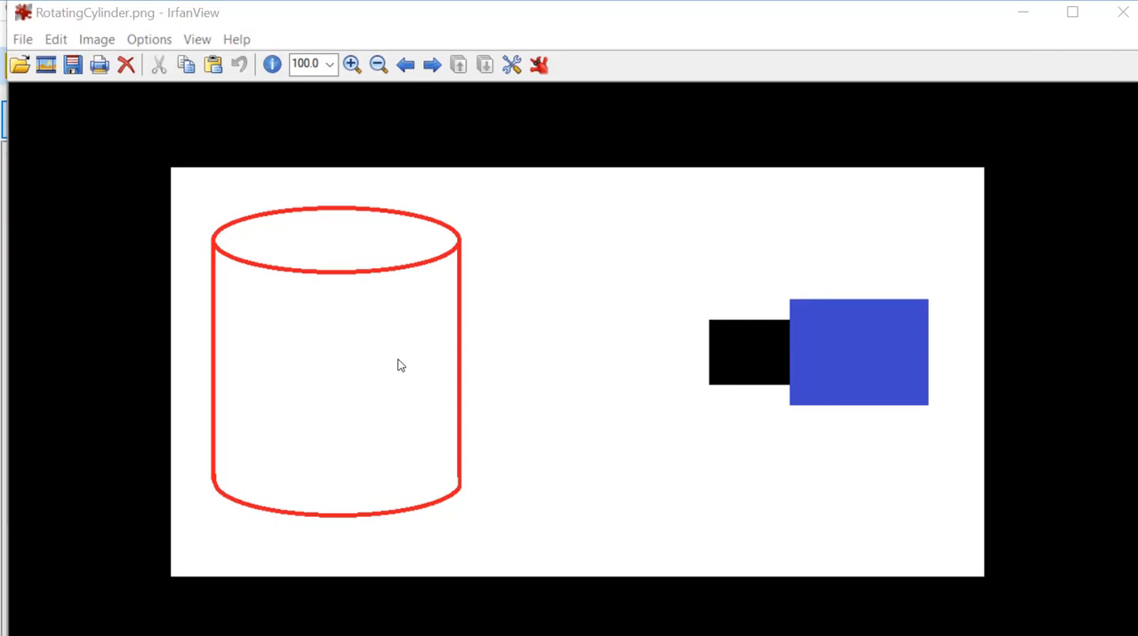
mouse_move(407, 453)
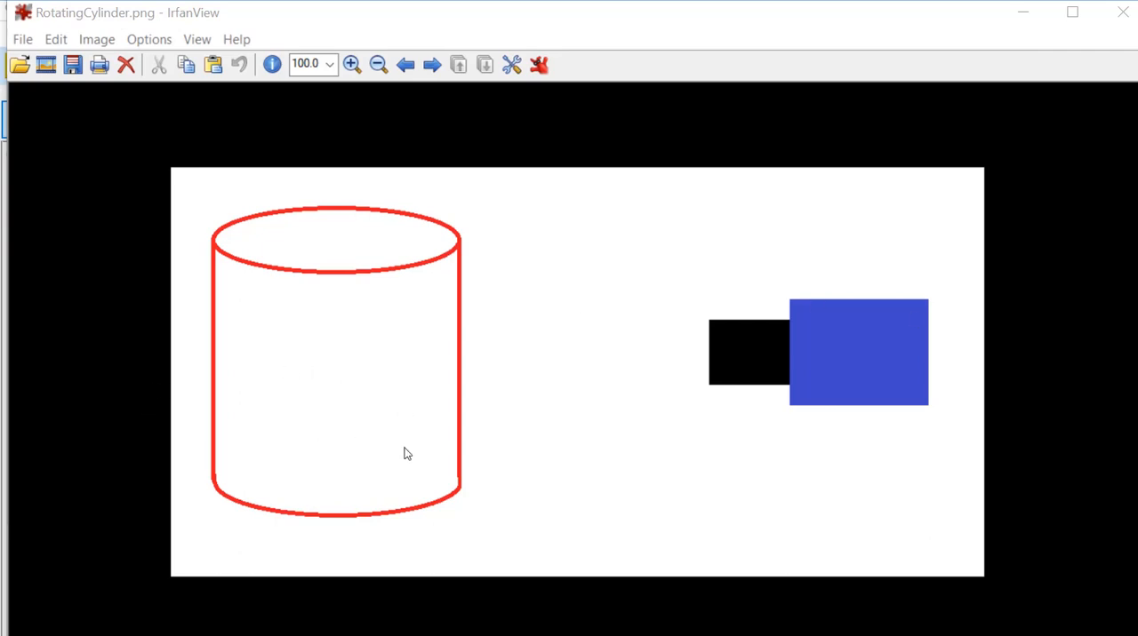
mouse_move(174, 386)
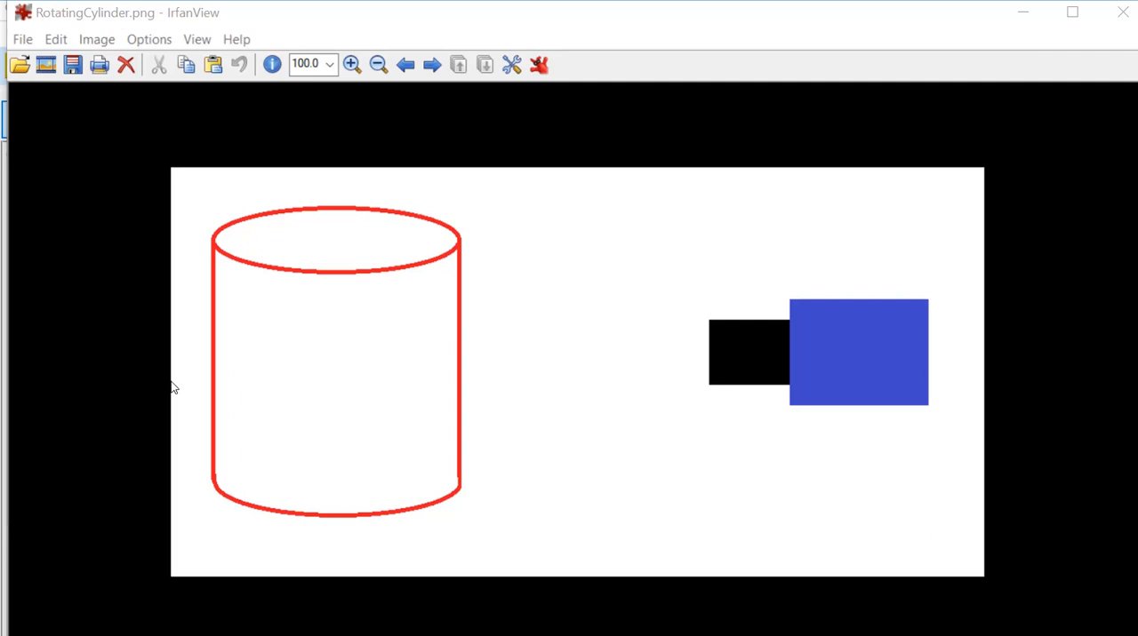
mouse_move(425, 375)
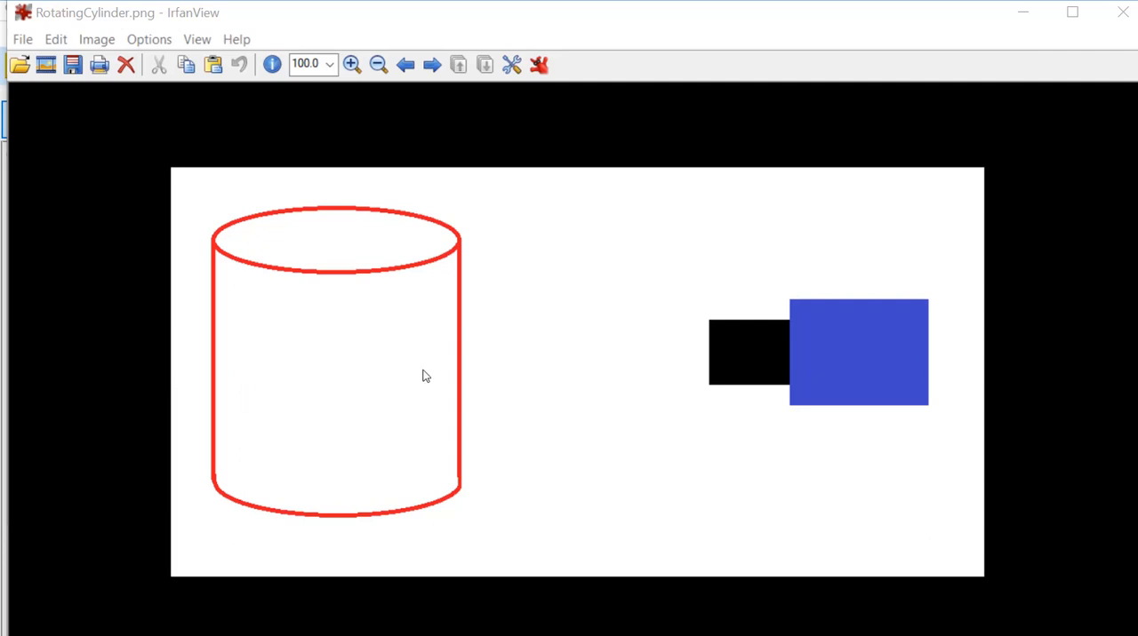
mouse_move(617, 295)
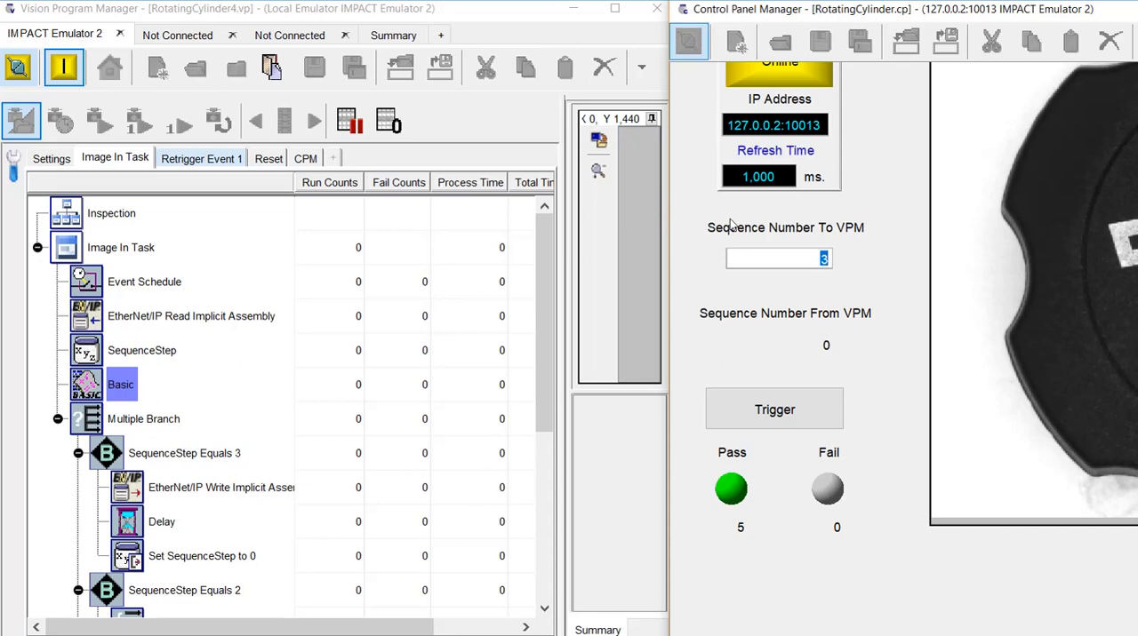
Step: Enter sequence number 12 in the control panel and show the EtherNet/IP Read Implicit Assembly step's outputs
text(12)
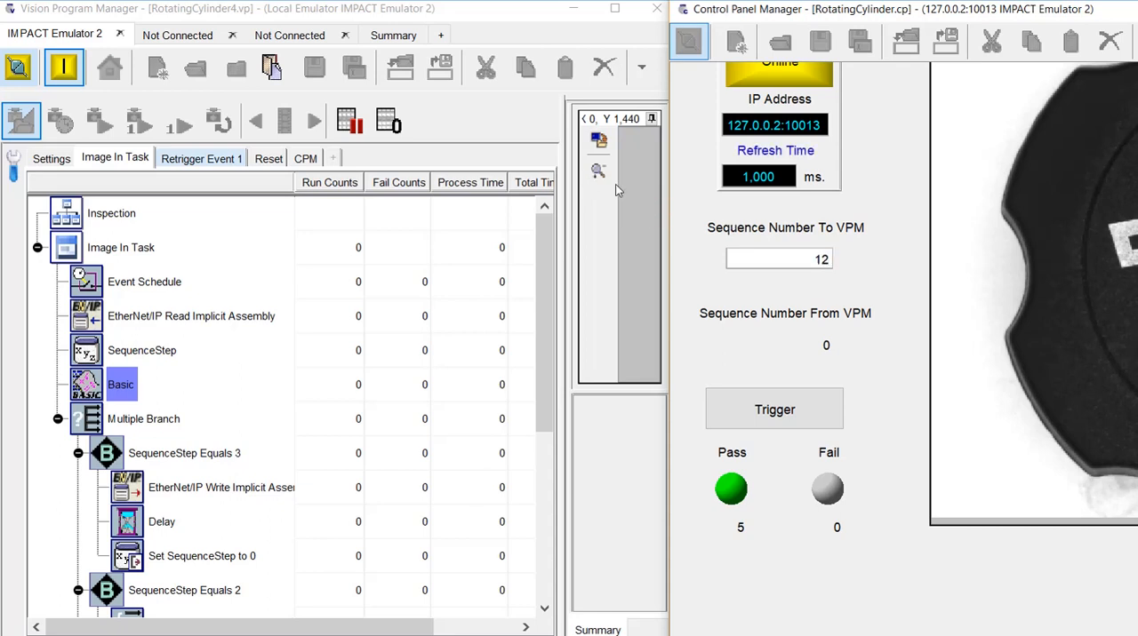
mouse_move(665, 211)
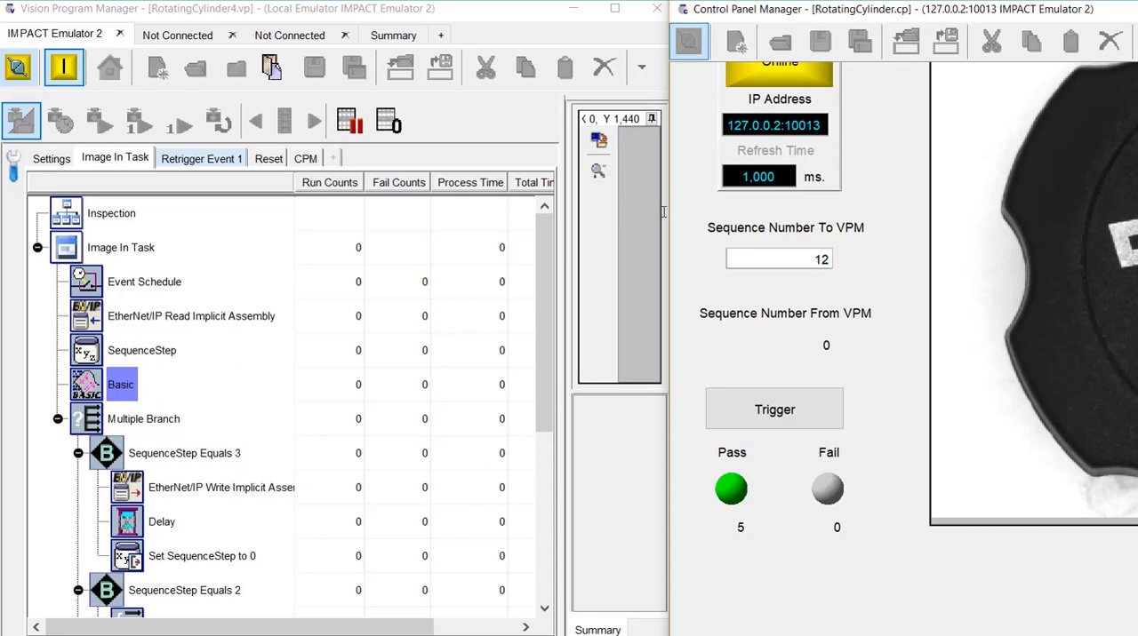
click(192, 316)
text(0)
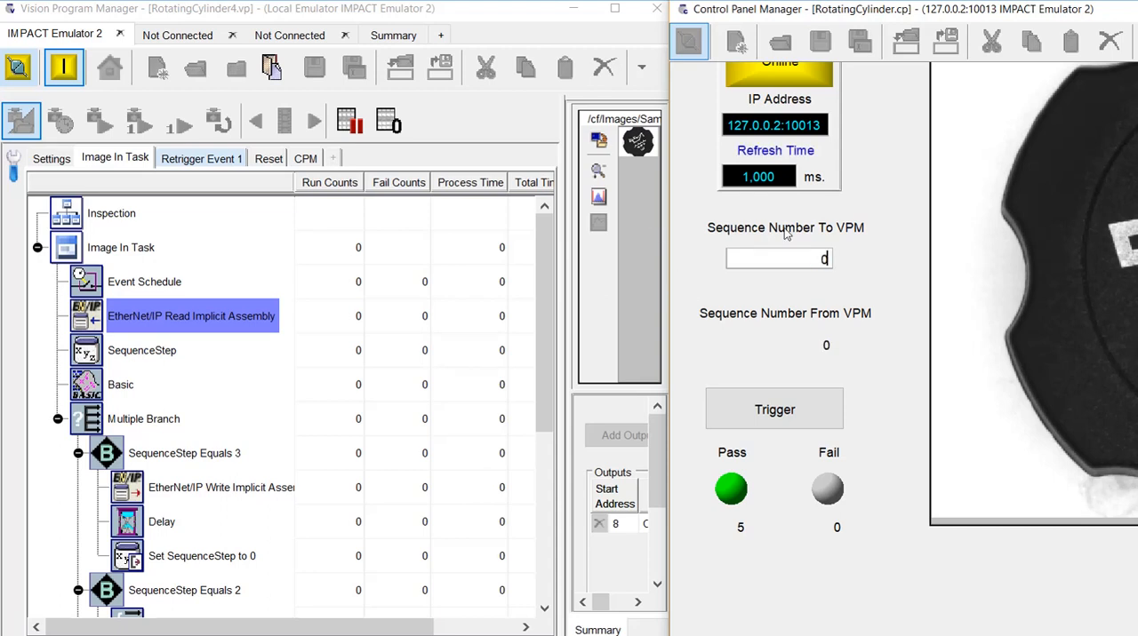
Step: Trigger inspections with Sequence Number To VPM set to 1, then switch to continuous running
click(775, 409)
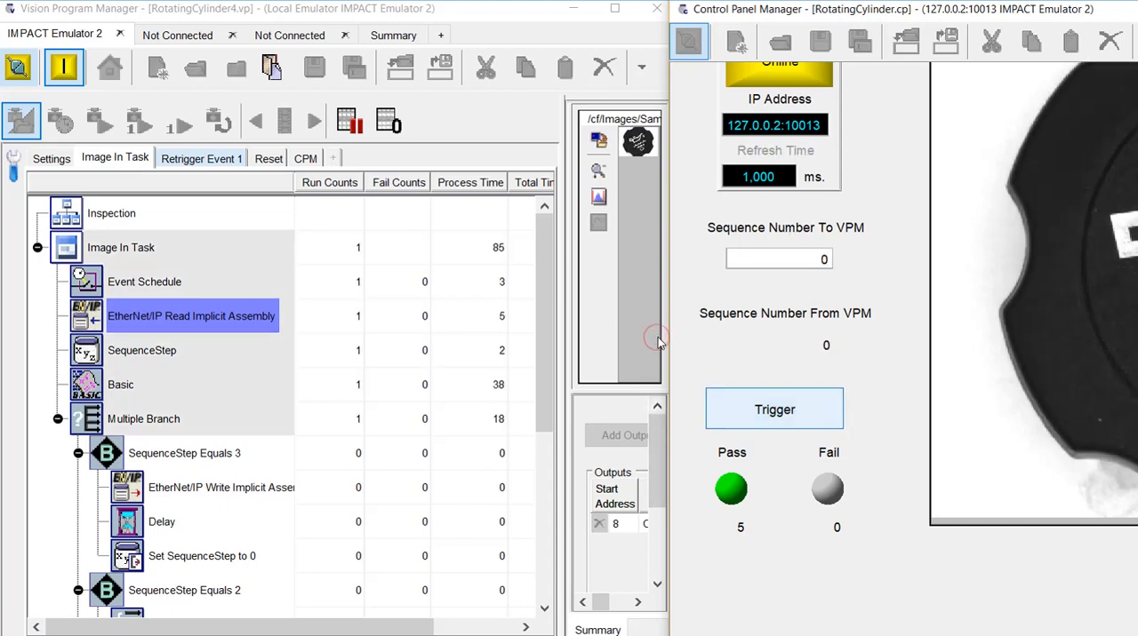
click(775, 408)
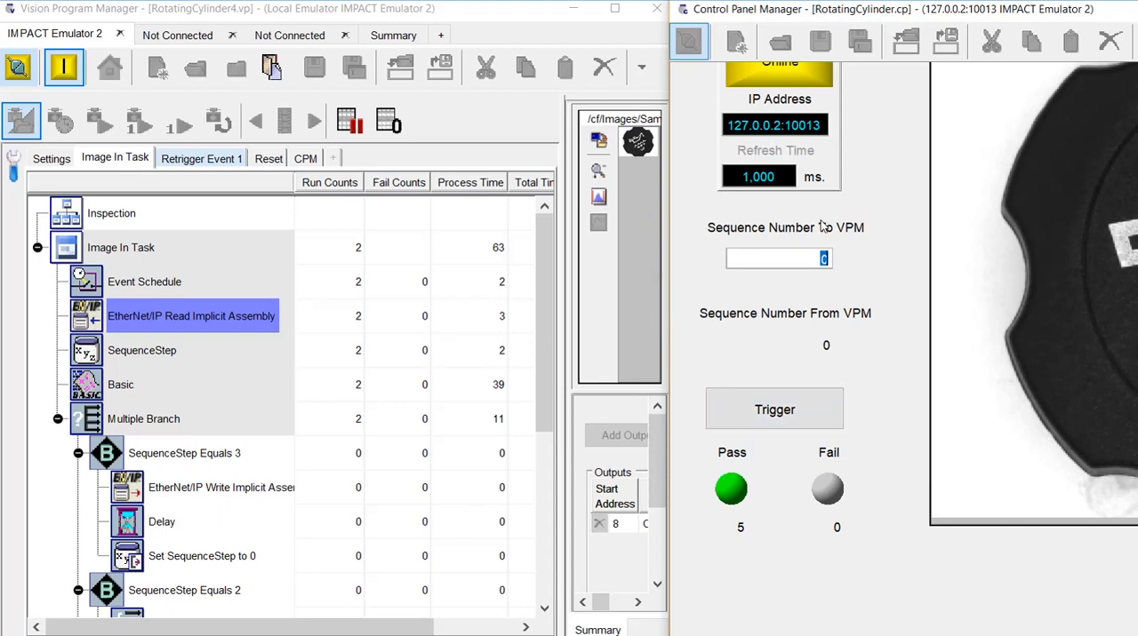
text(1)
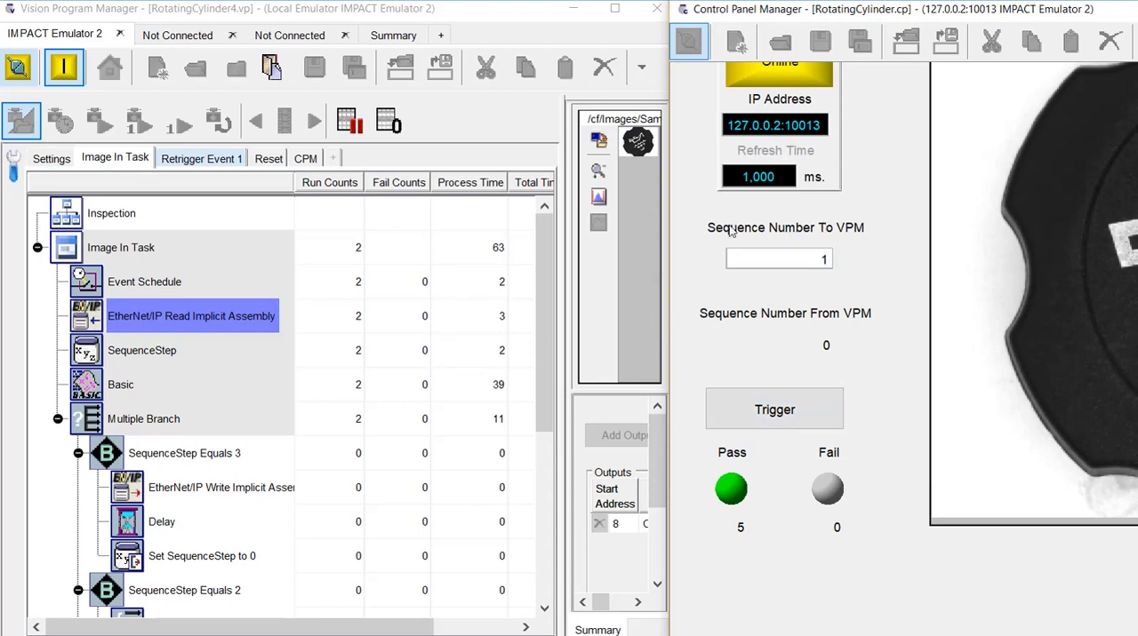
click(775, 409)
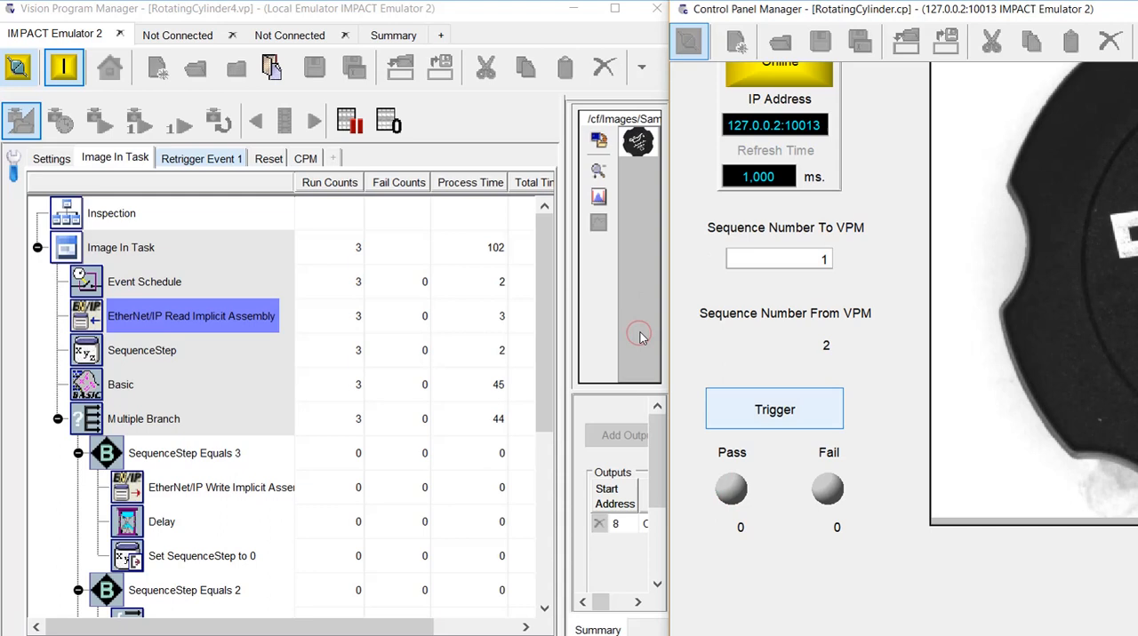
click(775, 409)
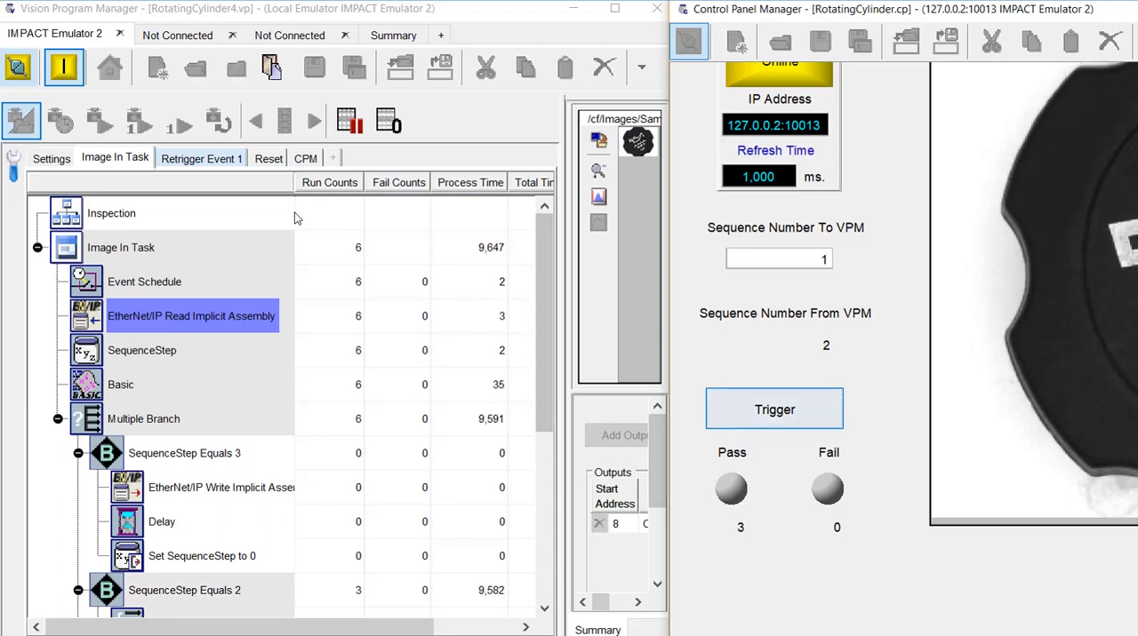
click(775, 409)
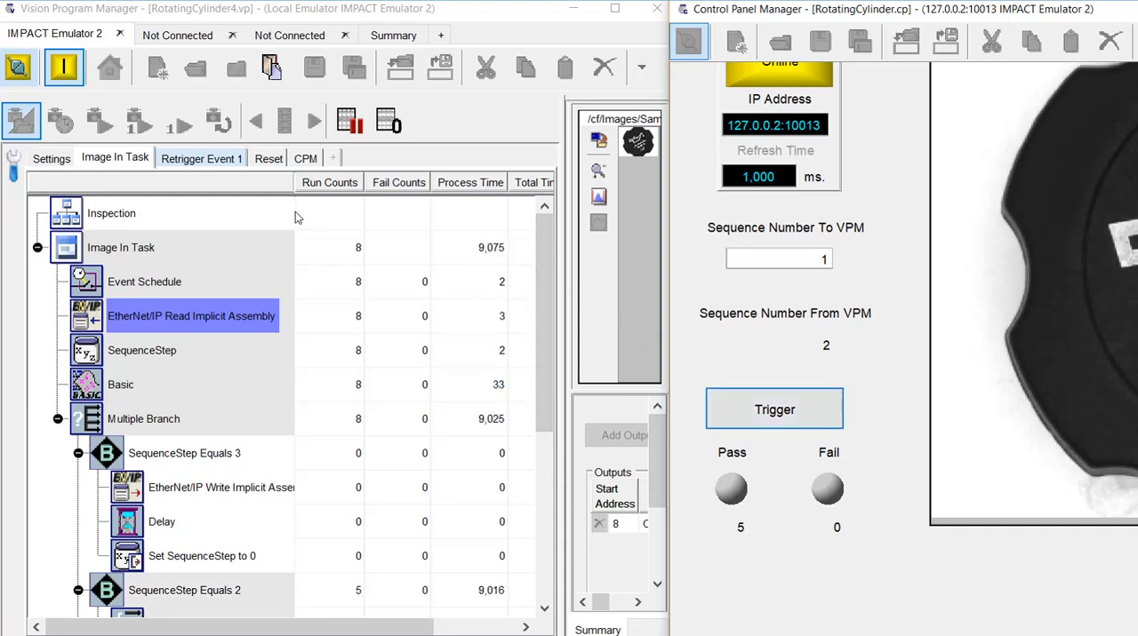
click(775, 409)
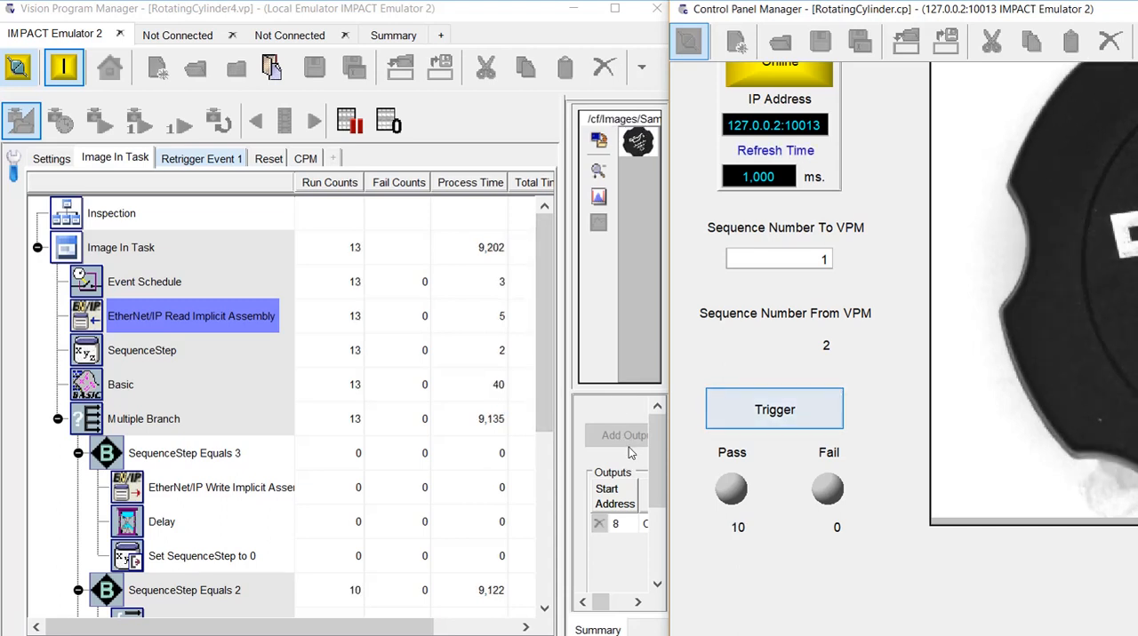
click(773, 409)
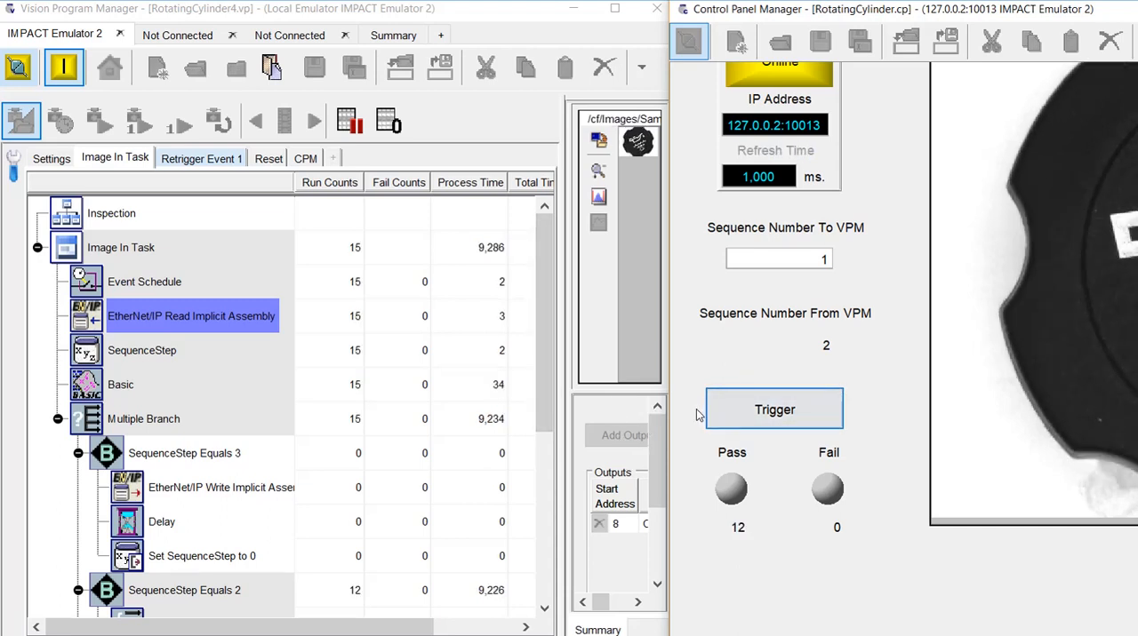
click(775, 409)
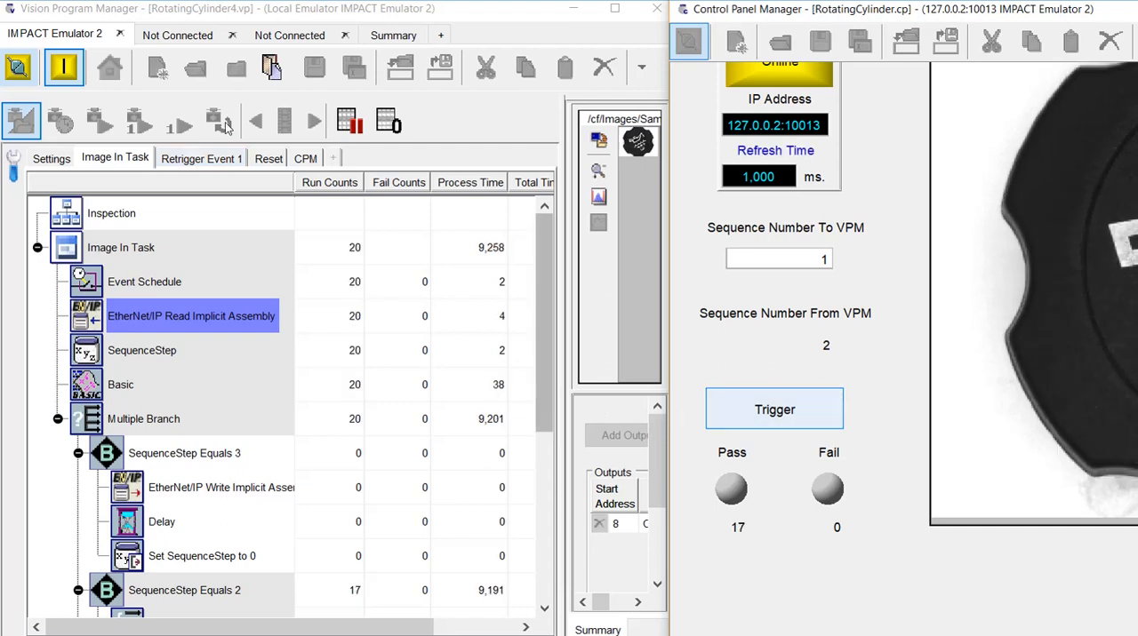
click(266, 159)
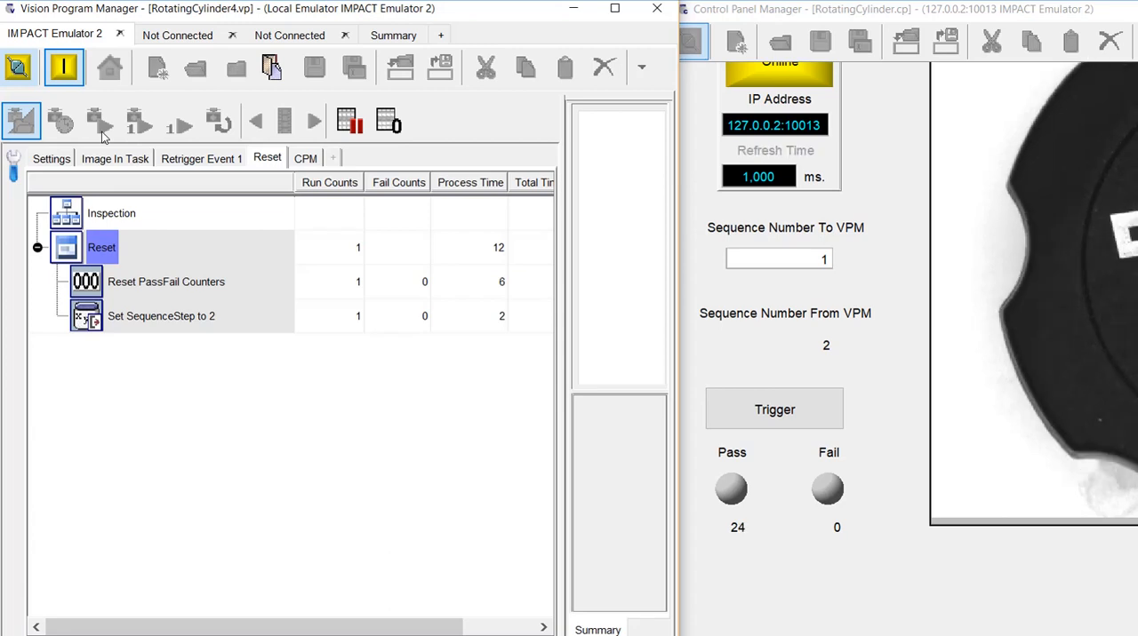
click(775, 408)
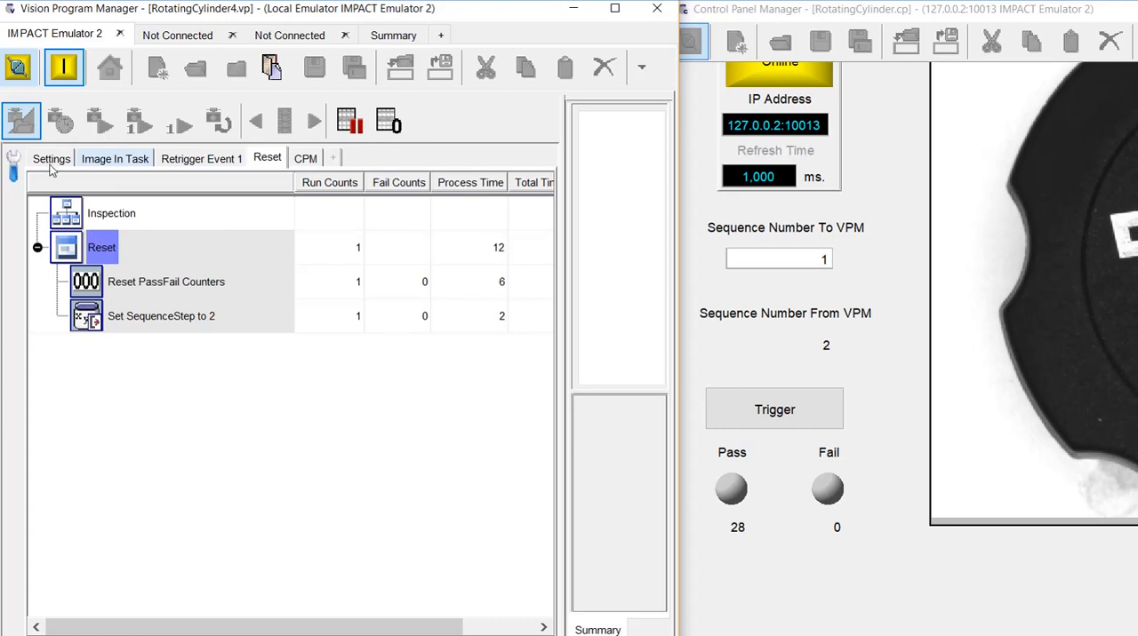
click(775, 409)
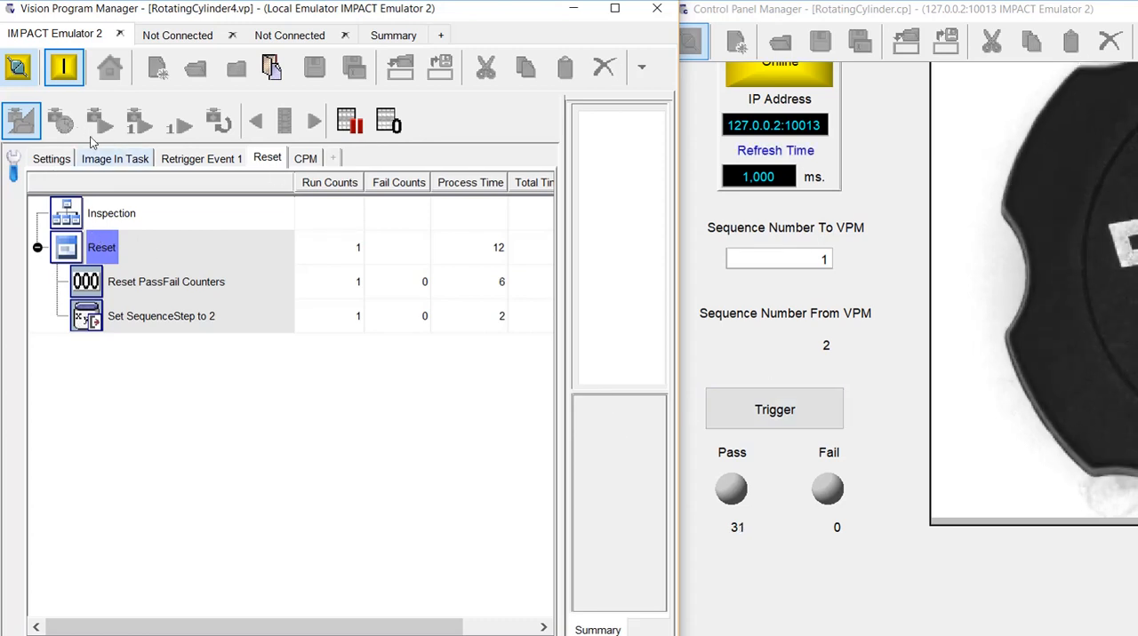
Step: Return to Image In Task and send sequence number 3 so the Equals 3 reset branch runs
click(114, 158)
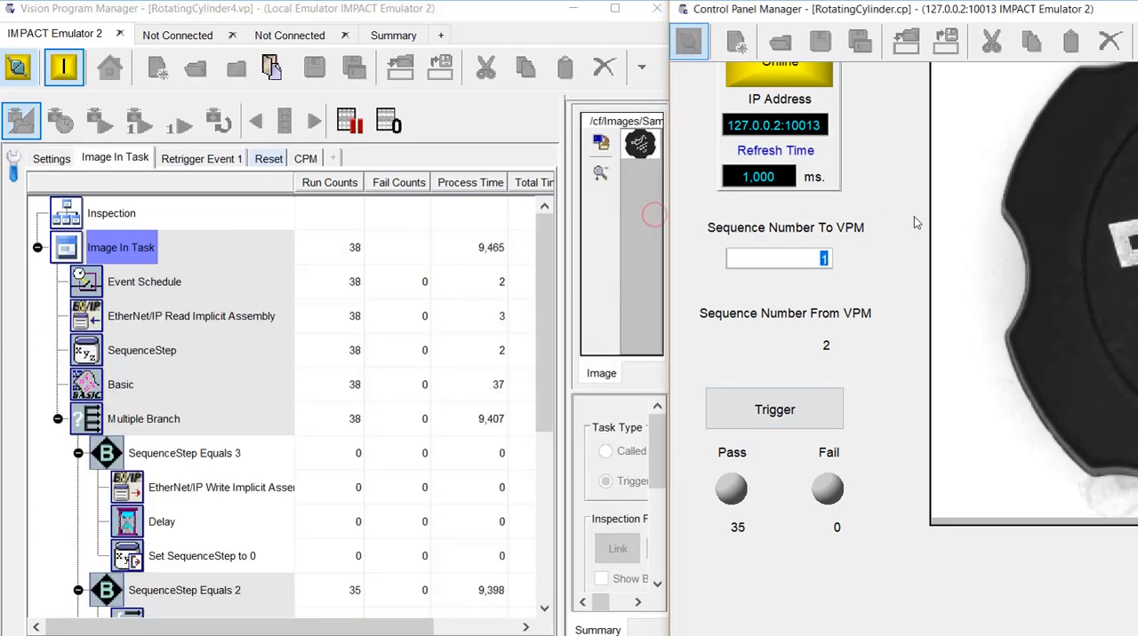
click(775, 409)
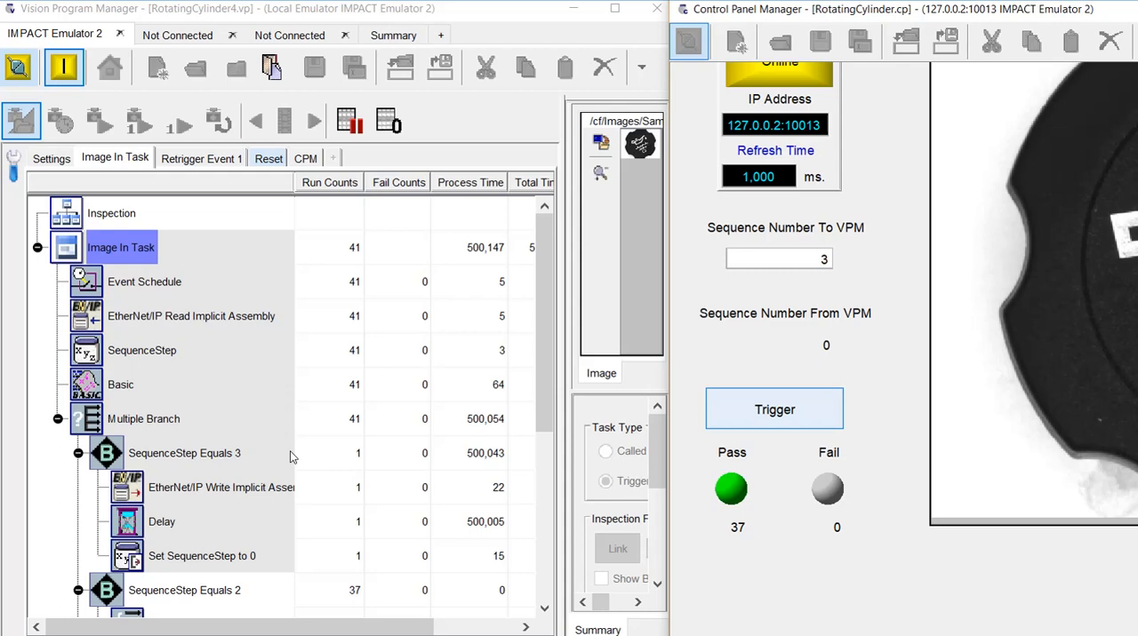
mouse_move(370, 335)
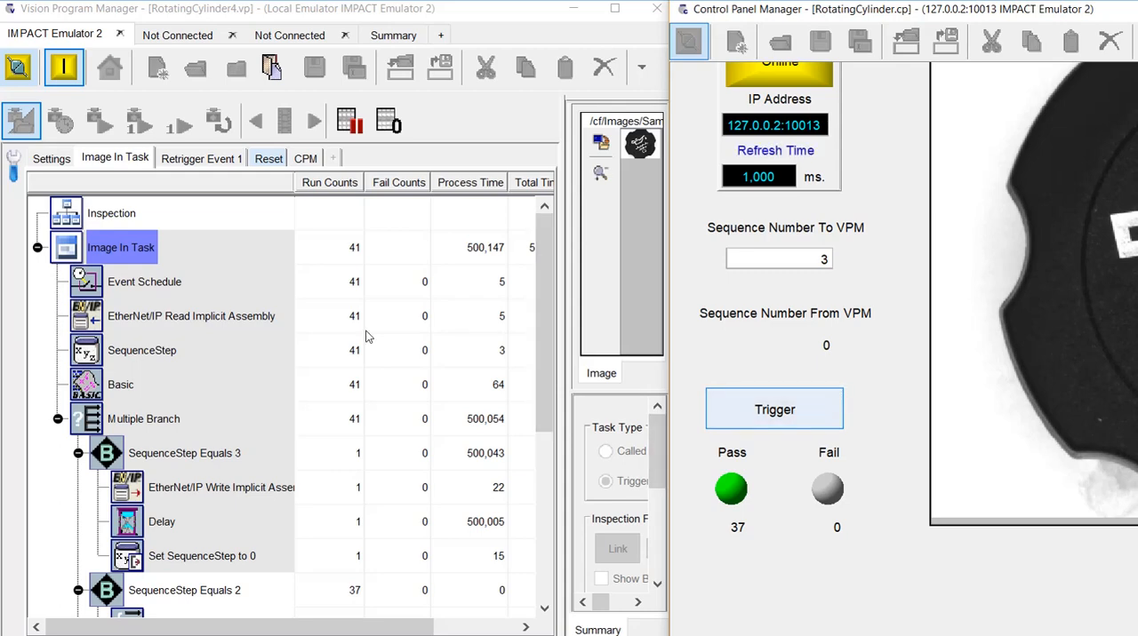
click(50, 158)
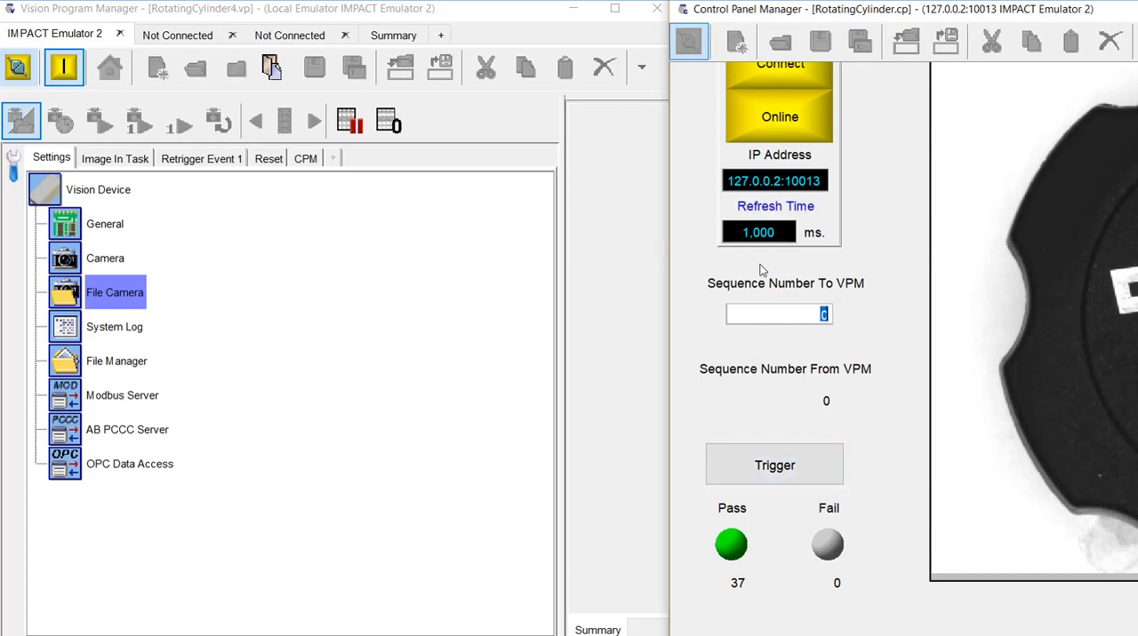
Step: Trigger the inspection again with sequence number 1 from the Rotating Cylinder control panel
click(775, 464)
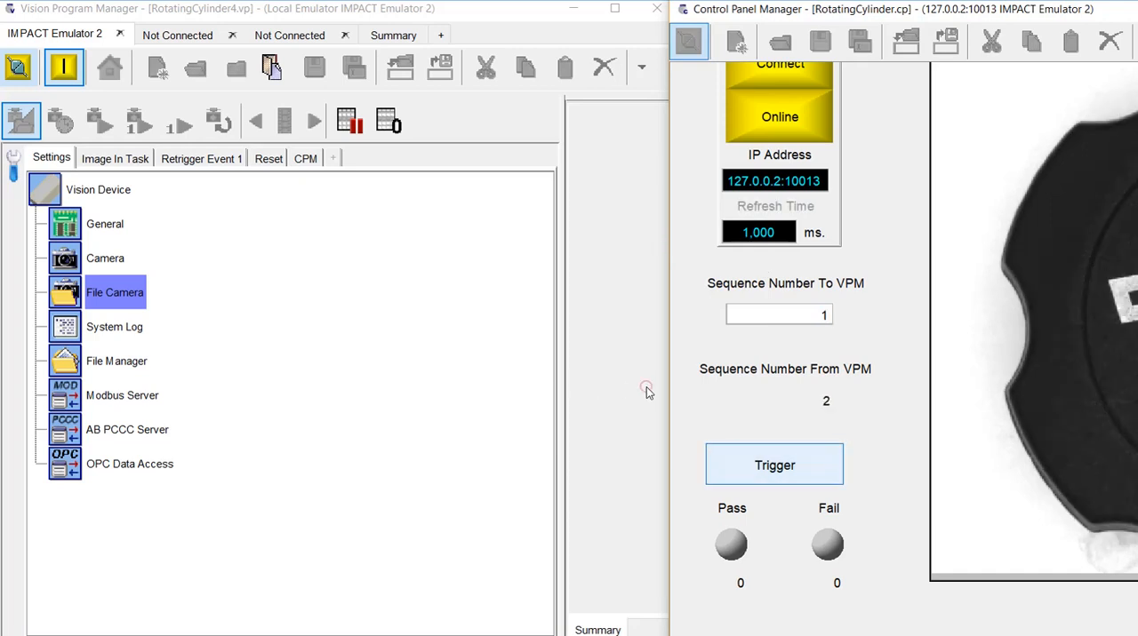
click(113, 156)
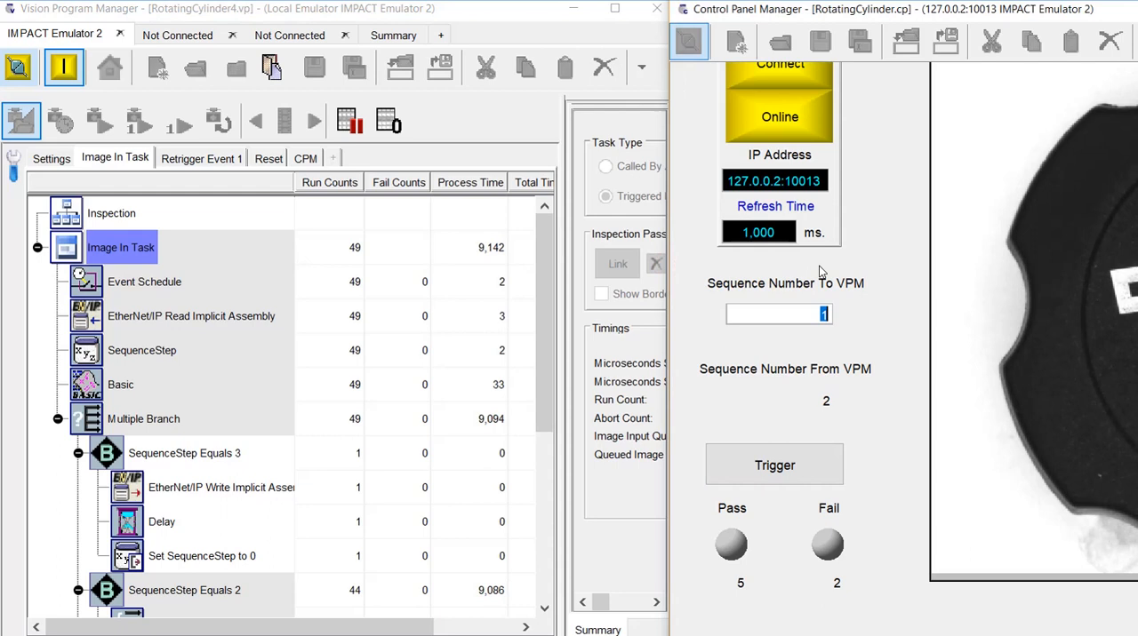
click(775, 464)
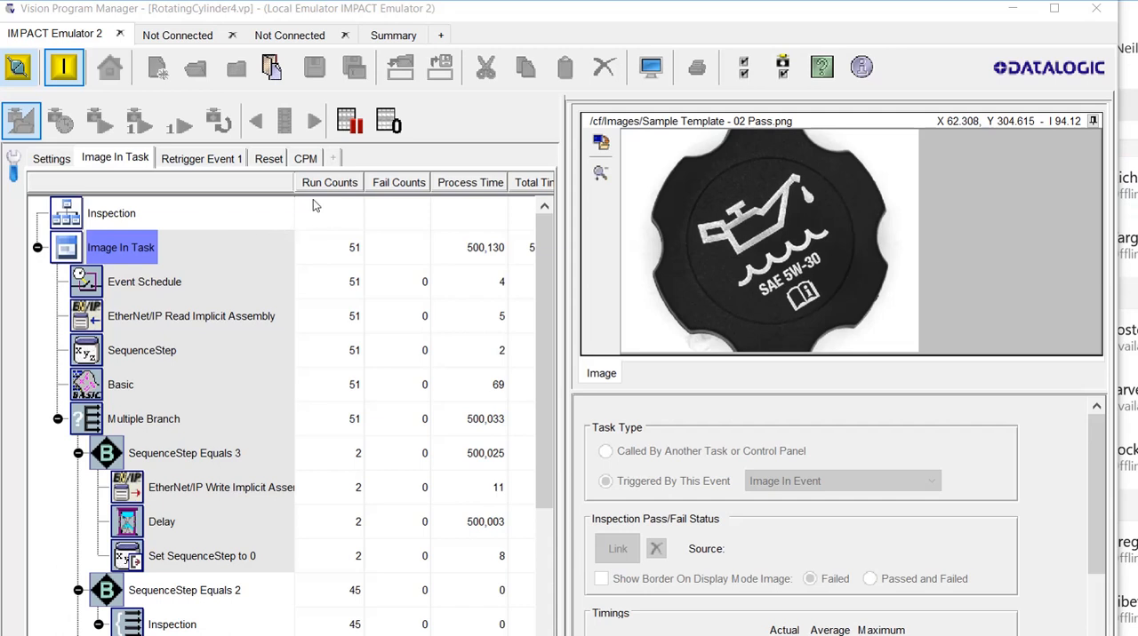
Step: Reset the run and fail counts to zero and view the Retrigger Event 1 task
click(389, 121)
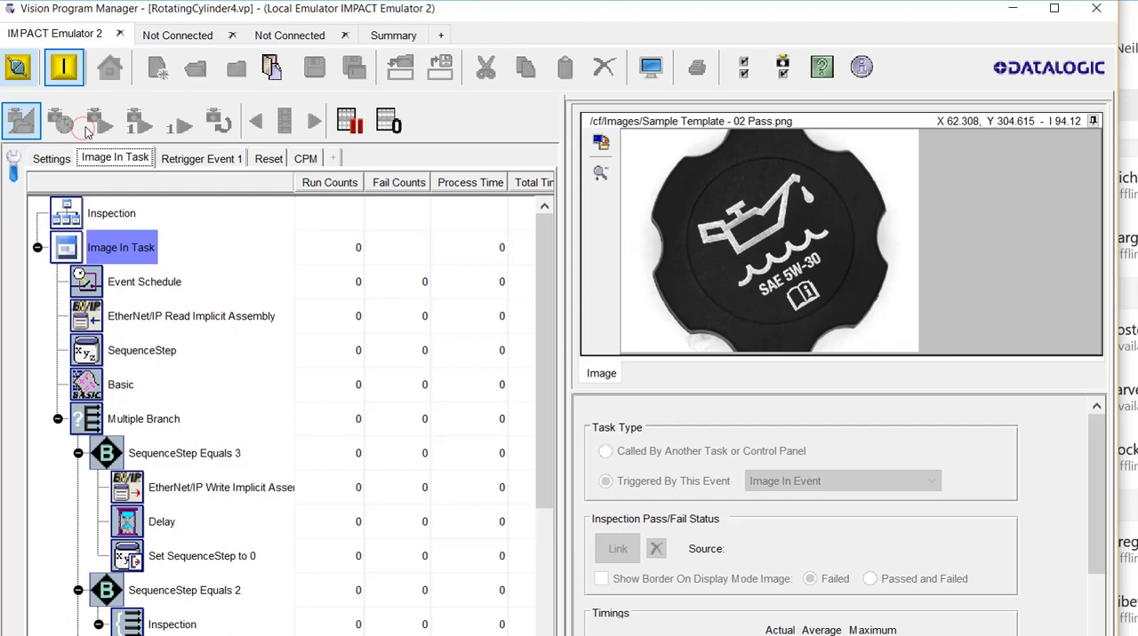
mouse_move(656, 407)
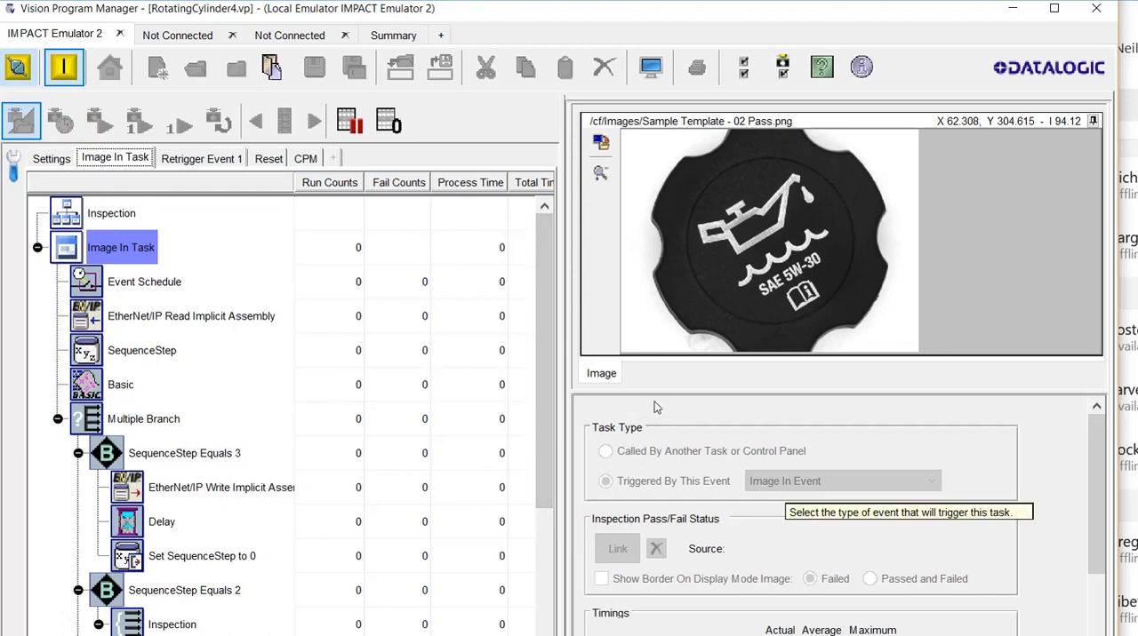
mouse_move(629, 410)
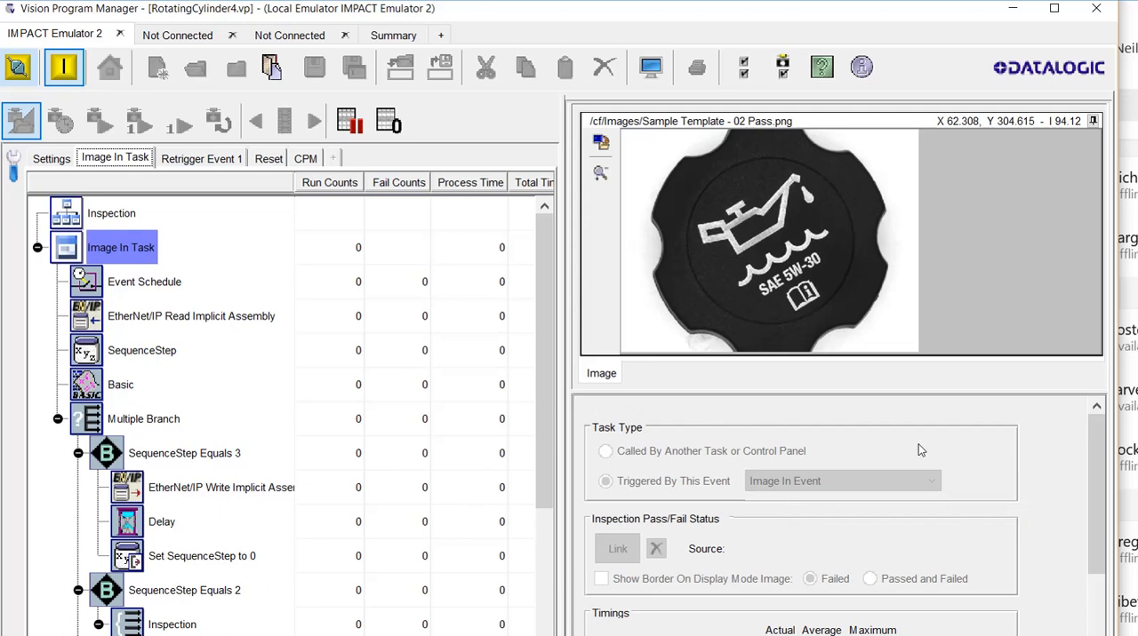
click(199, 158)
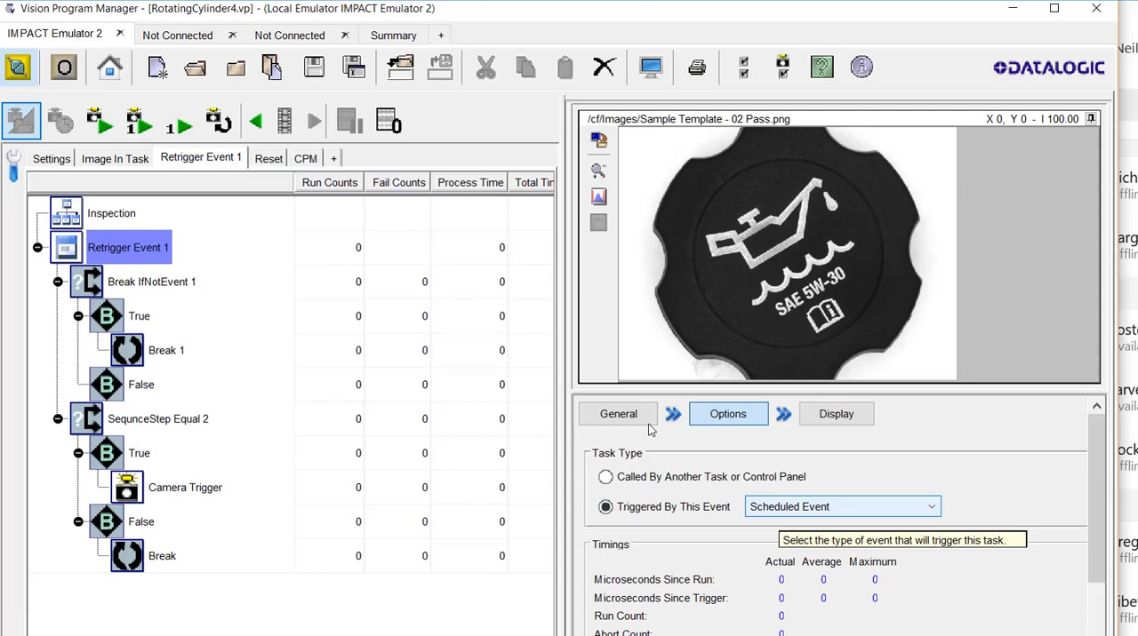
Step: Revisit Image In Task, then show the Camera Trigger tool in Retrigger Event 1
click(114, 158)
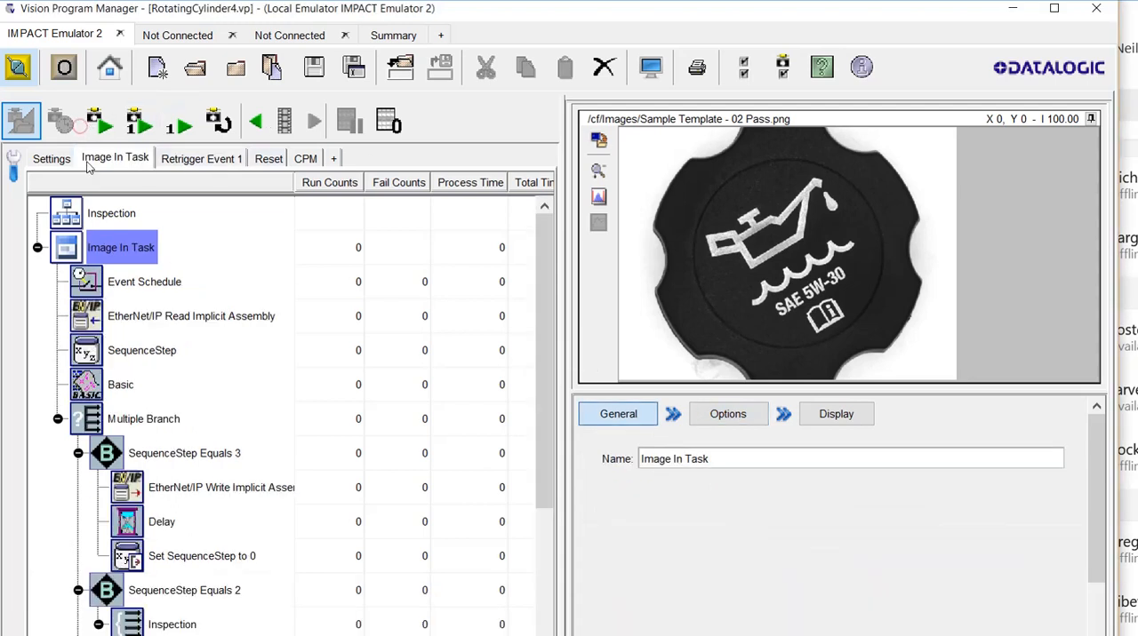
click(144, 281)
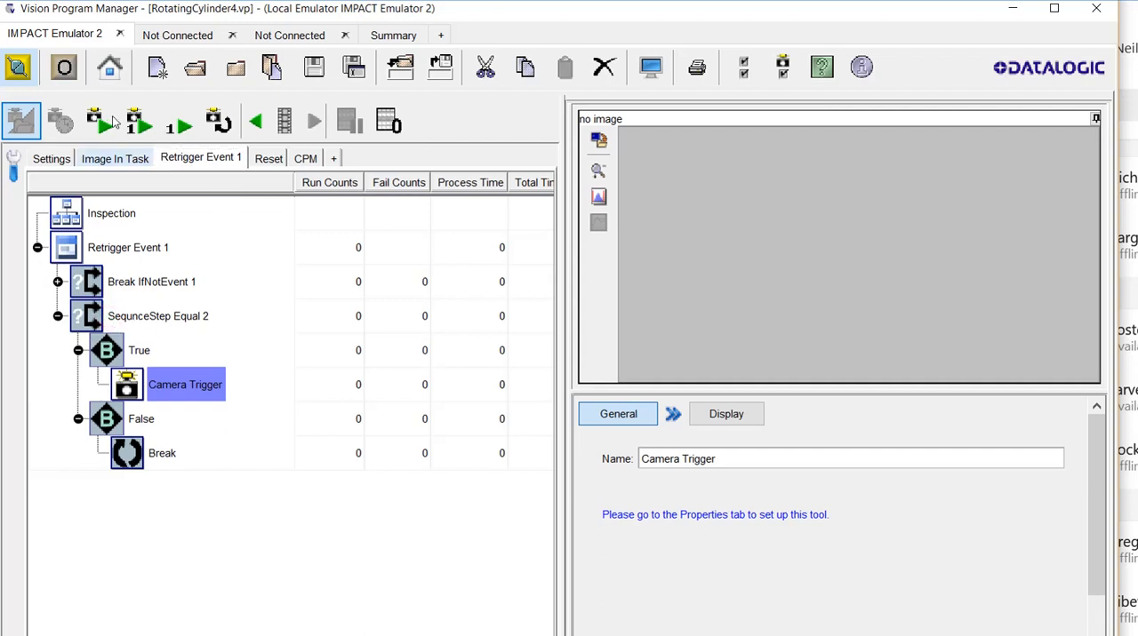
Step: Inspect the Reset task's Reset PassFail Counters and Set SequenceStep to 2 tools, then return to Image In Task
click(114, 158)
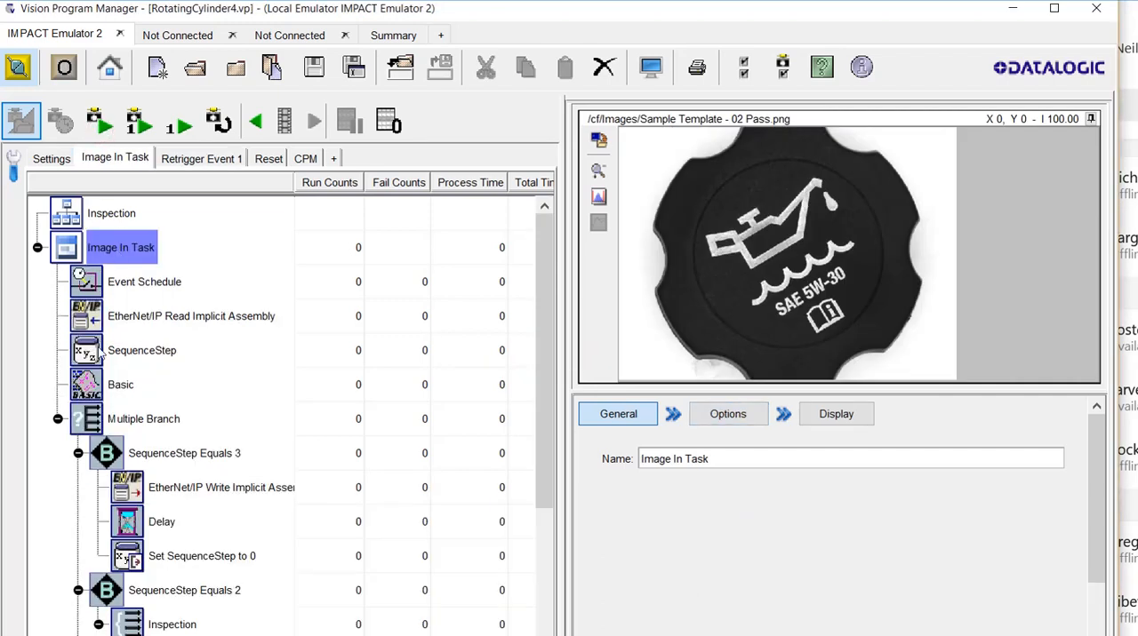
click(267, 158)
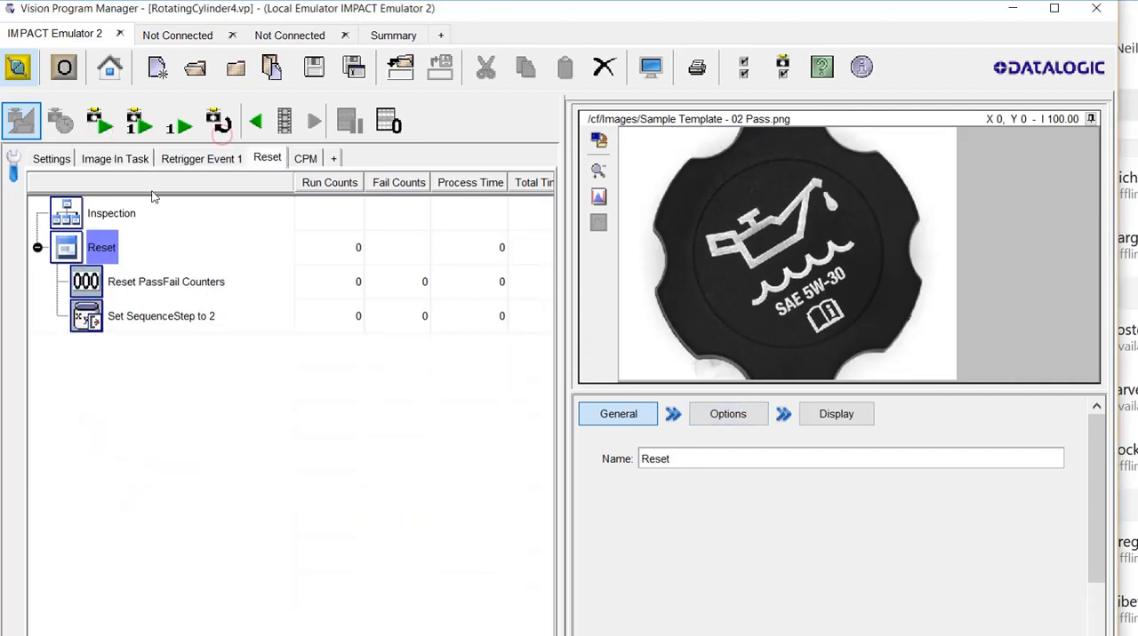
click(168, 281)
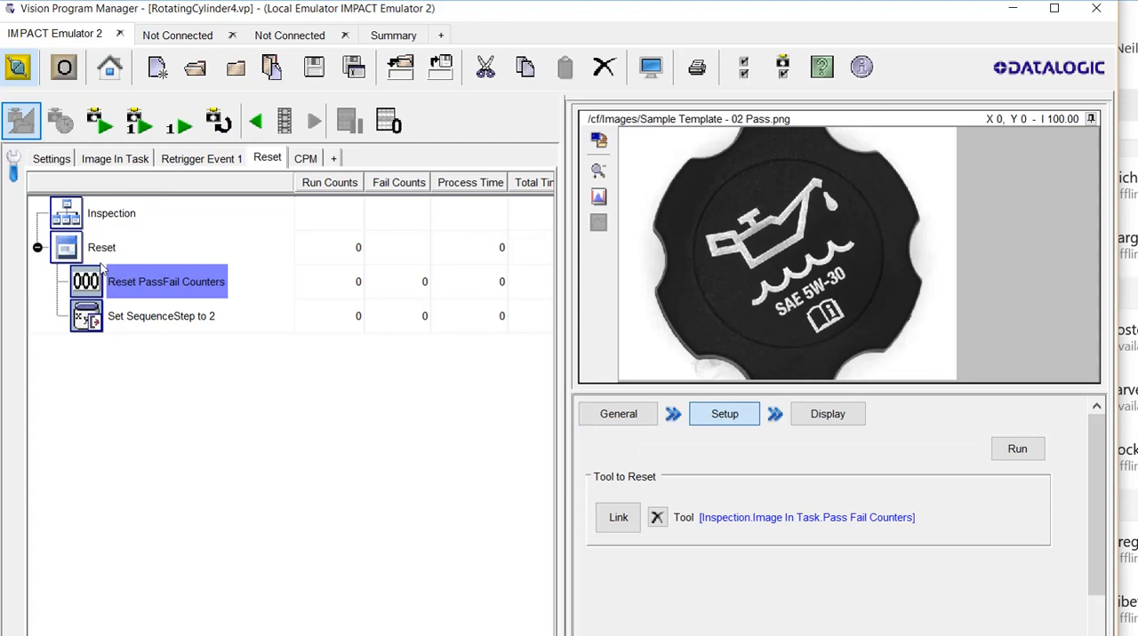
click(160, 316)
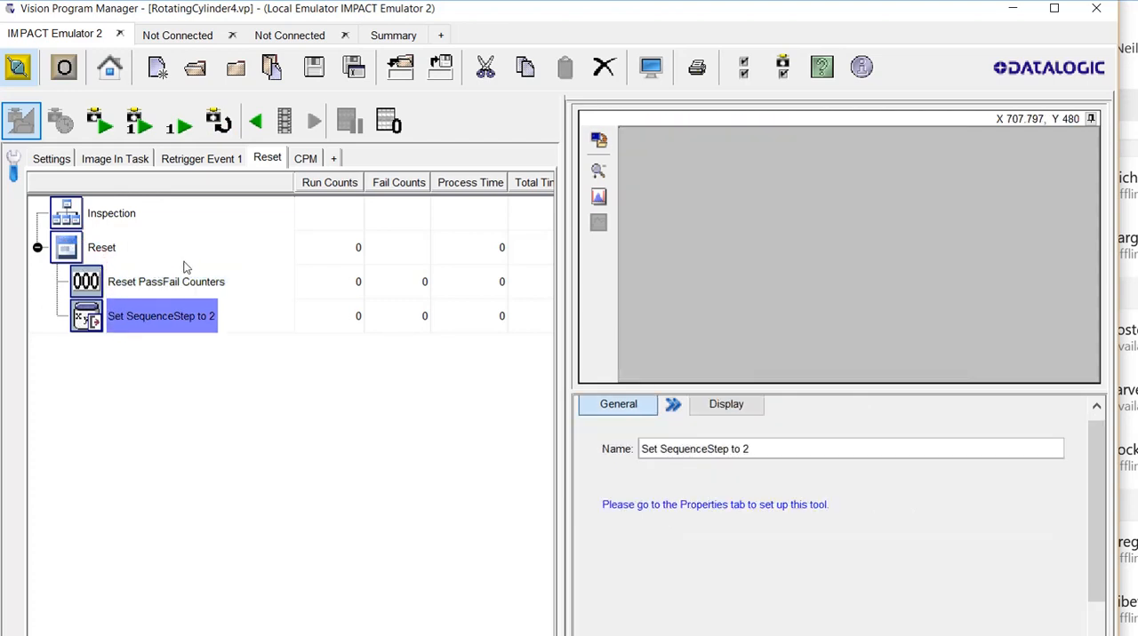
click(114, 158)
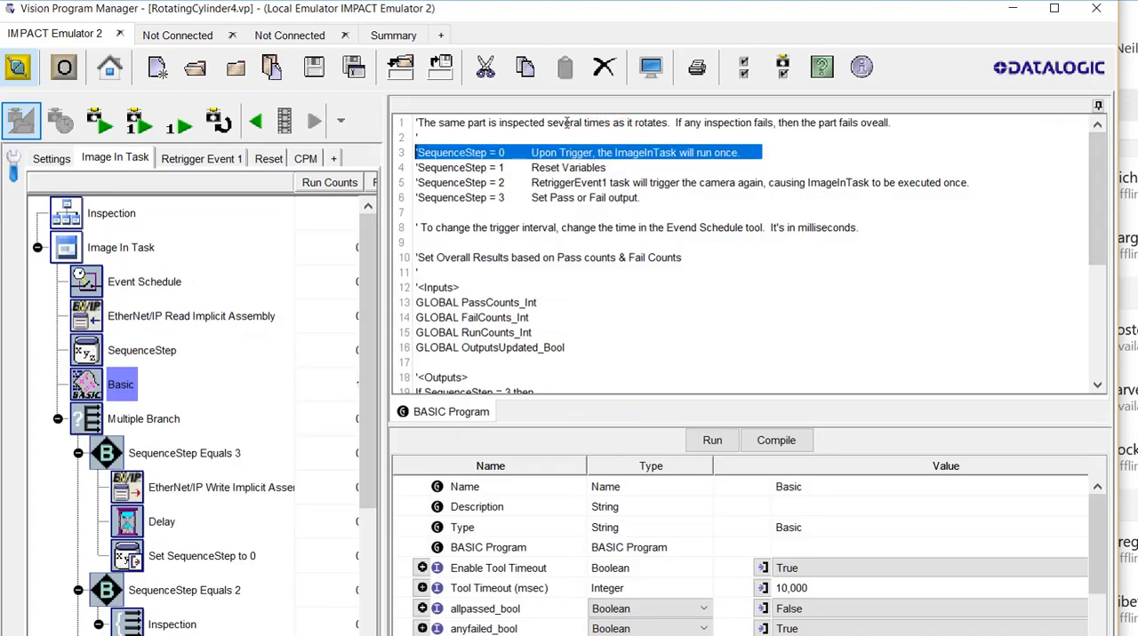
Step: Show the Basic tool's script comments describing SequenceStep values 0 through 3
click(488, 167)
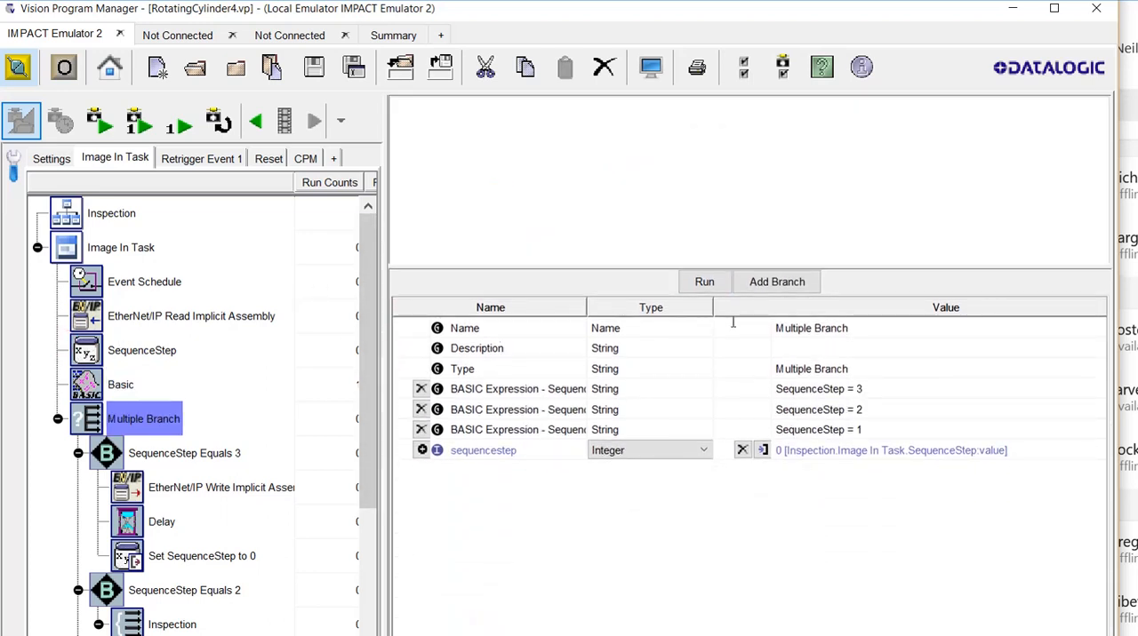
Step: Collapse the Multiple Branch to its three branches and show Call Reset Variables Task running Inspection.Reset
click(489, 408)
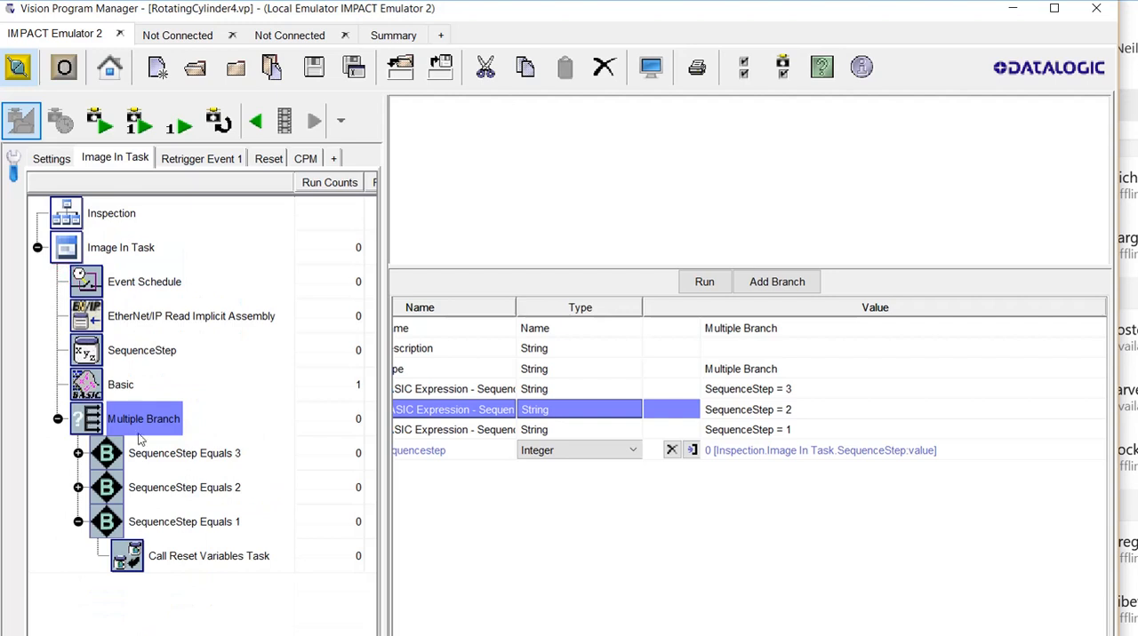
click(185, 453)
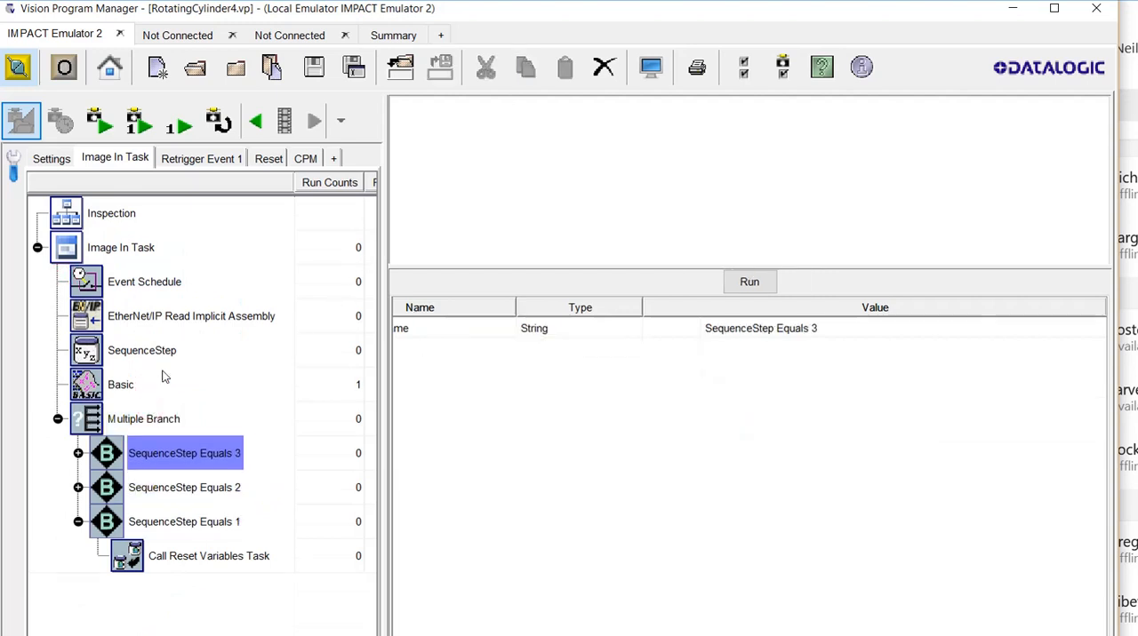
click(143, 418)
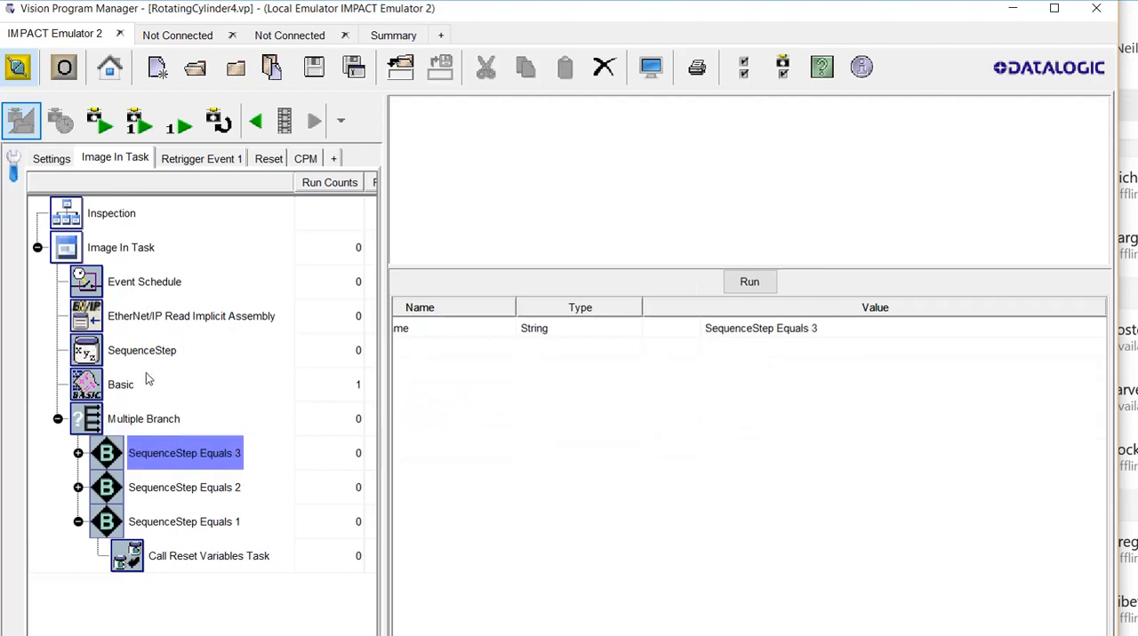
mouse_move(131, 384)
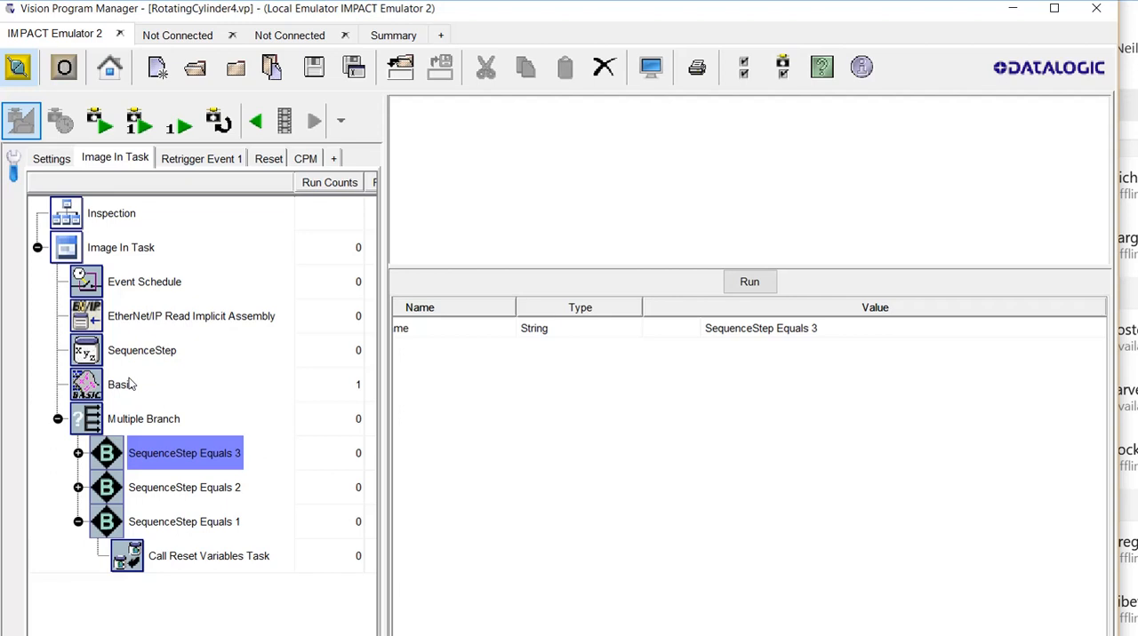
mouse_move(144, 386)
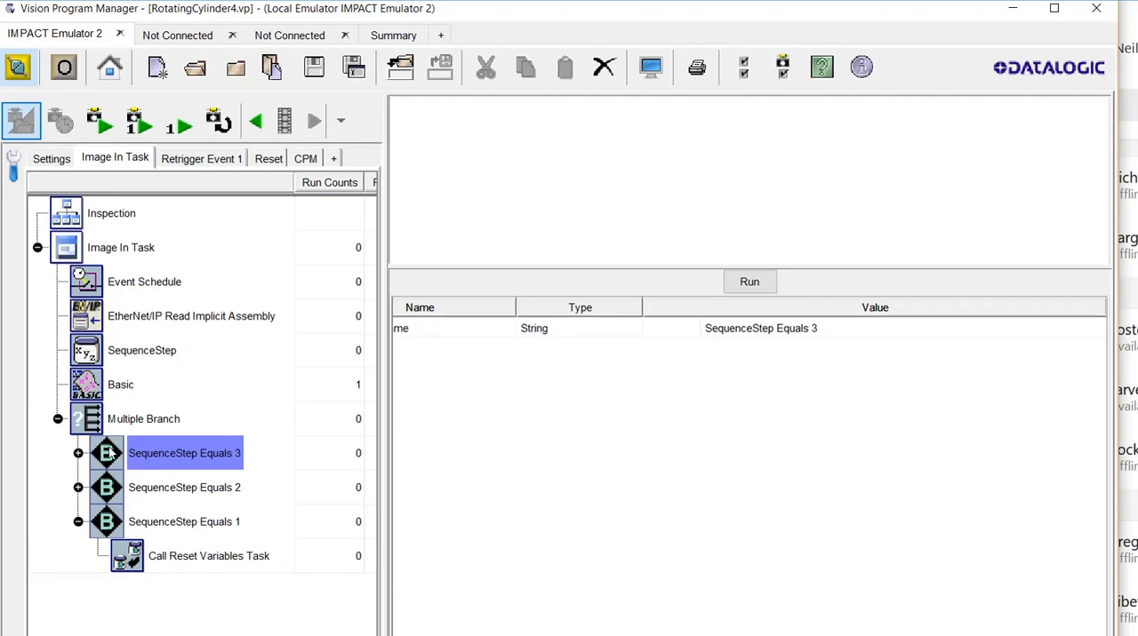
click(210, 555)
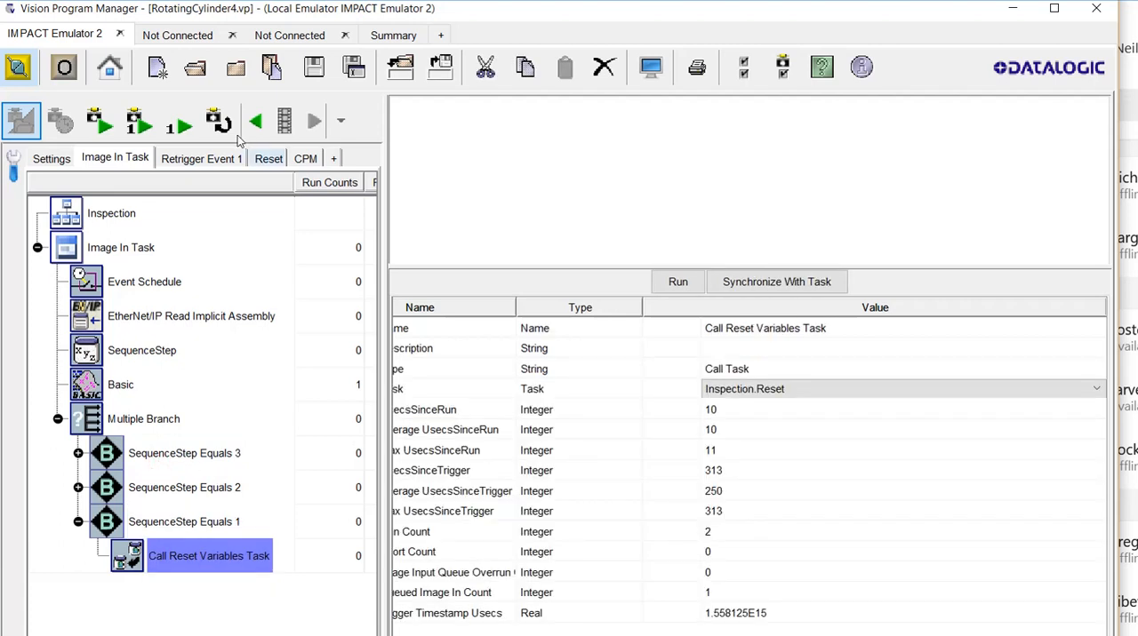
mouse_move(60, 443)
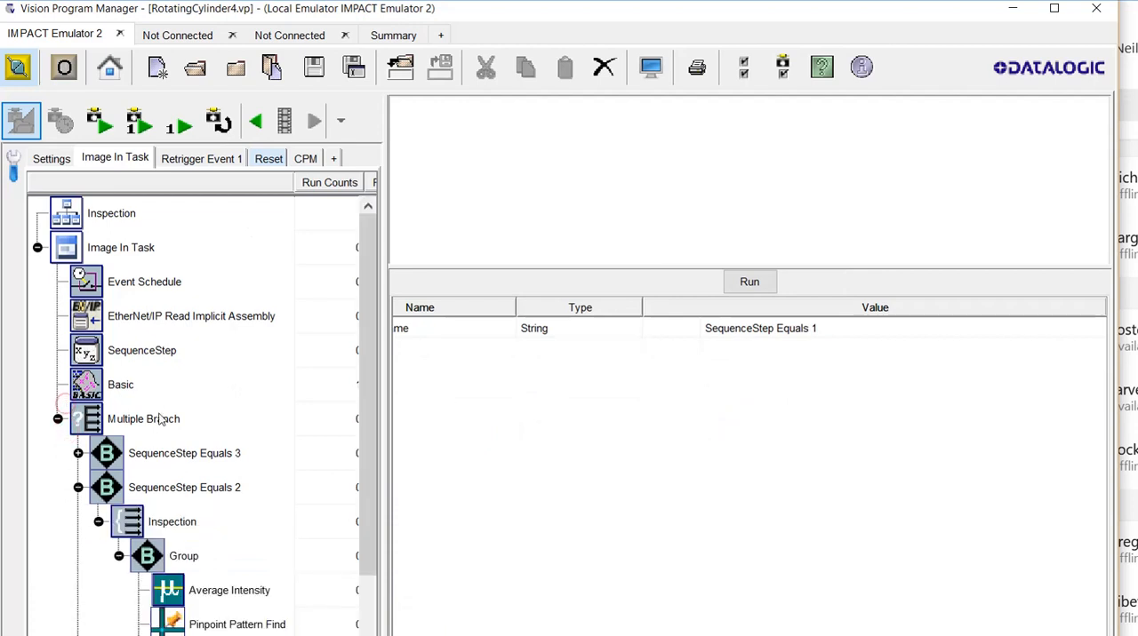
Step: Show the Inspection group's Average Intensity and Pinpoint Pattern Find tool settings
scroll(down, 3)
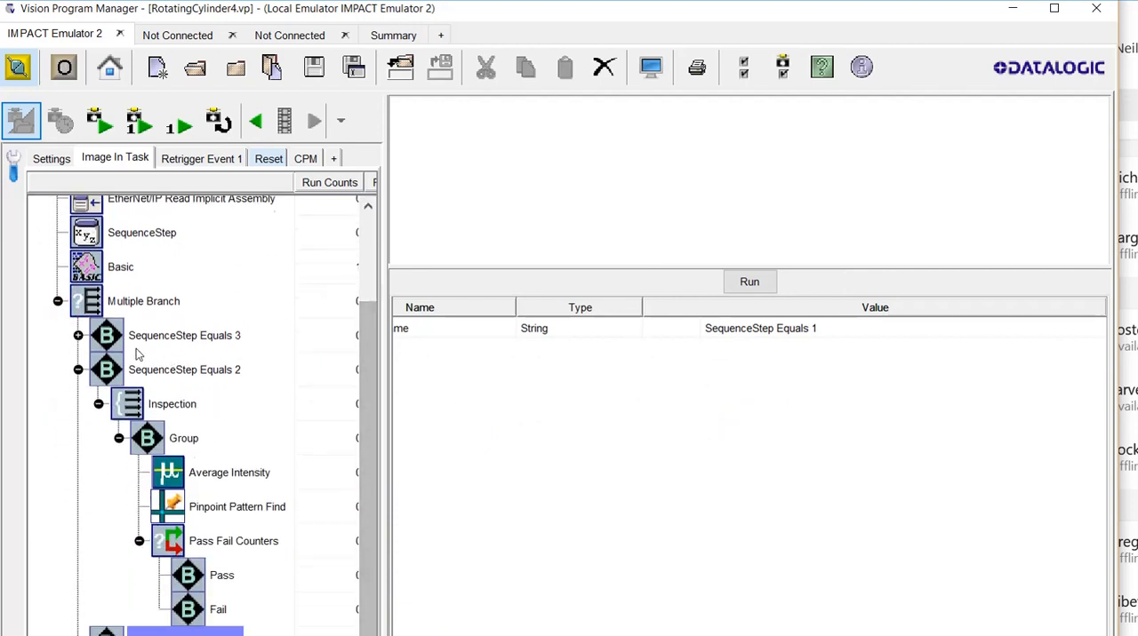
click(171, 403)
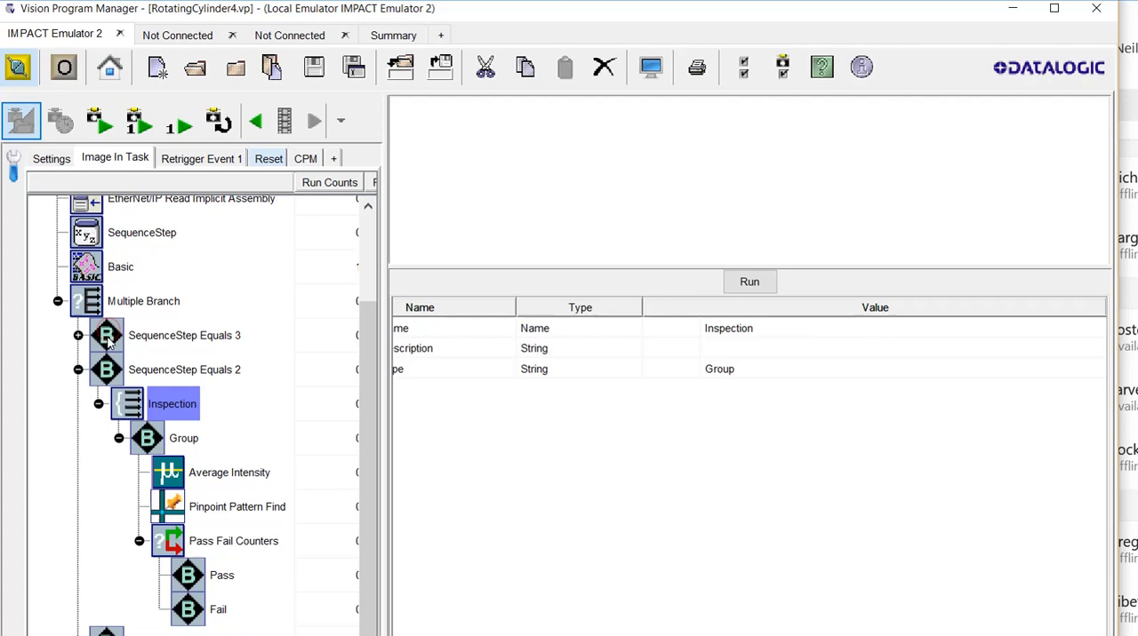
click(230, 473)
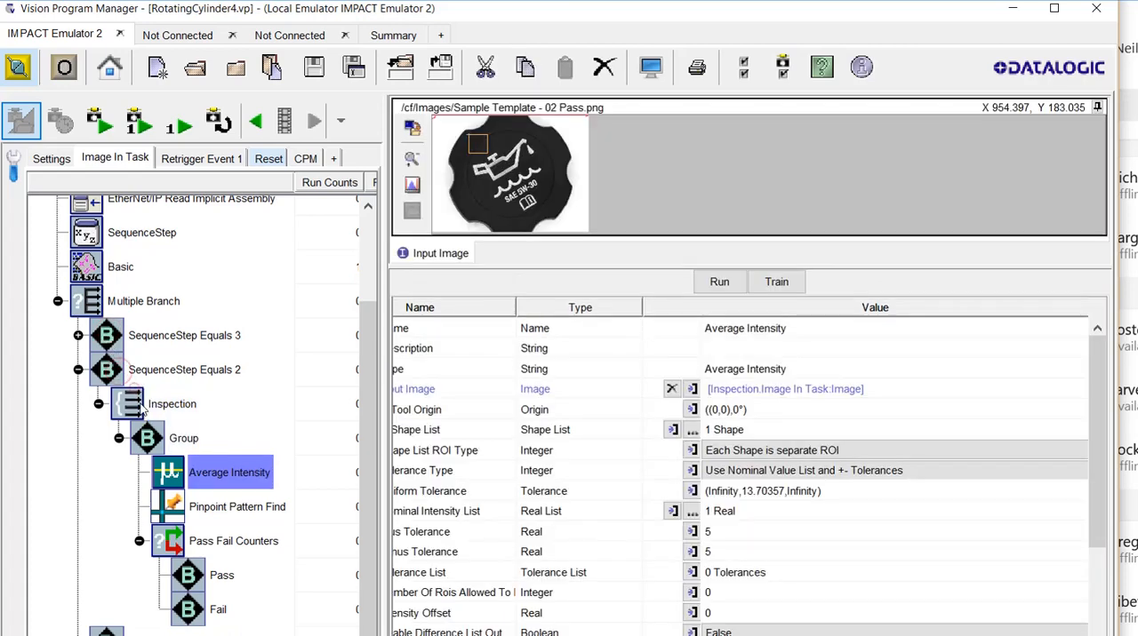
click(238, 507)
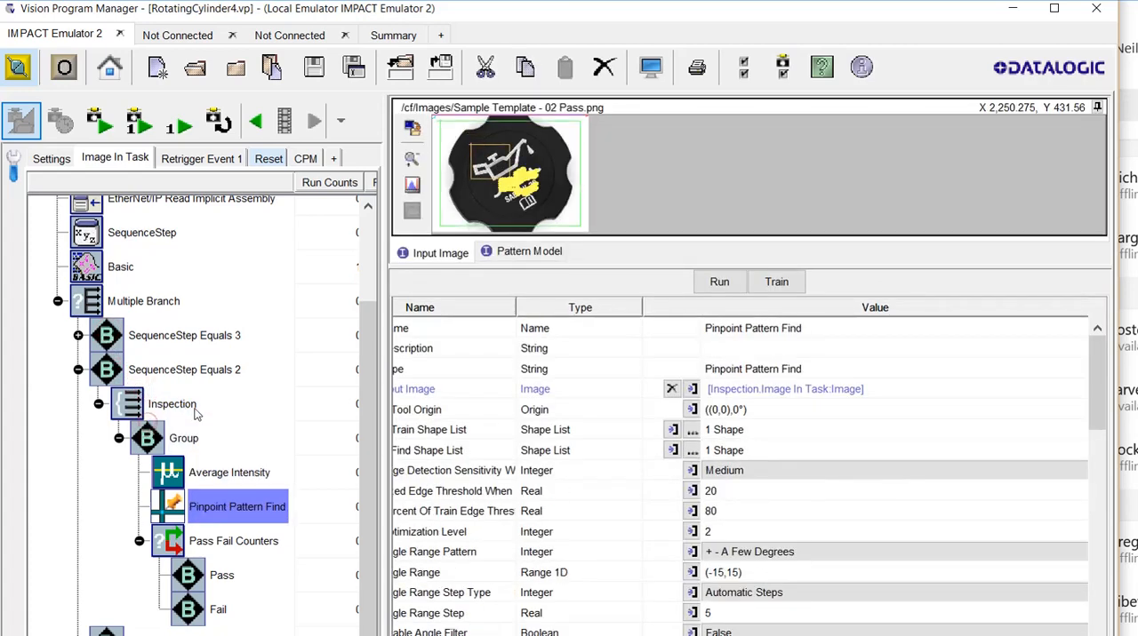
mouse_move(146, 465)
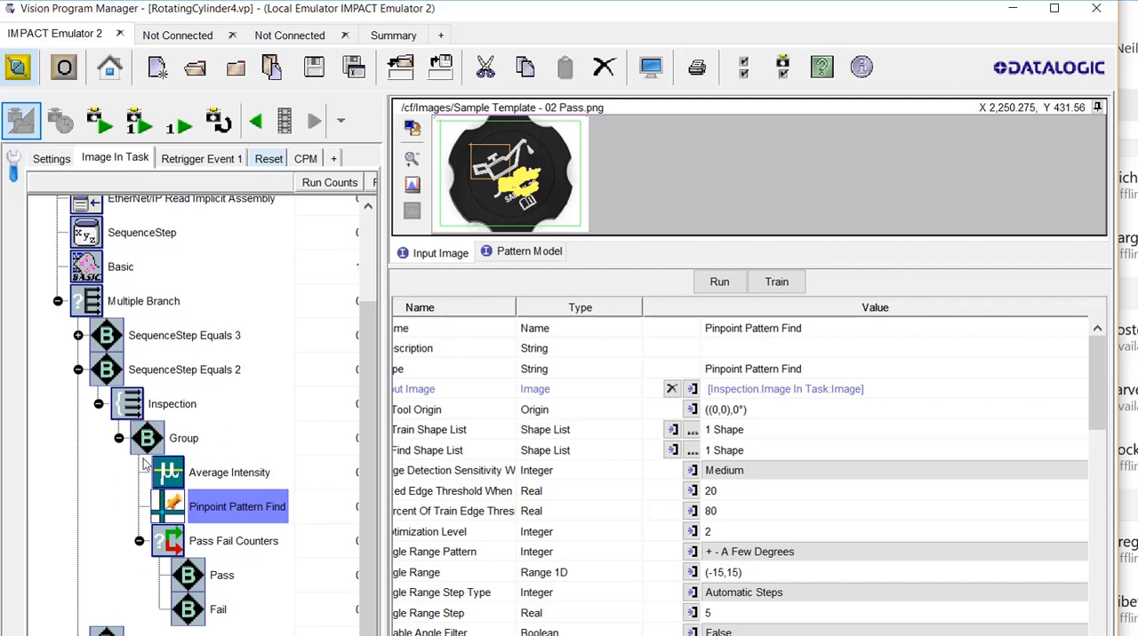
Step: Bring up the Pass Fail Counters tool's properties, briefly comparing with the Basic script tool
click(234, 540)
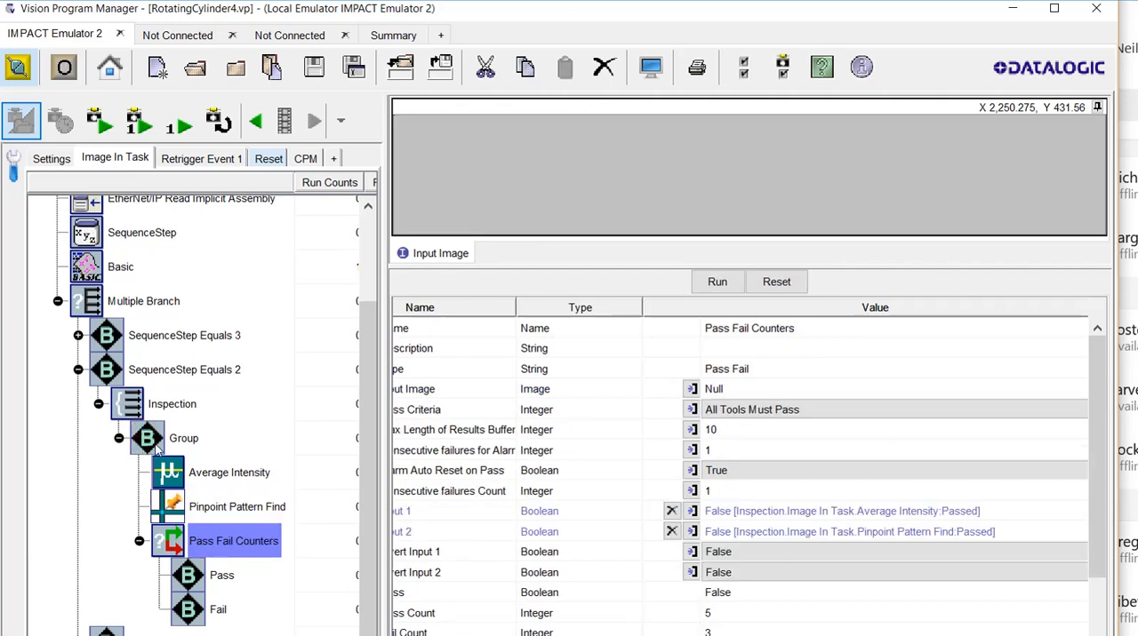
mouse_move(211, 462)
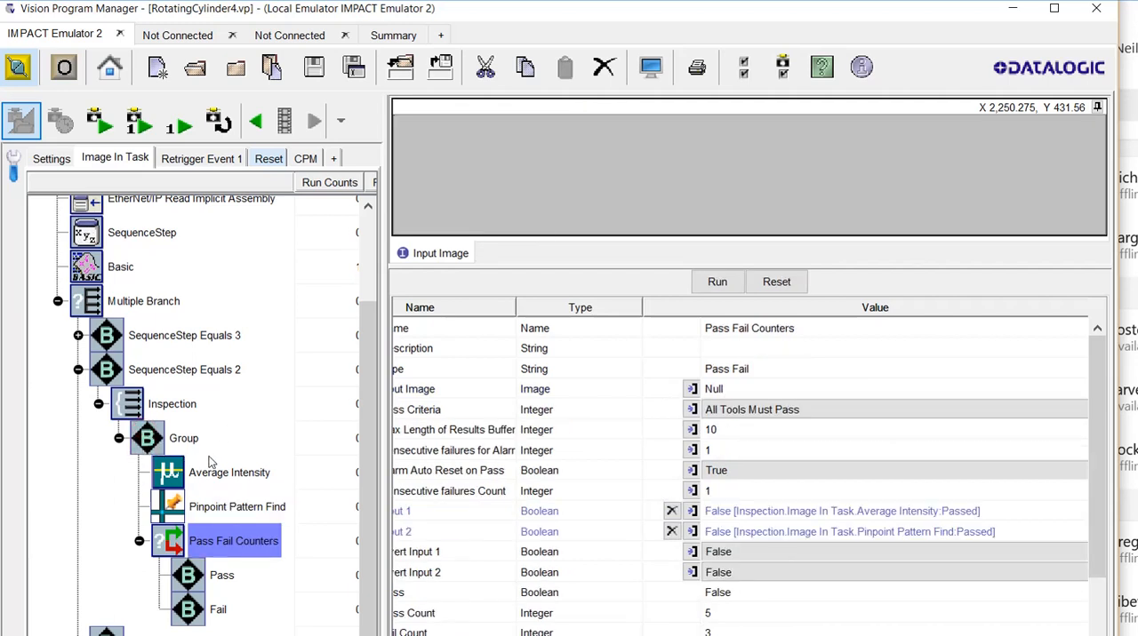
mouse_move(185, 460)
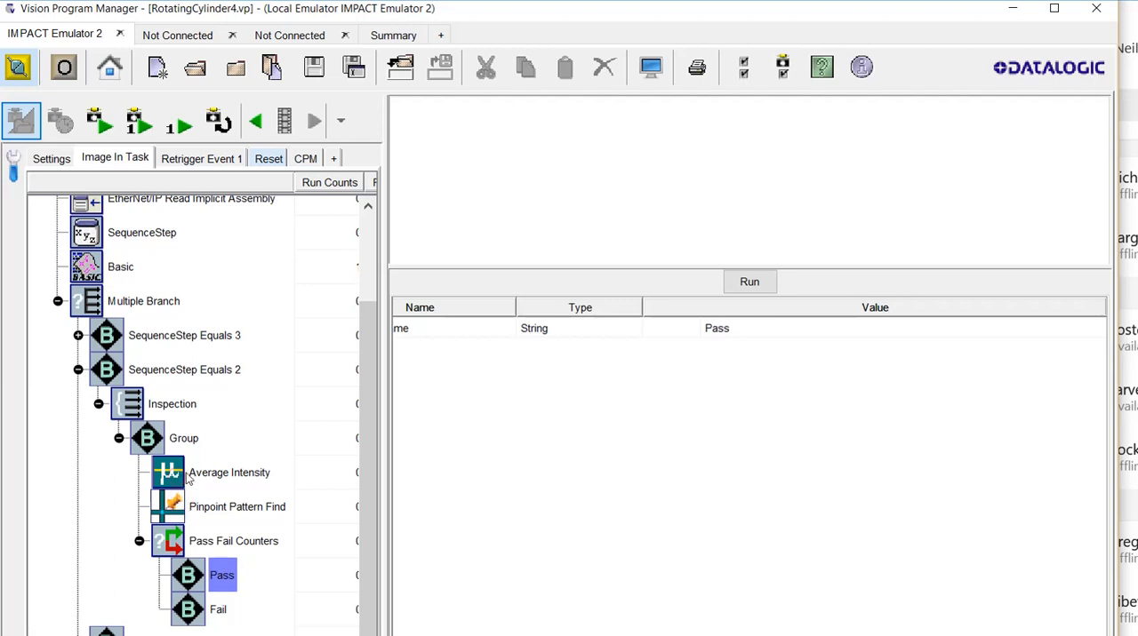
mouse_move(174, 519)
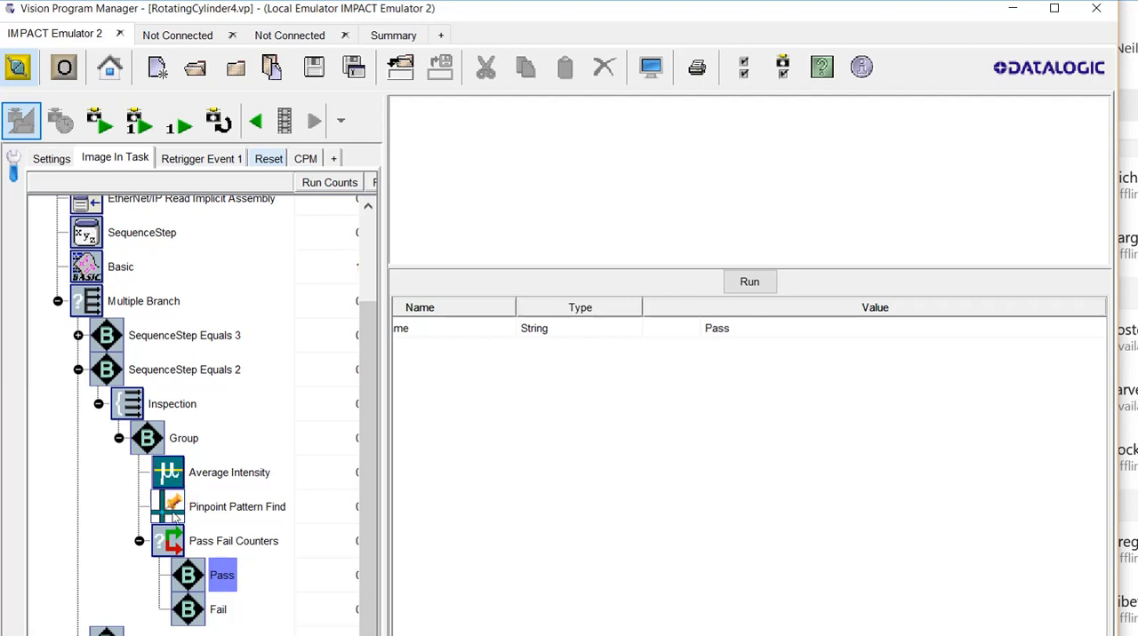
mouse_move(168, 450)
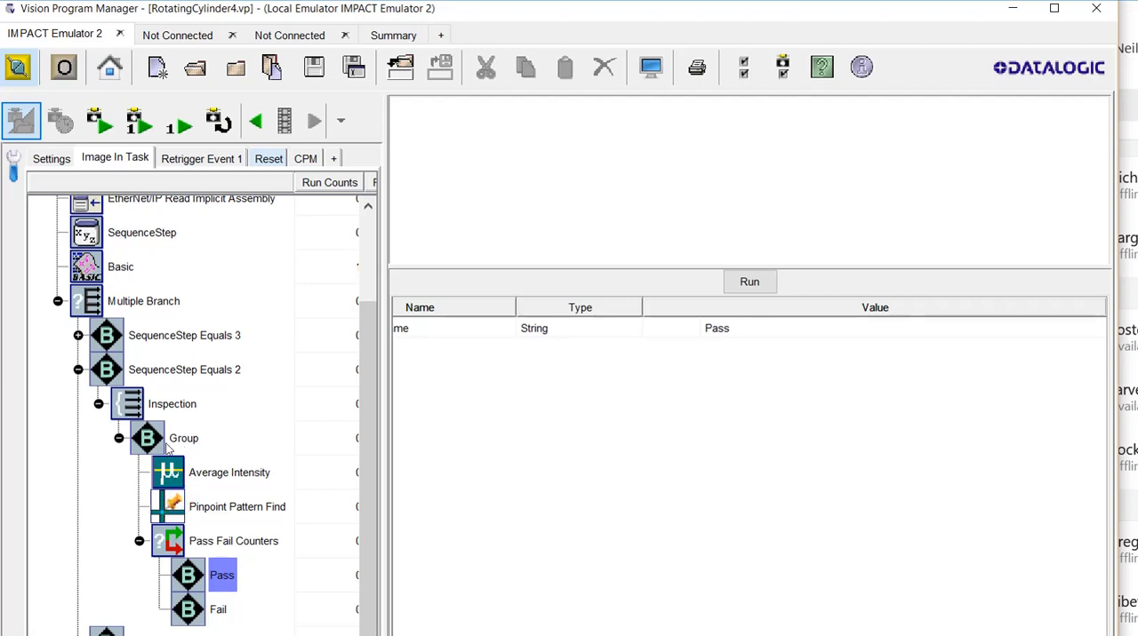
mouse_move(181, 506)
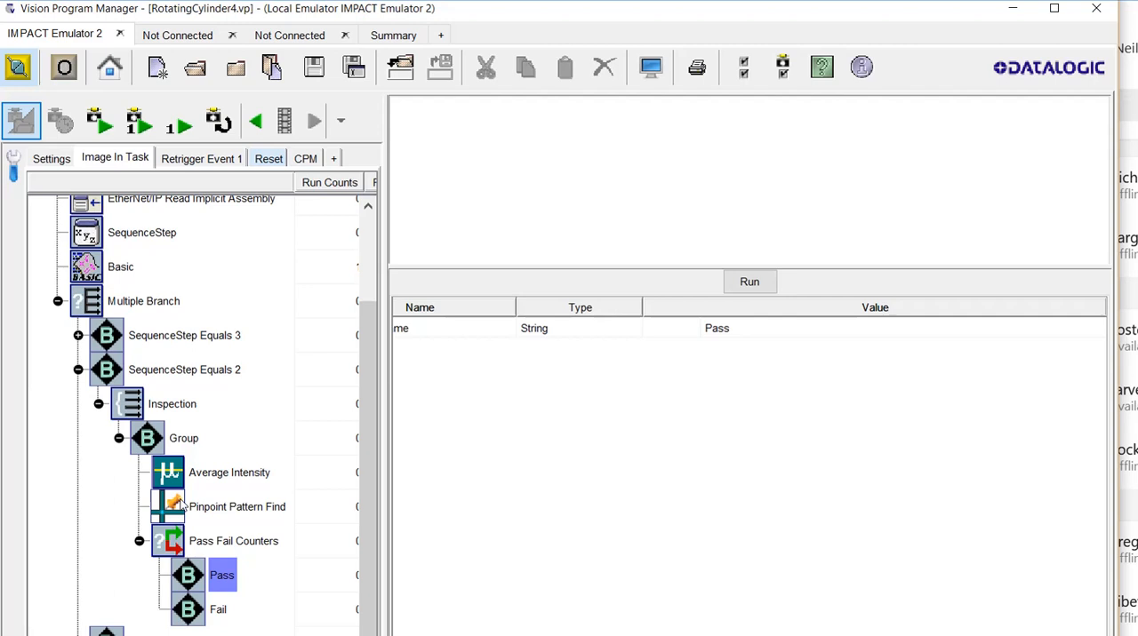
click(121, 267)
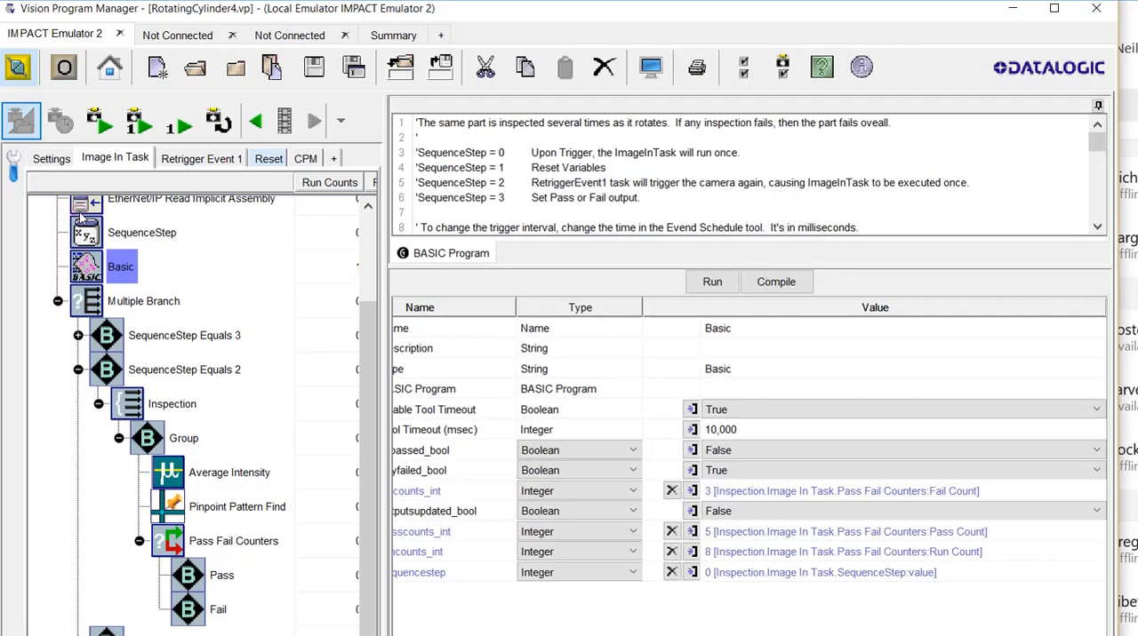
click(234, 540)
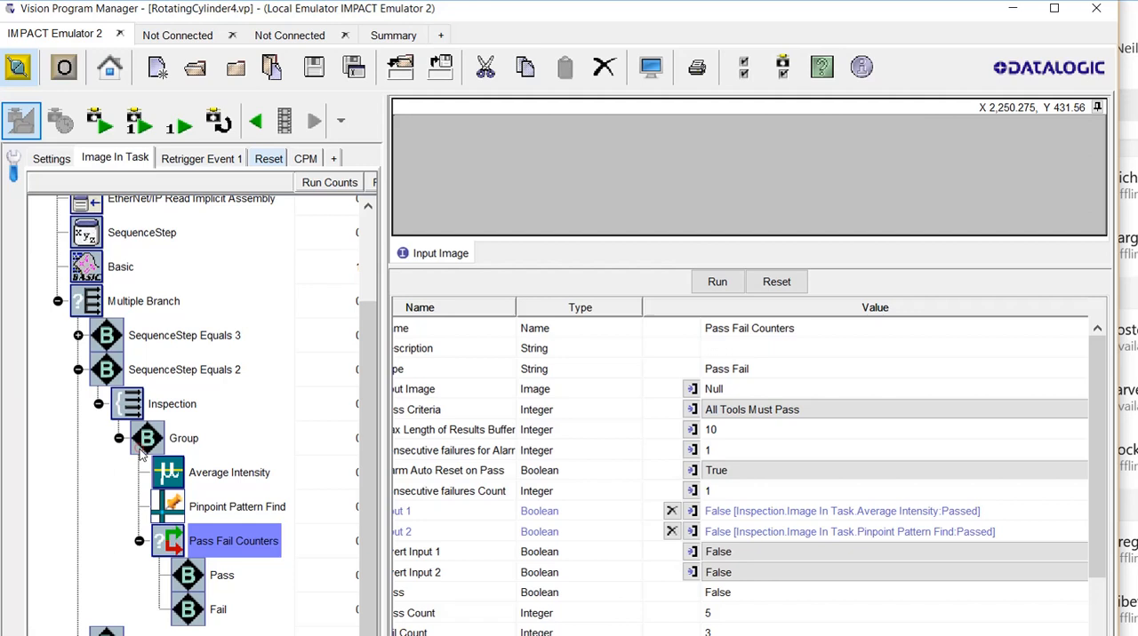
mouse_move(373, 509)
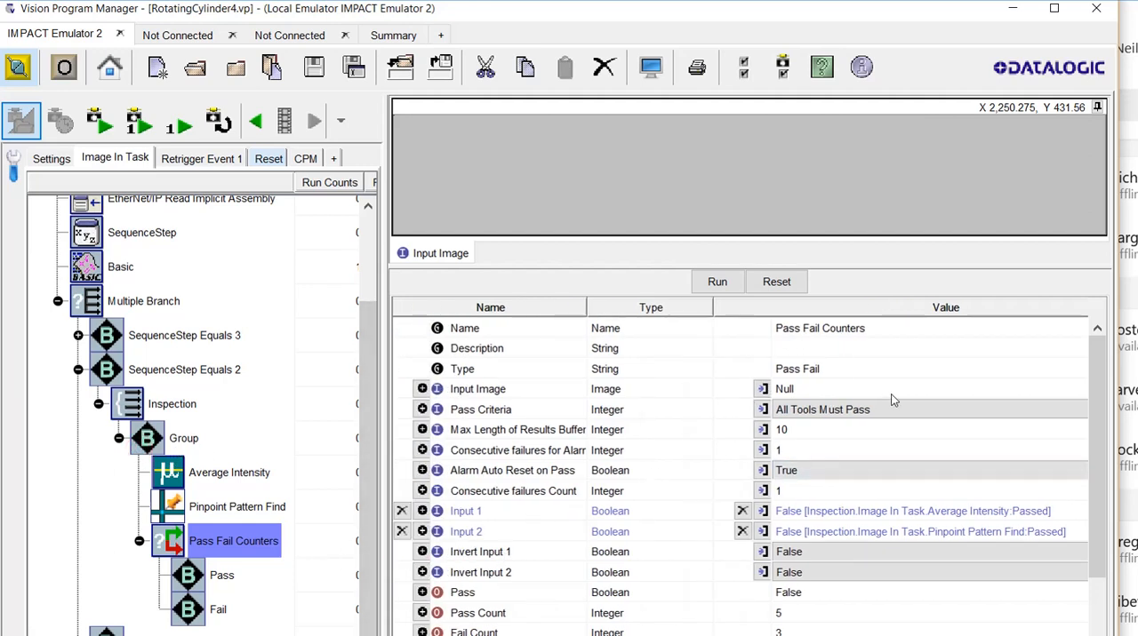
Step: Review the Pass, Pass Count and Fail Count outputs: 5 passes, 3 fails, 8 runs
scroll(down, 3)
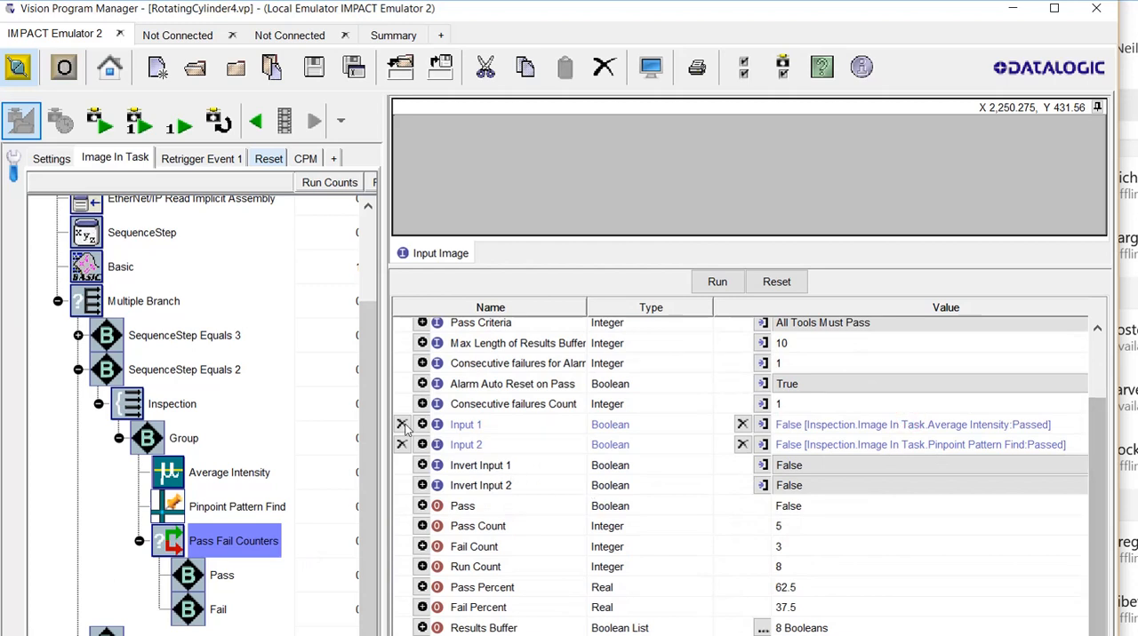
click(462, 505)
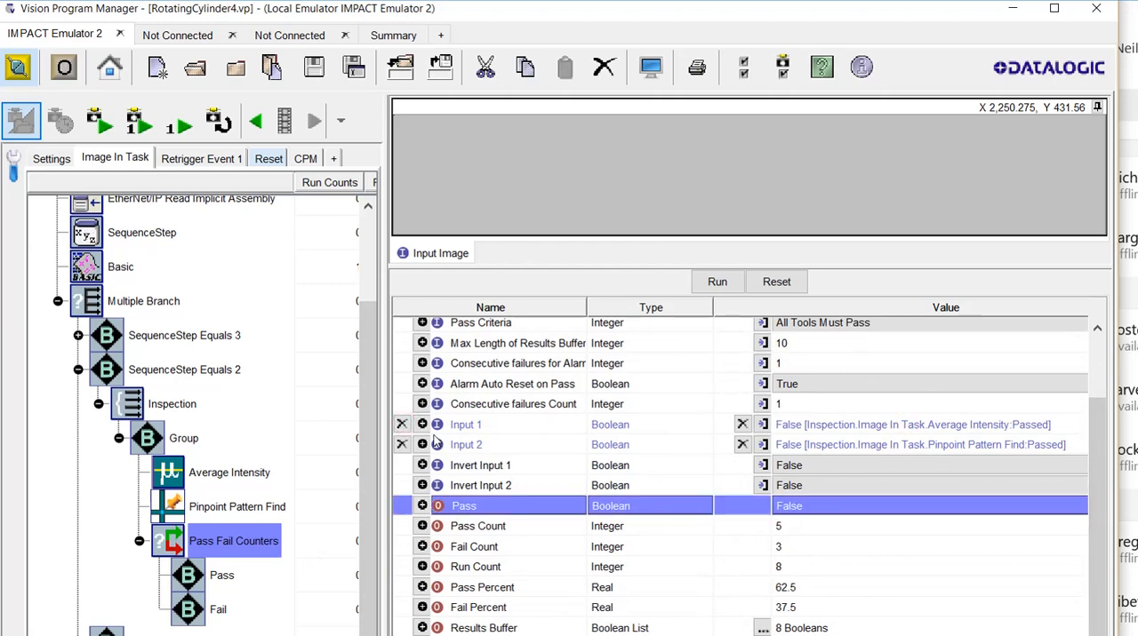
click(479, 526)
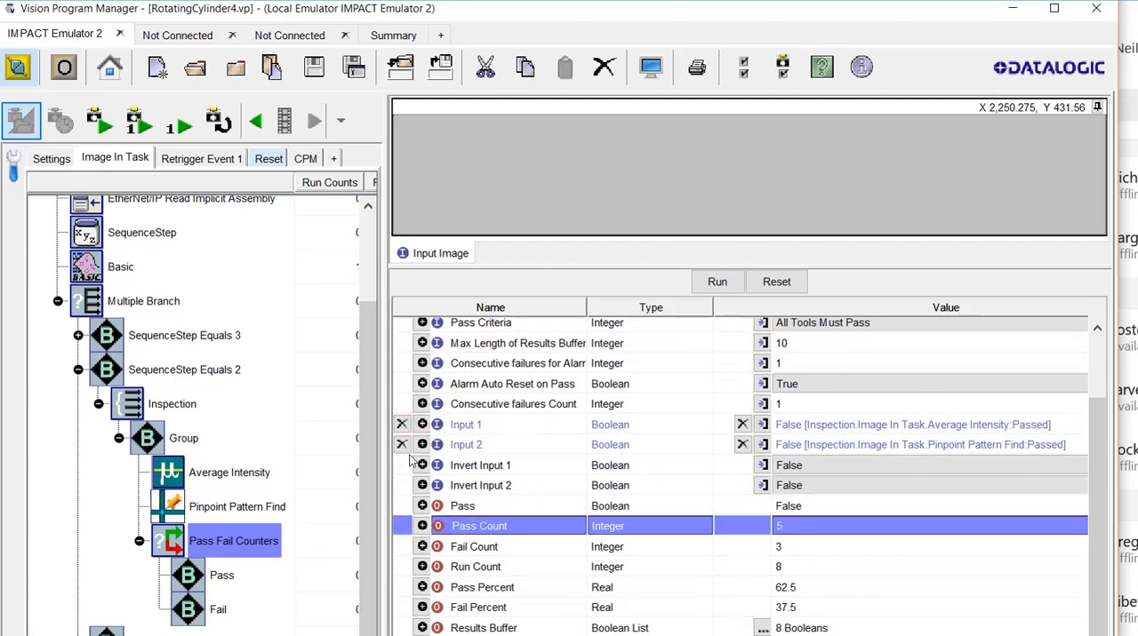
click(477, 545)
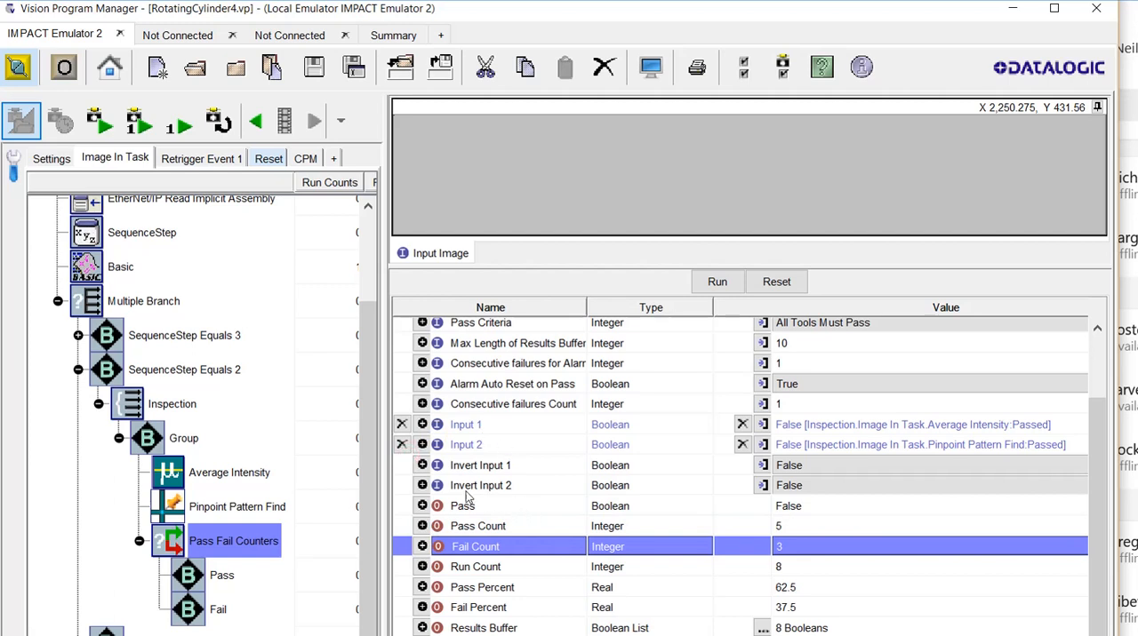
click(235, 540)
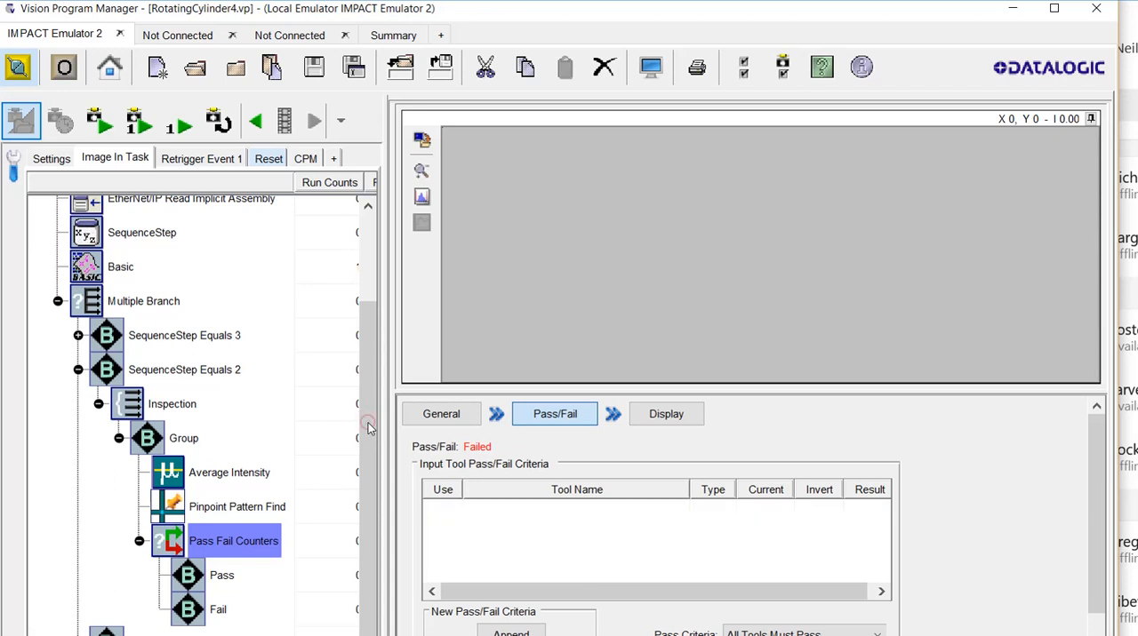
mouse_move(519, 491)
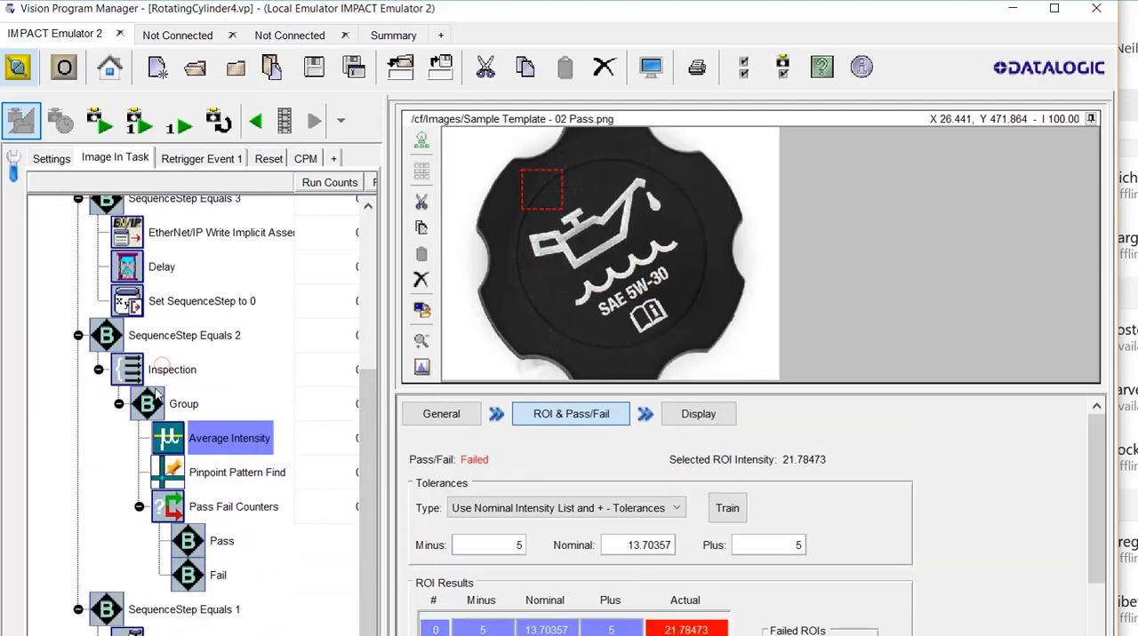
Step: Show the Image In Task general settings with the task name and oil-cap image
click(237, 473)
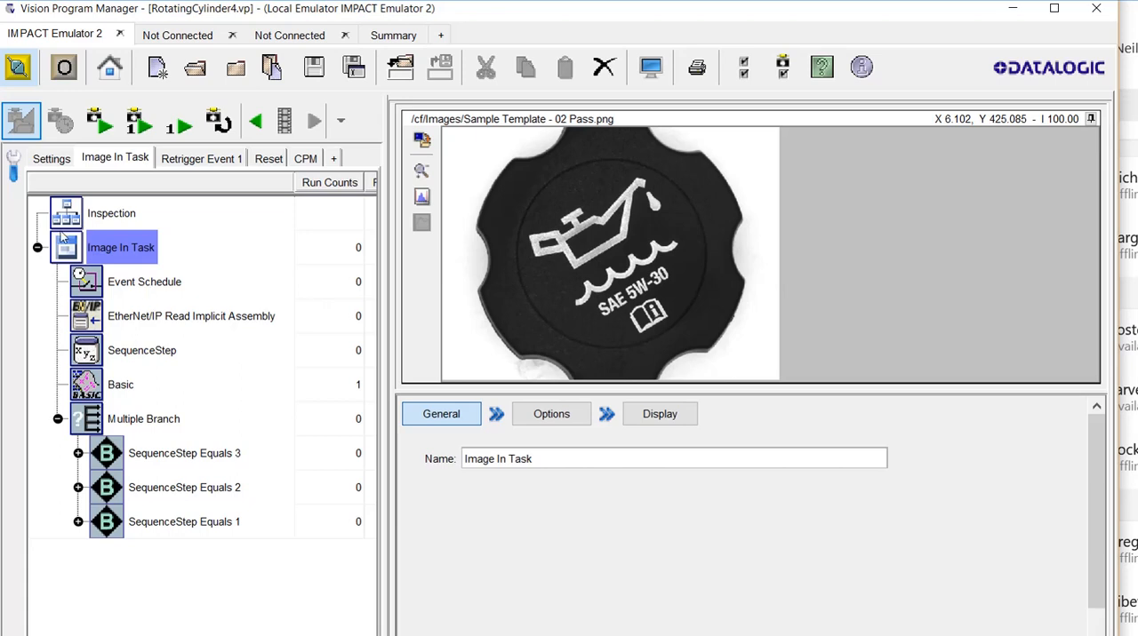
Step: Review the Event Schedule delay, the implicit assembly Command input and the SequenceStep integer valued 0
click(144, 281)
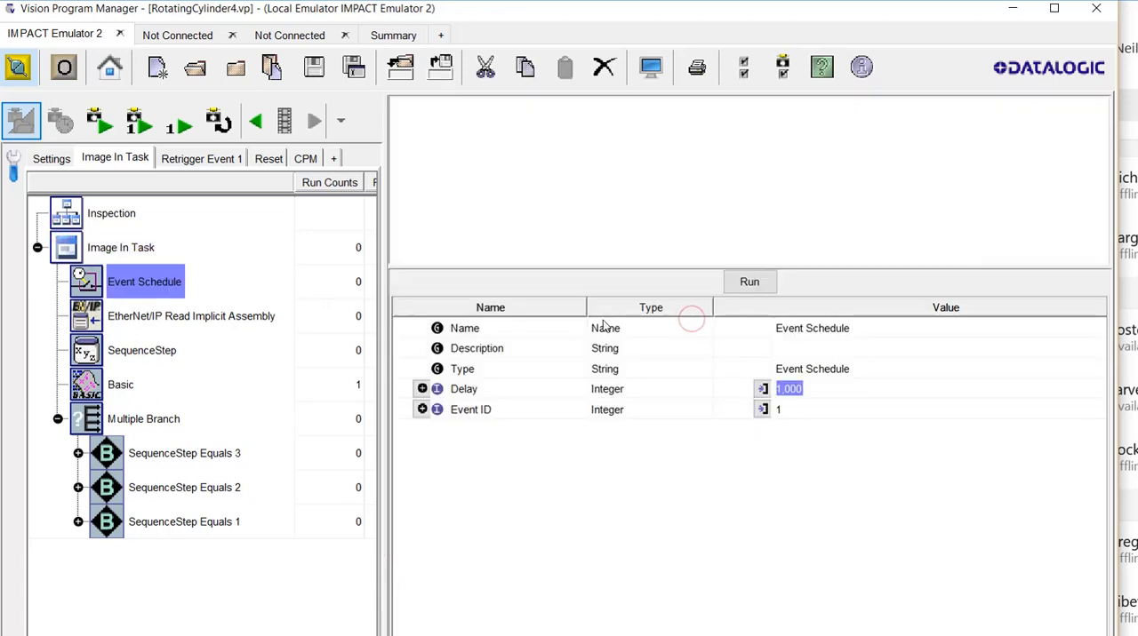
click(192, 317)
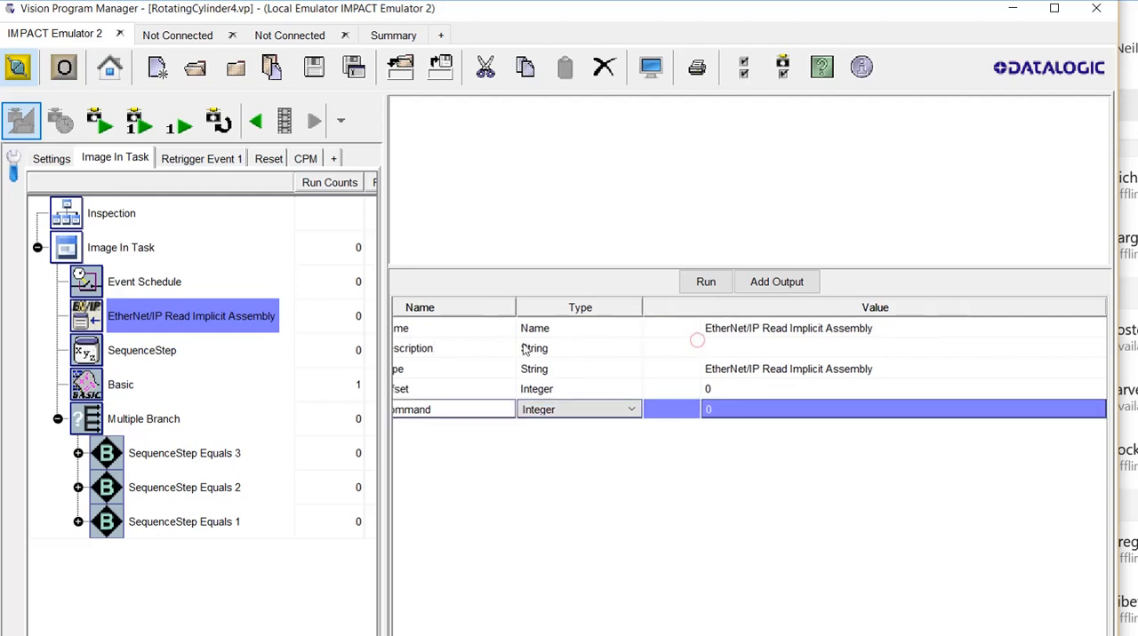
click(143, 350)
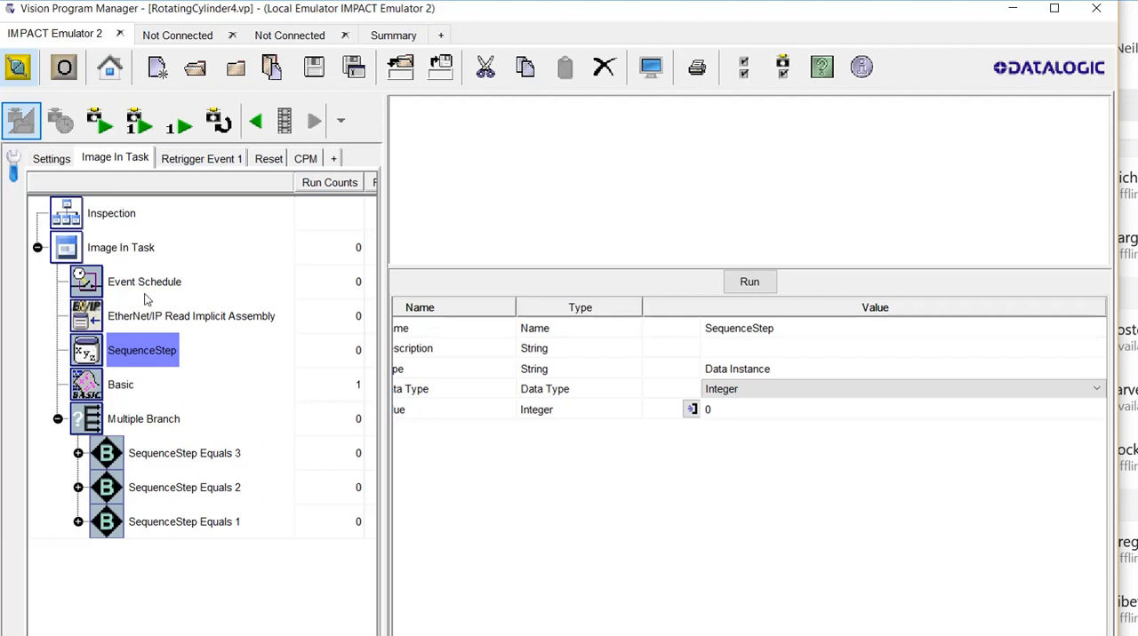
mouse_move(132, 303)
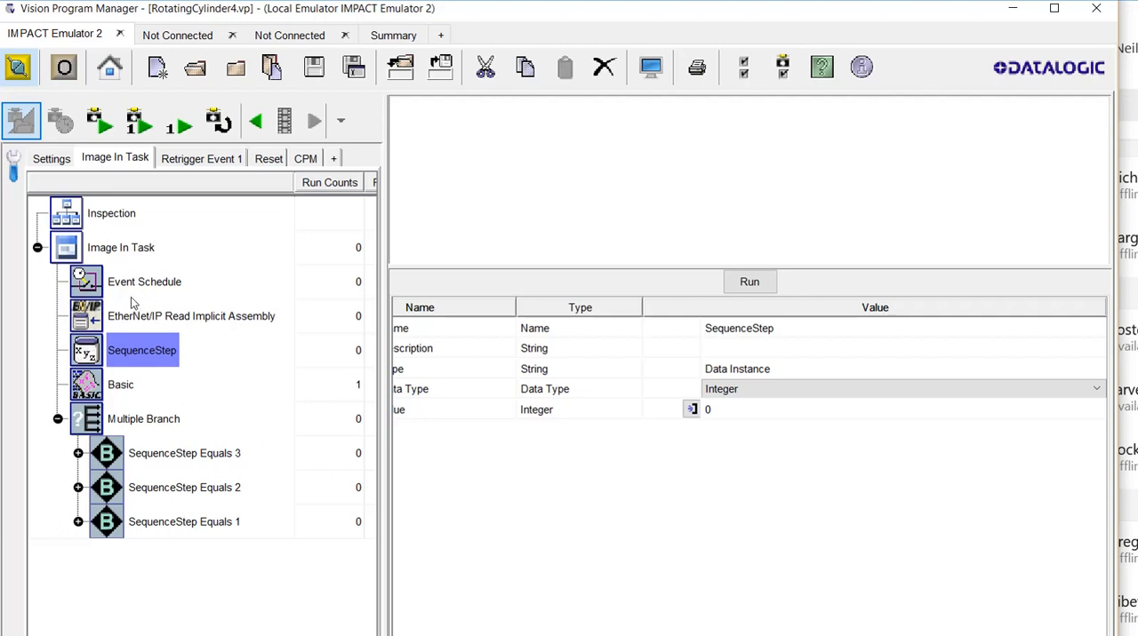
mouse_move(139, 284)
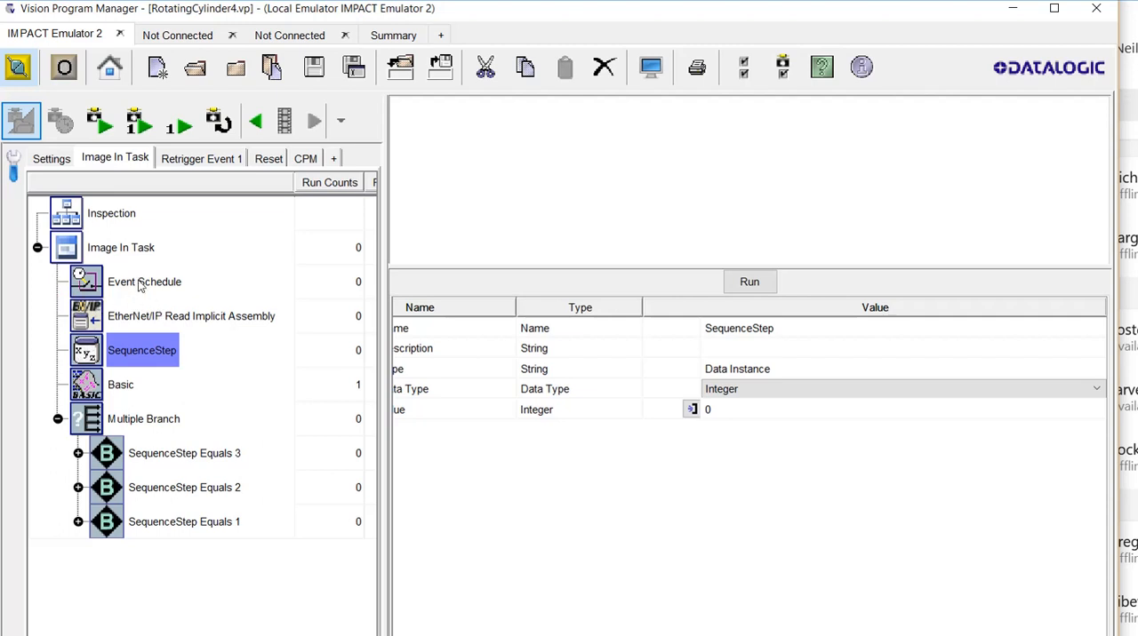
Step: Read through the Basic script's SequenceStep 3 and SequenceStep 1 branches setting the pass/fail flags
click(121, 384)
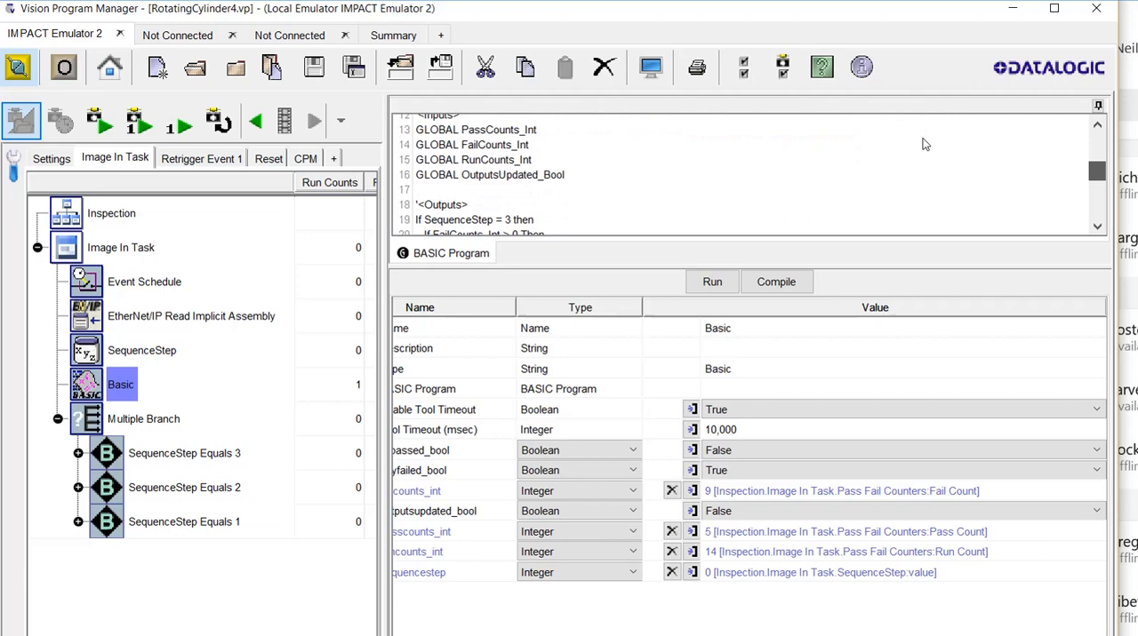
scroll(down, 3)
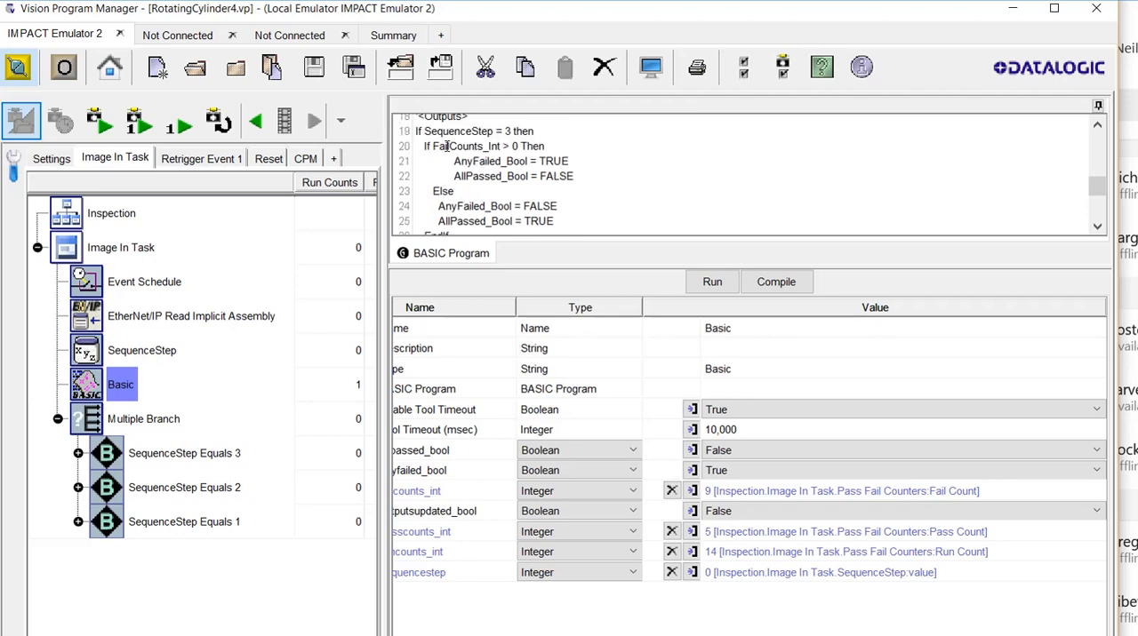
scroll(down, 3)
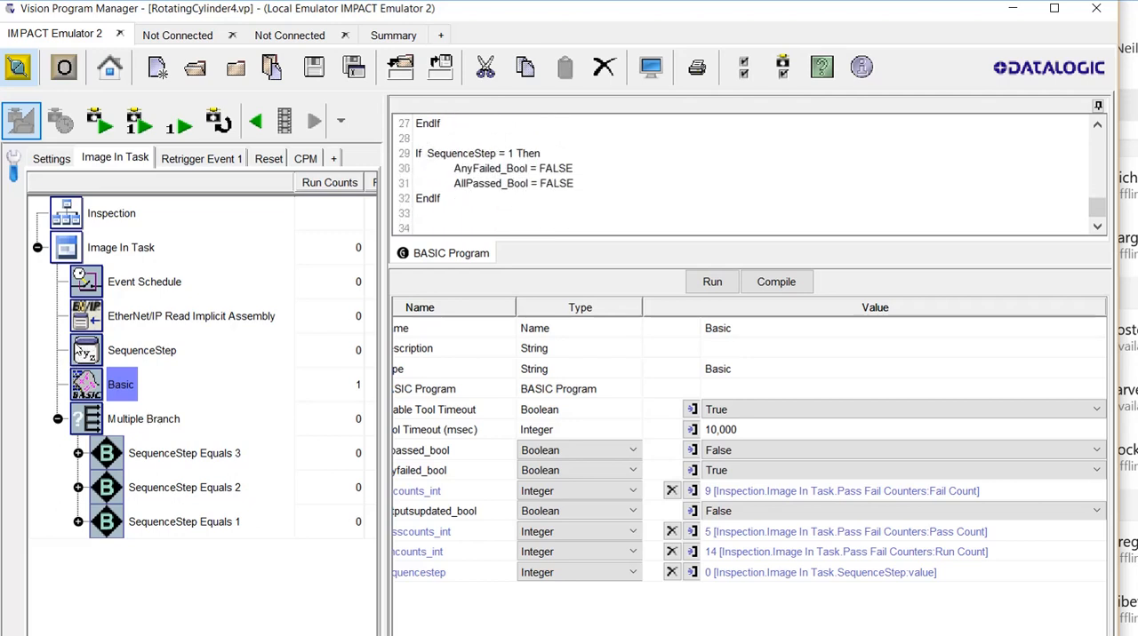
Step: Show the Multiple Branch settings branching on SequenceStep equal to 3, 2 or 1
click(143, 418)
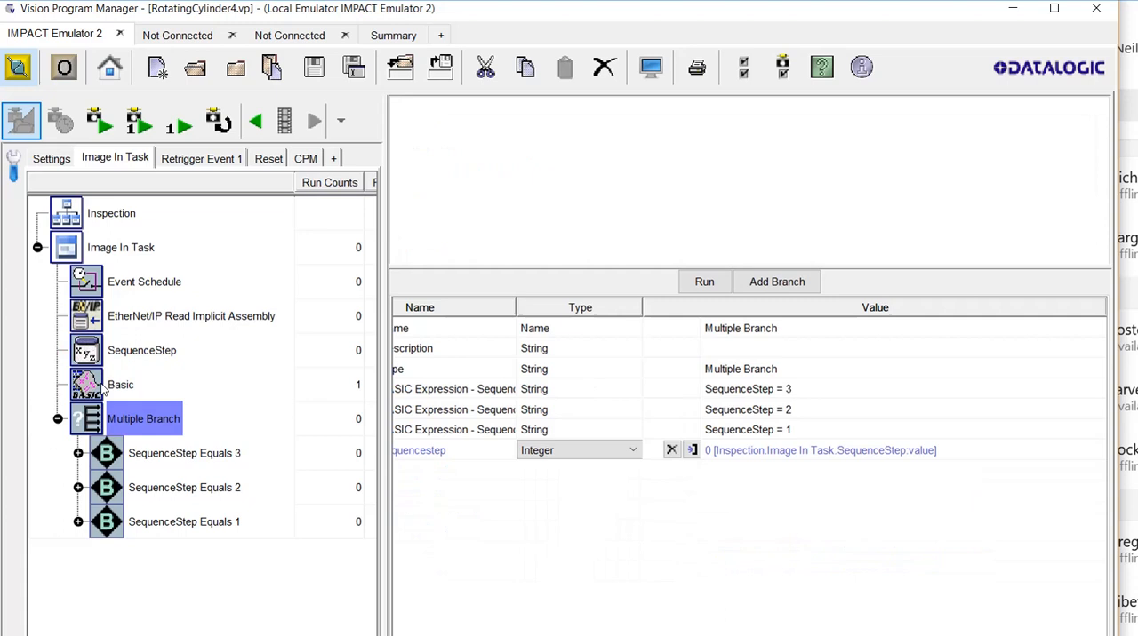
mouse_move(80, 444)
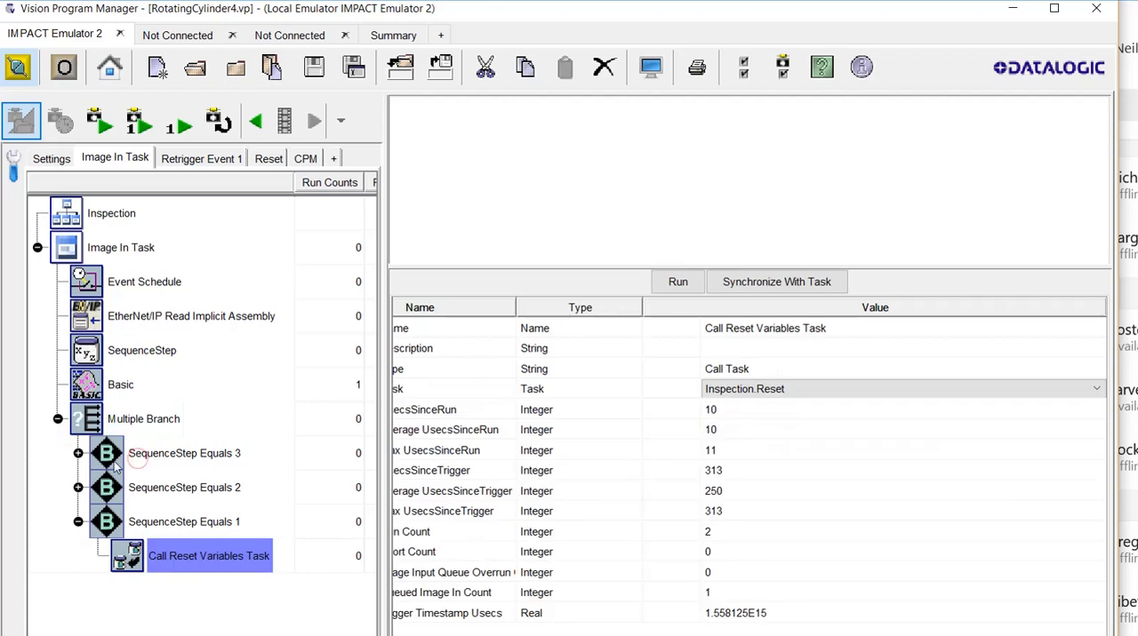
mouse_move(188, 471)
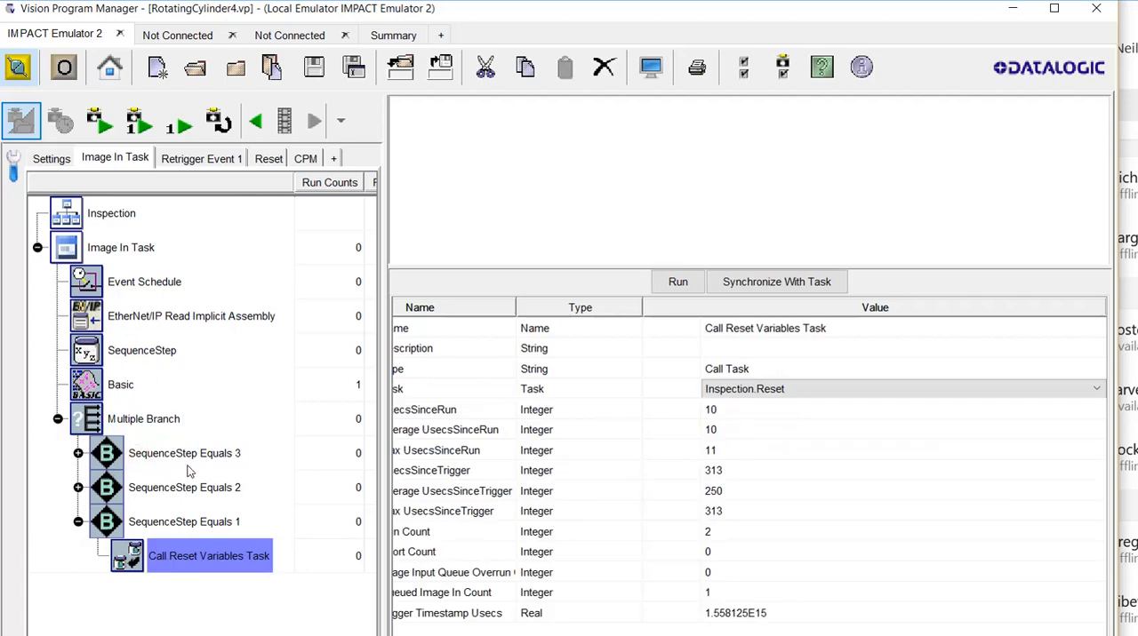
Step: Review the Reset task's Reset PassFail Counters and Set SequenceStep to 2 steps, then return to Image In Task
click(267, 158)
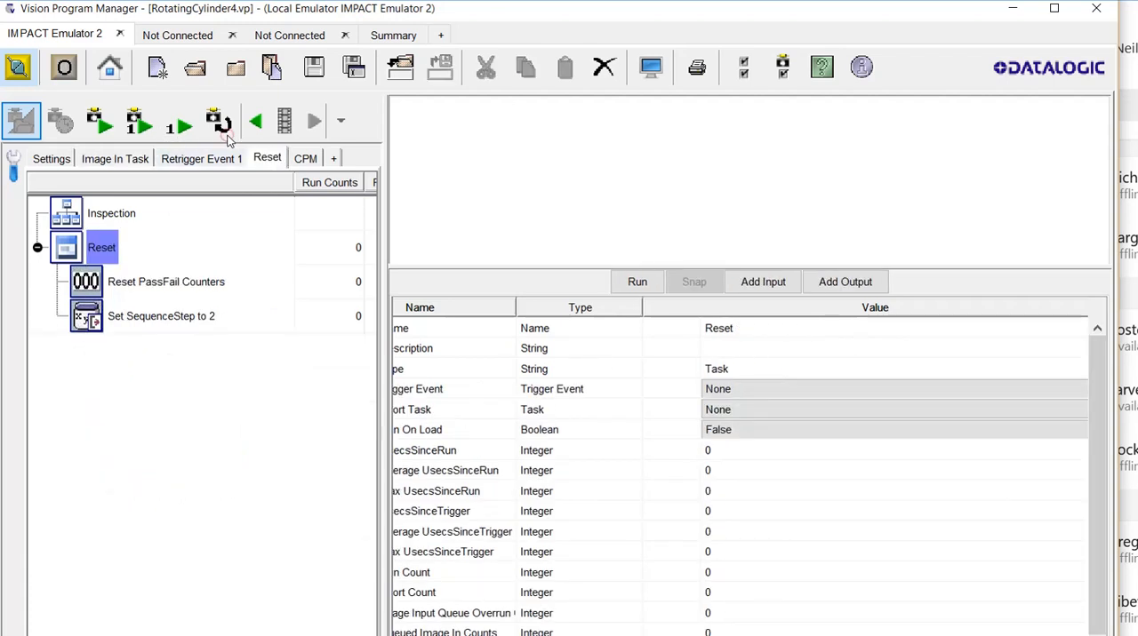
click(165, 280)
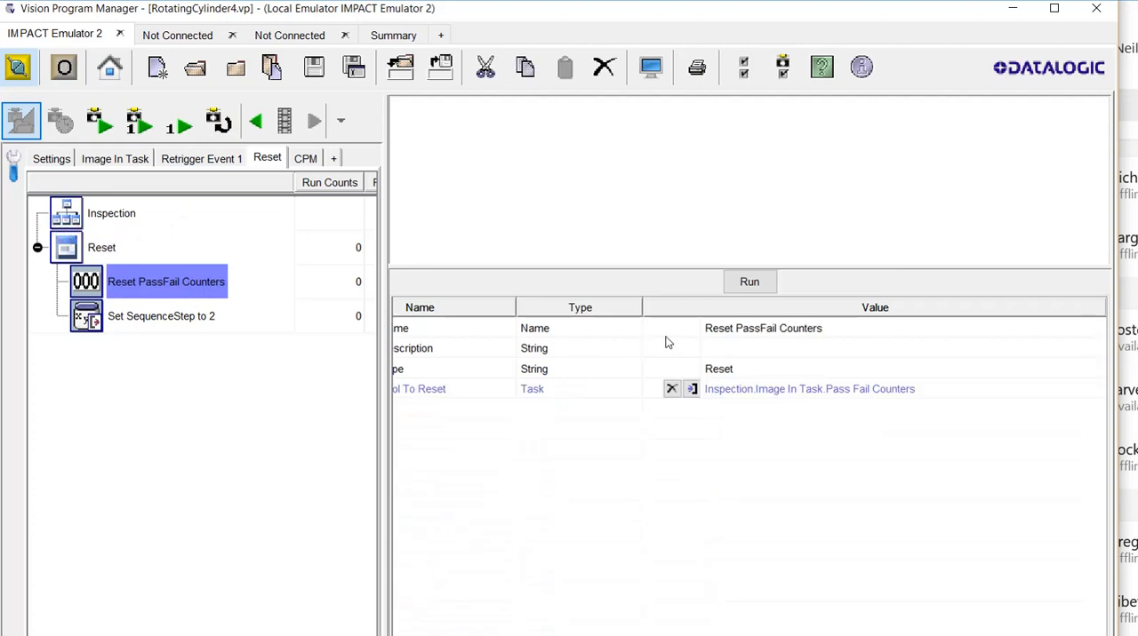
mouse_move(747, 333)
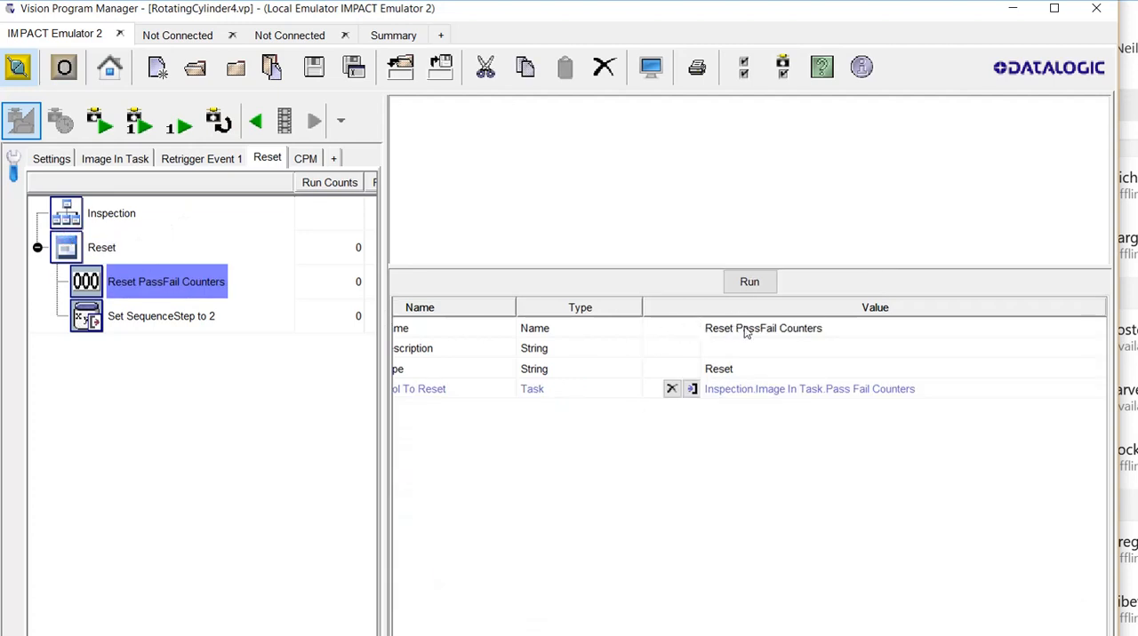
click(159, 316)
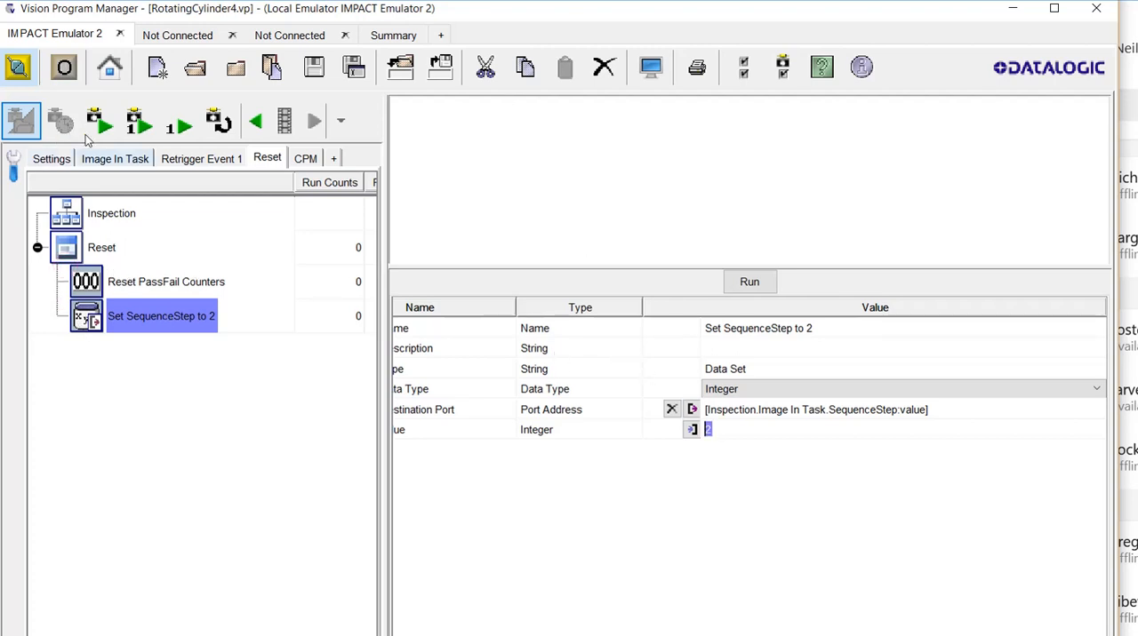
click(114, 158)
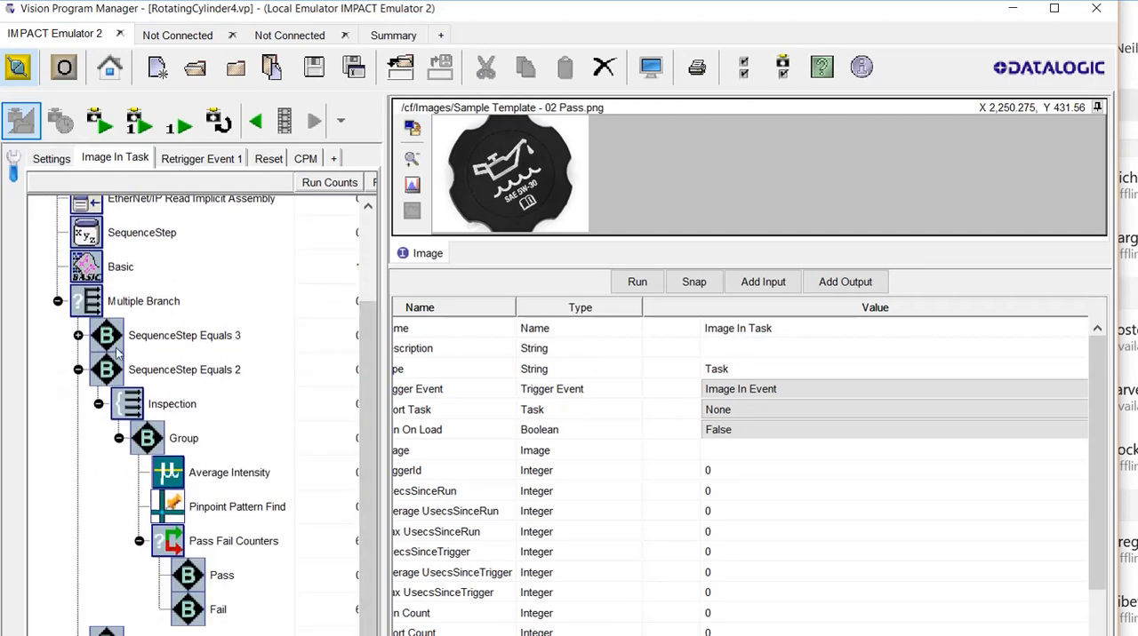
Step: Walk through the Group, Pinpoint Pattern Find and Pass Fail Counters tool settings
click(183, 438)
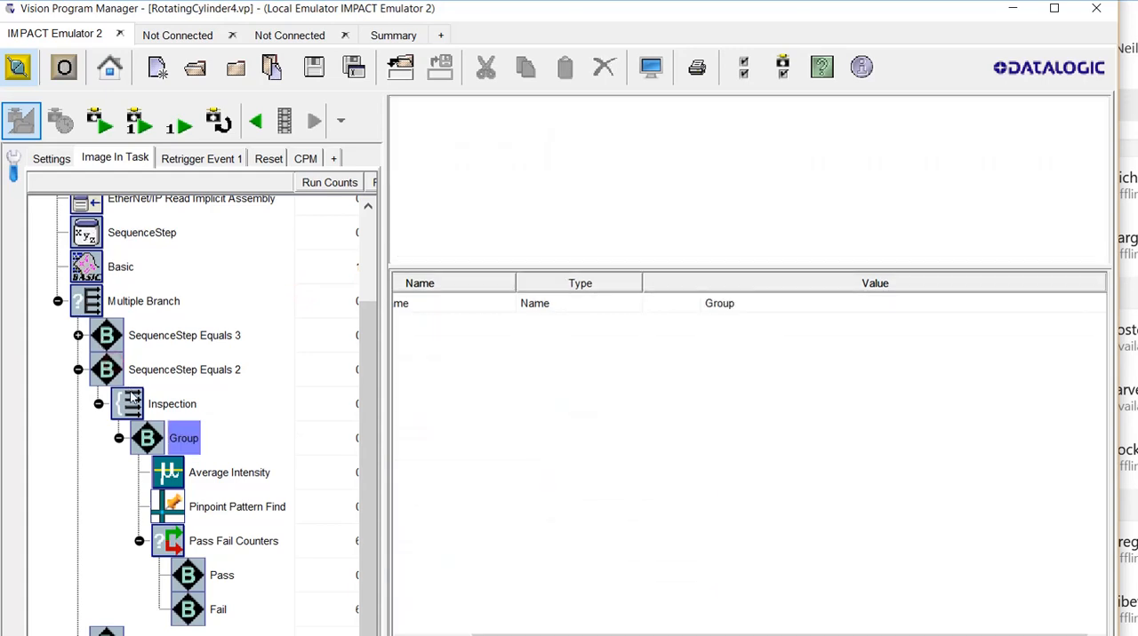
click(238, 507)
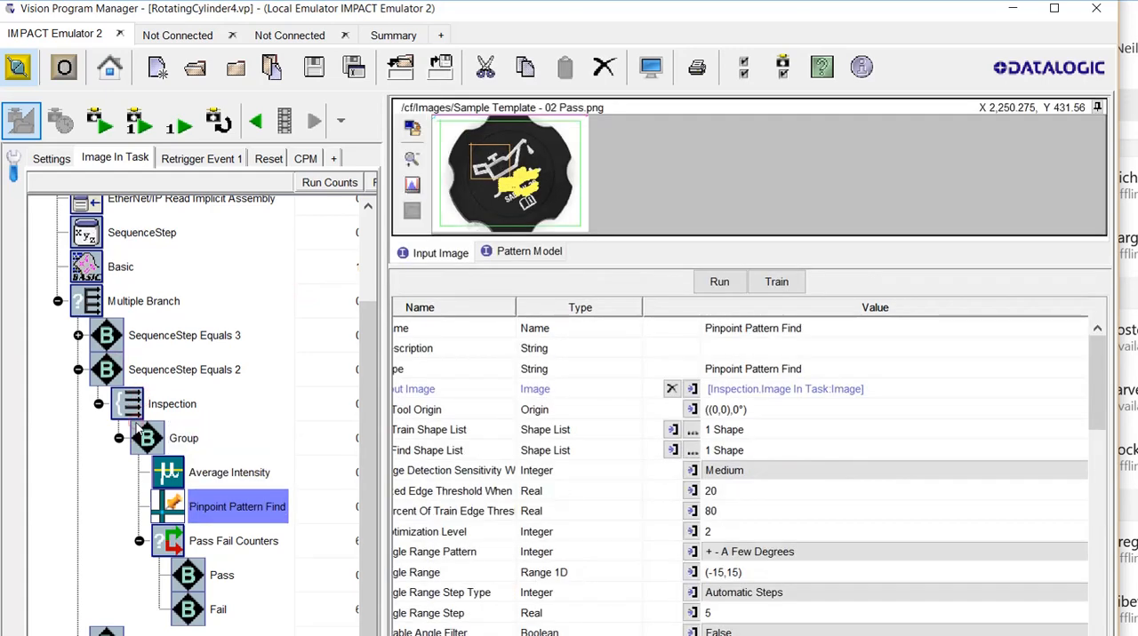
click(234, 540)
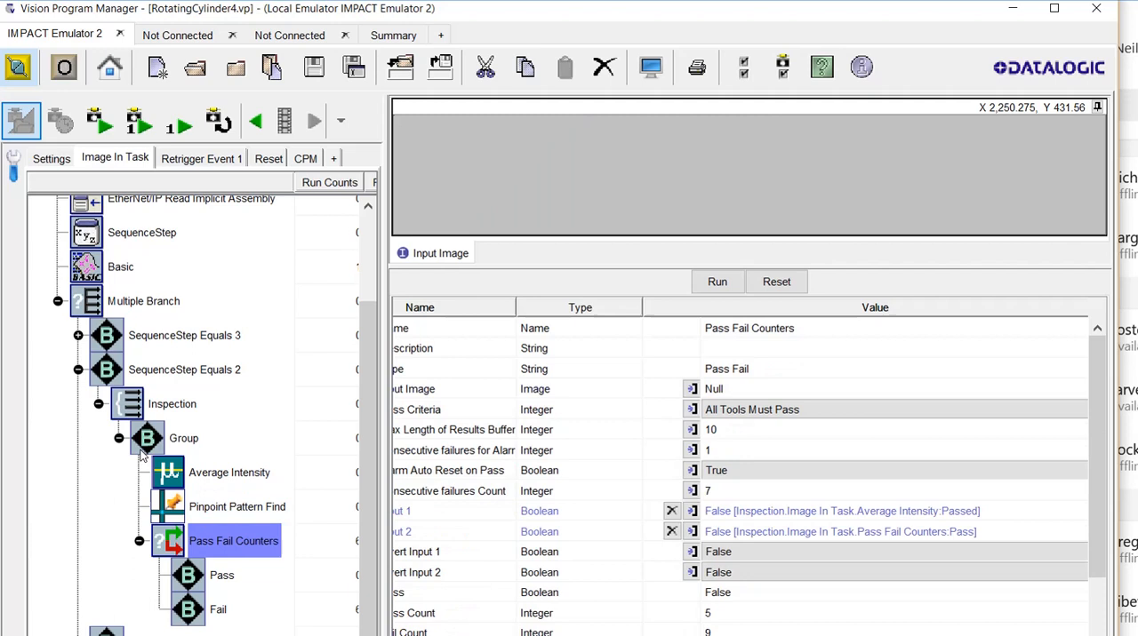
mouse_move(327, 554)
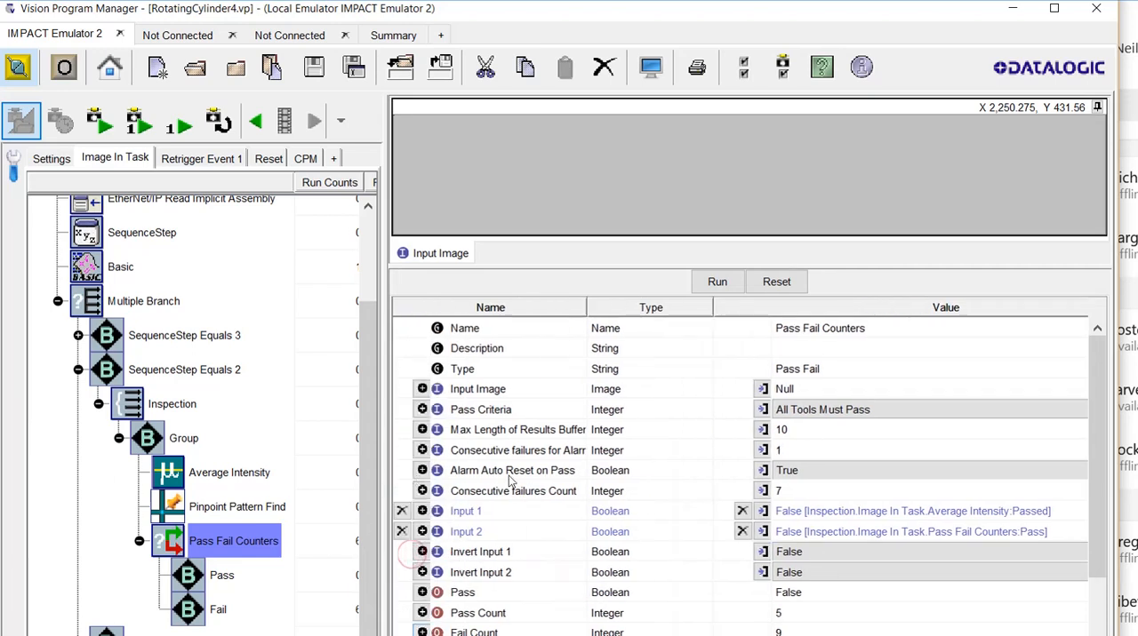
Step: Pick out the Fail Count 9 and Pass Count 5 results out of 14 runs
scroll(down, 3)
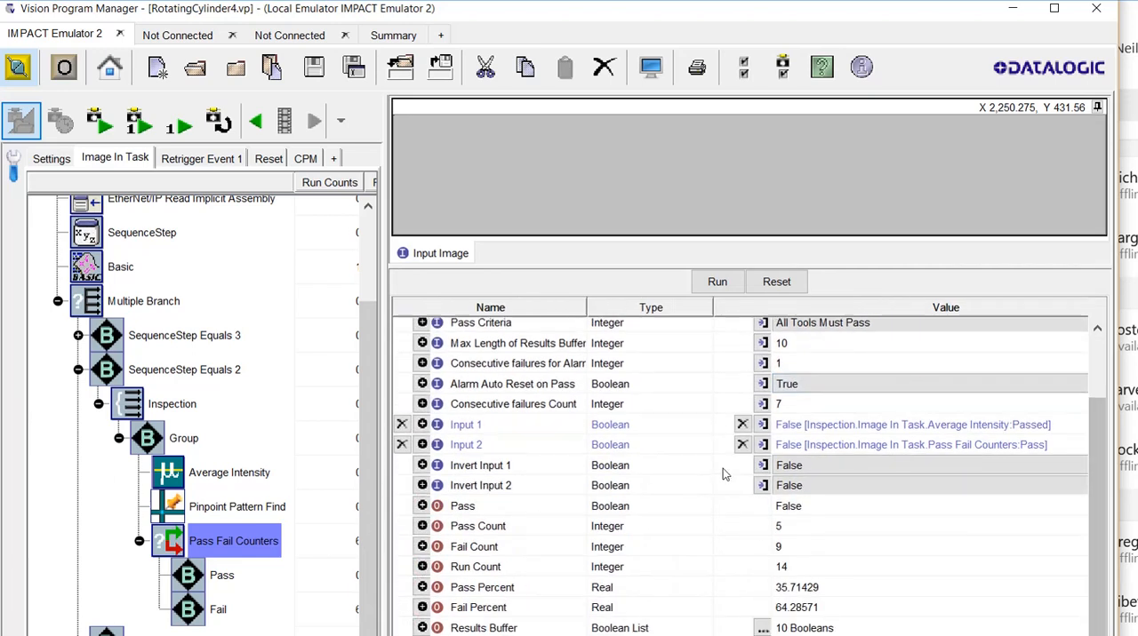
click(476, 547)
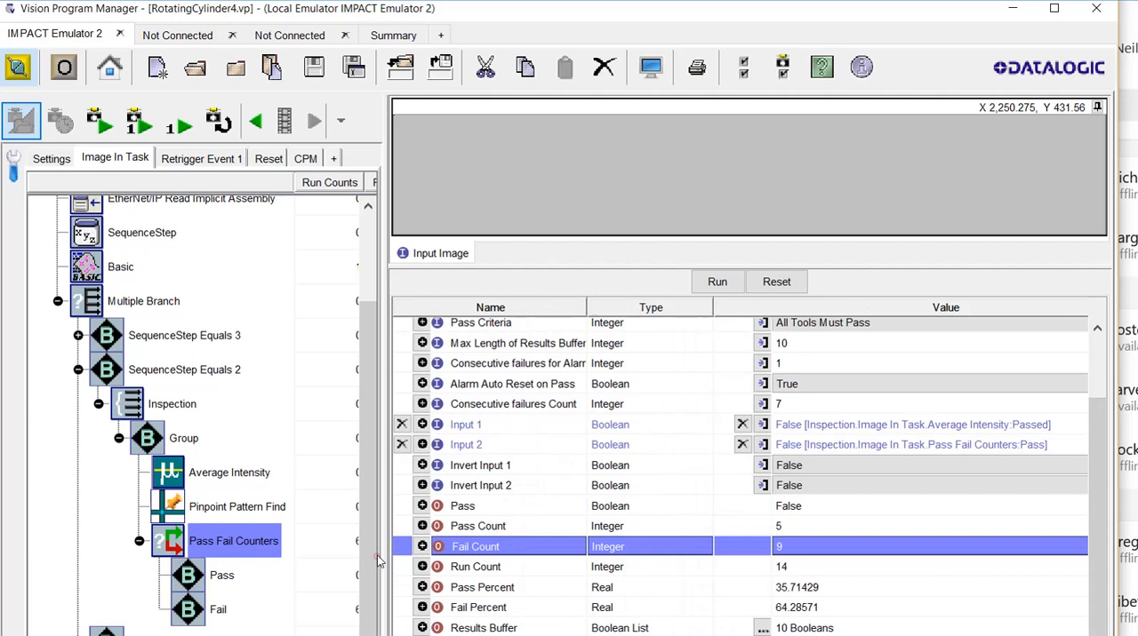
mouse_move(385, 478)
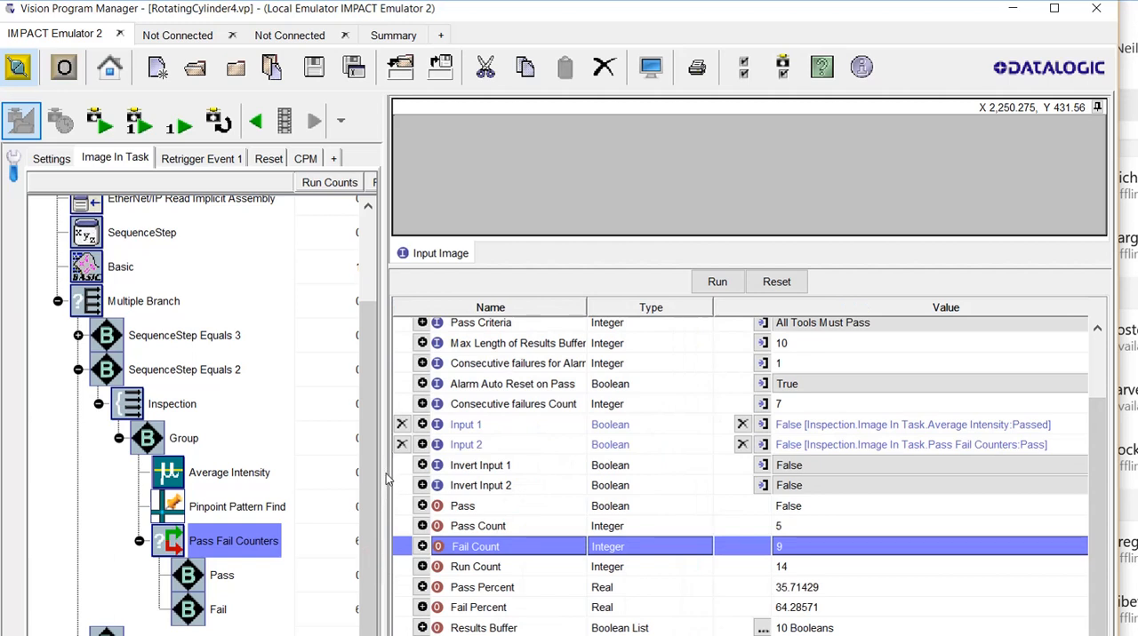
click(478, 526)
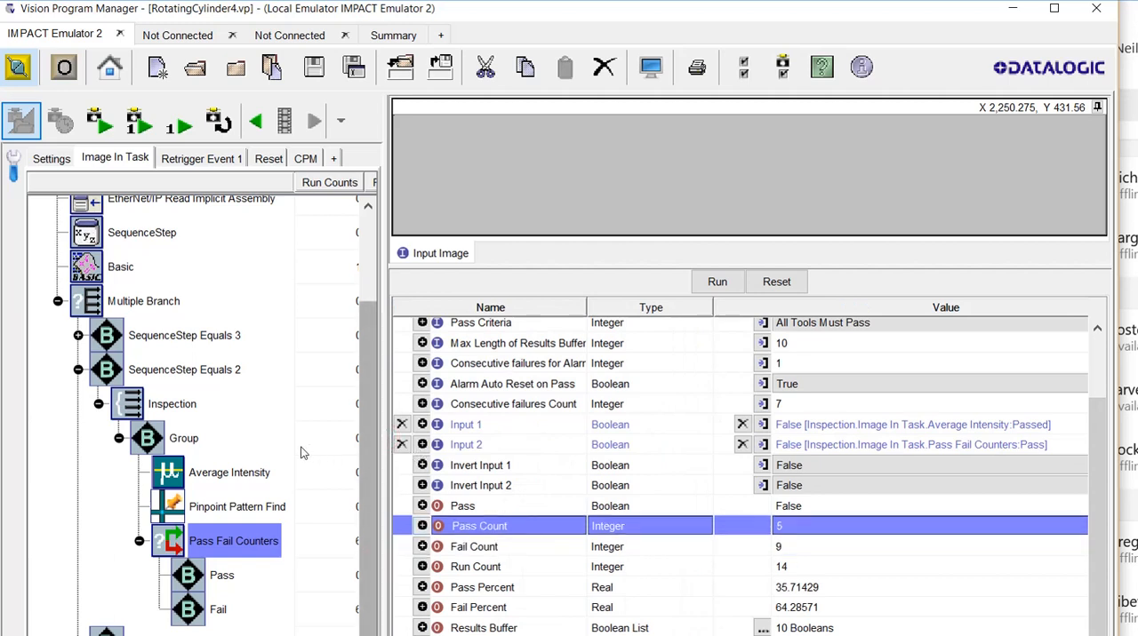
mouse_move(230, 508)
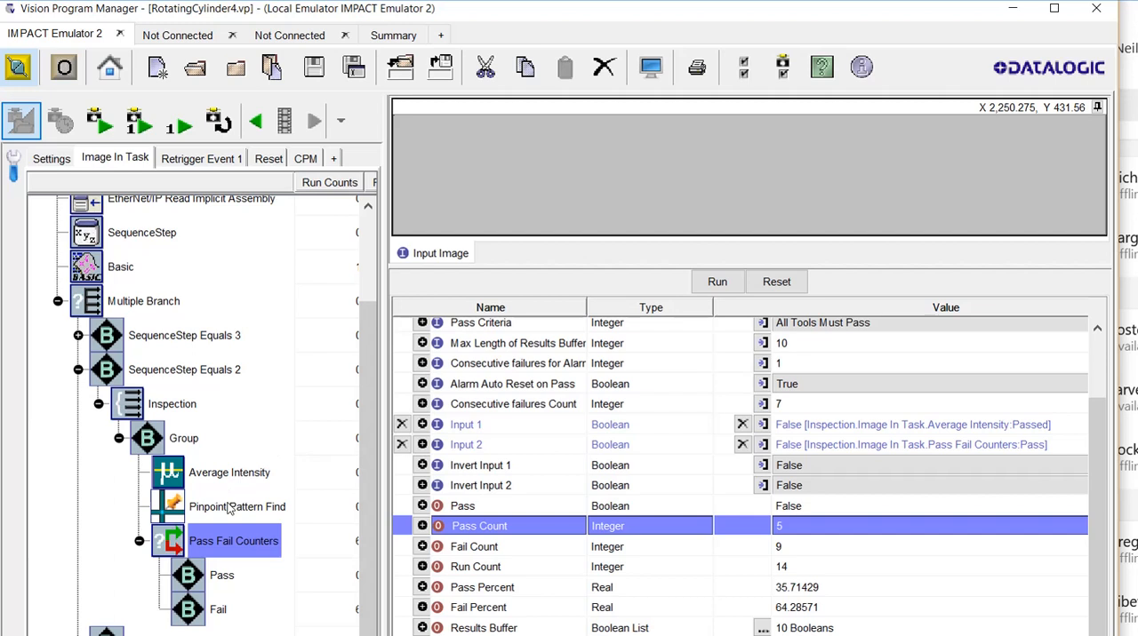
mouse_move(199, 483)
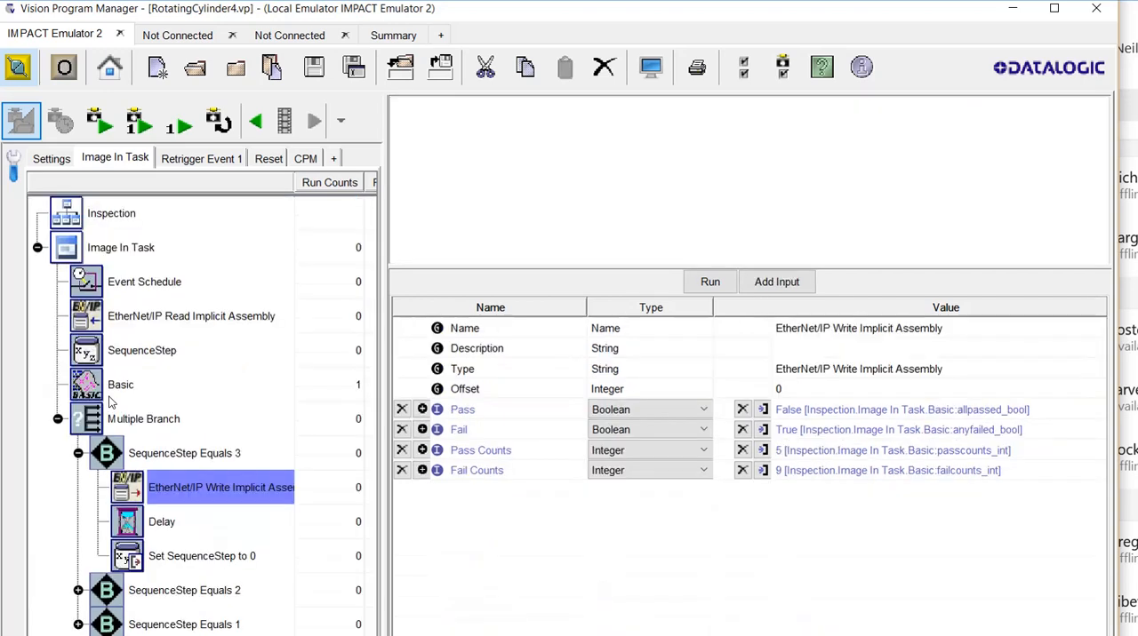
mouse_move(170, 412)
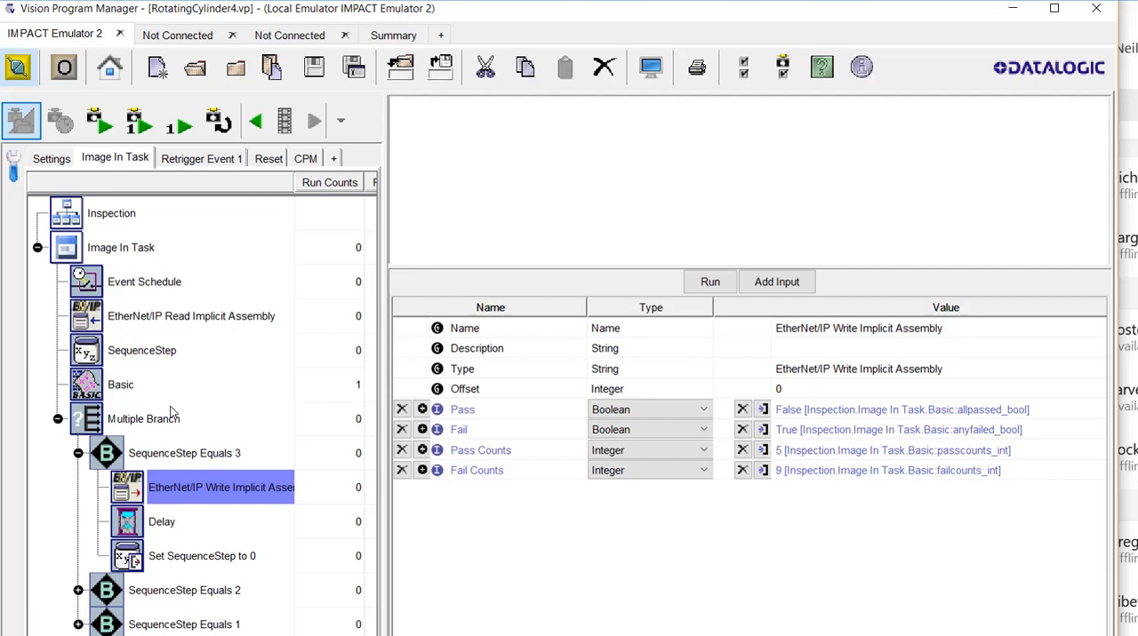
mouse_move(188, 409)
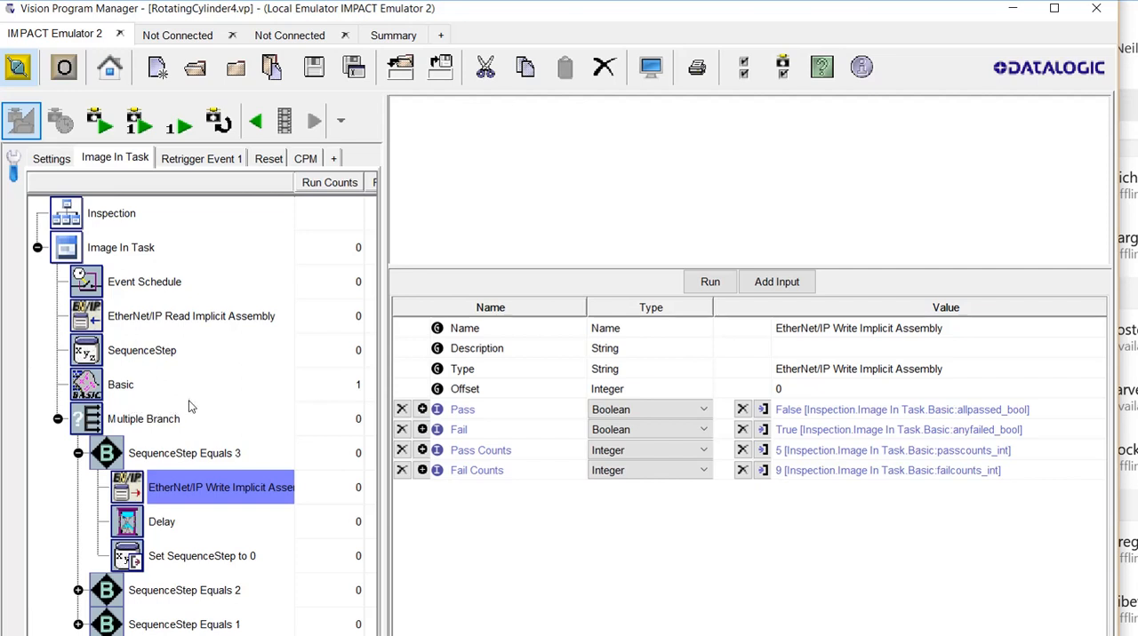
mouse_move(189, 412)
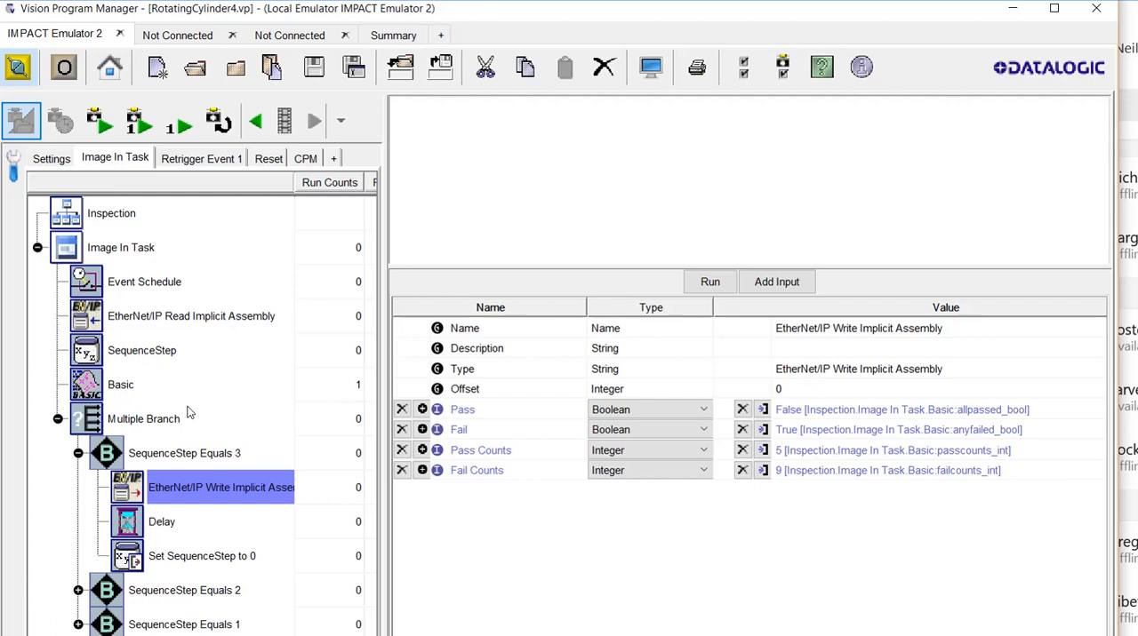
Step: Show the Set SequenceStep to 0 step under SequenceStep Equals 3, writing value 0
click(203, 555)
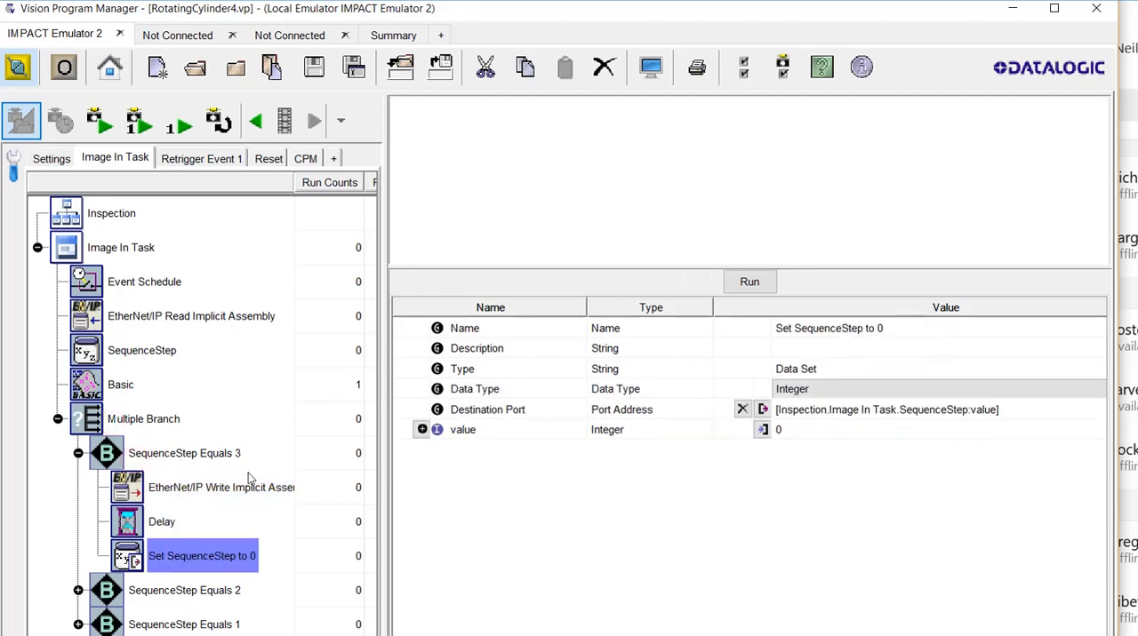
mouse_move(158, 352)
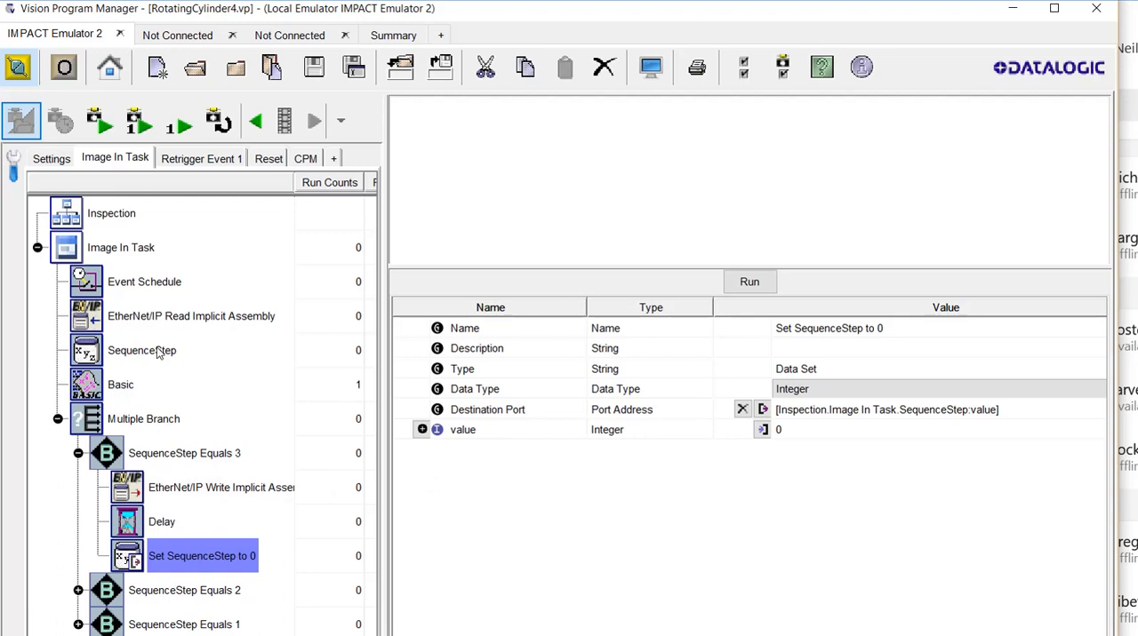
mouse_move(224, 361)
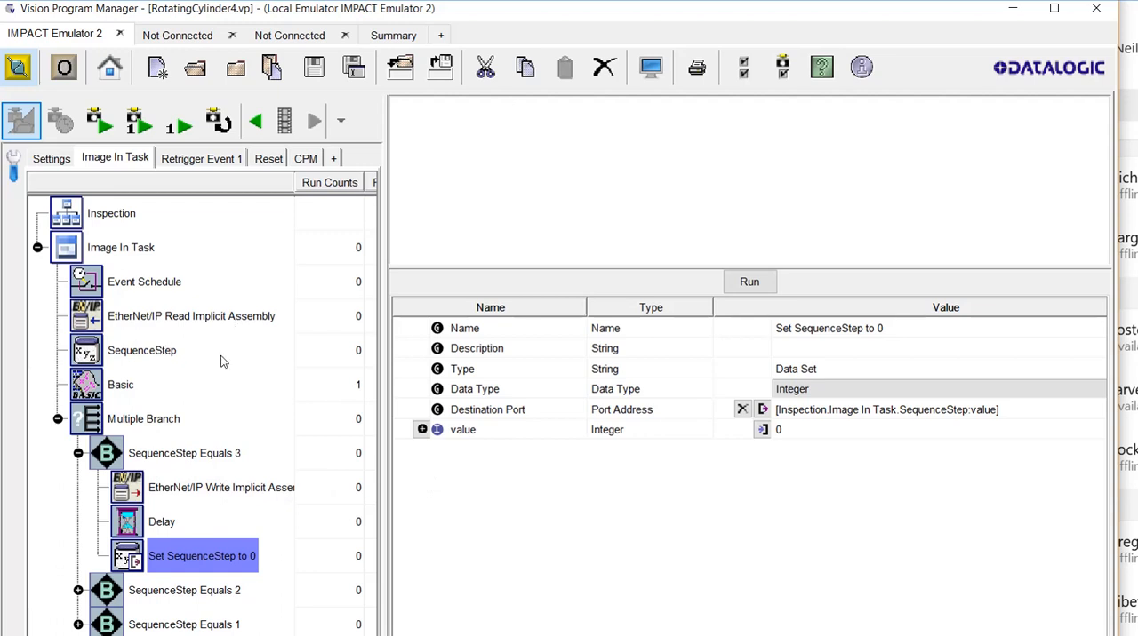